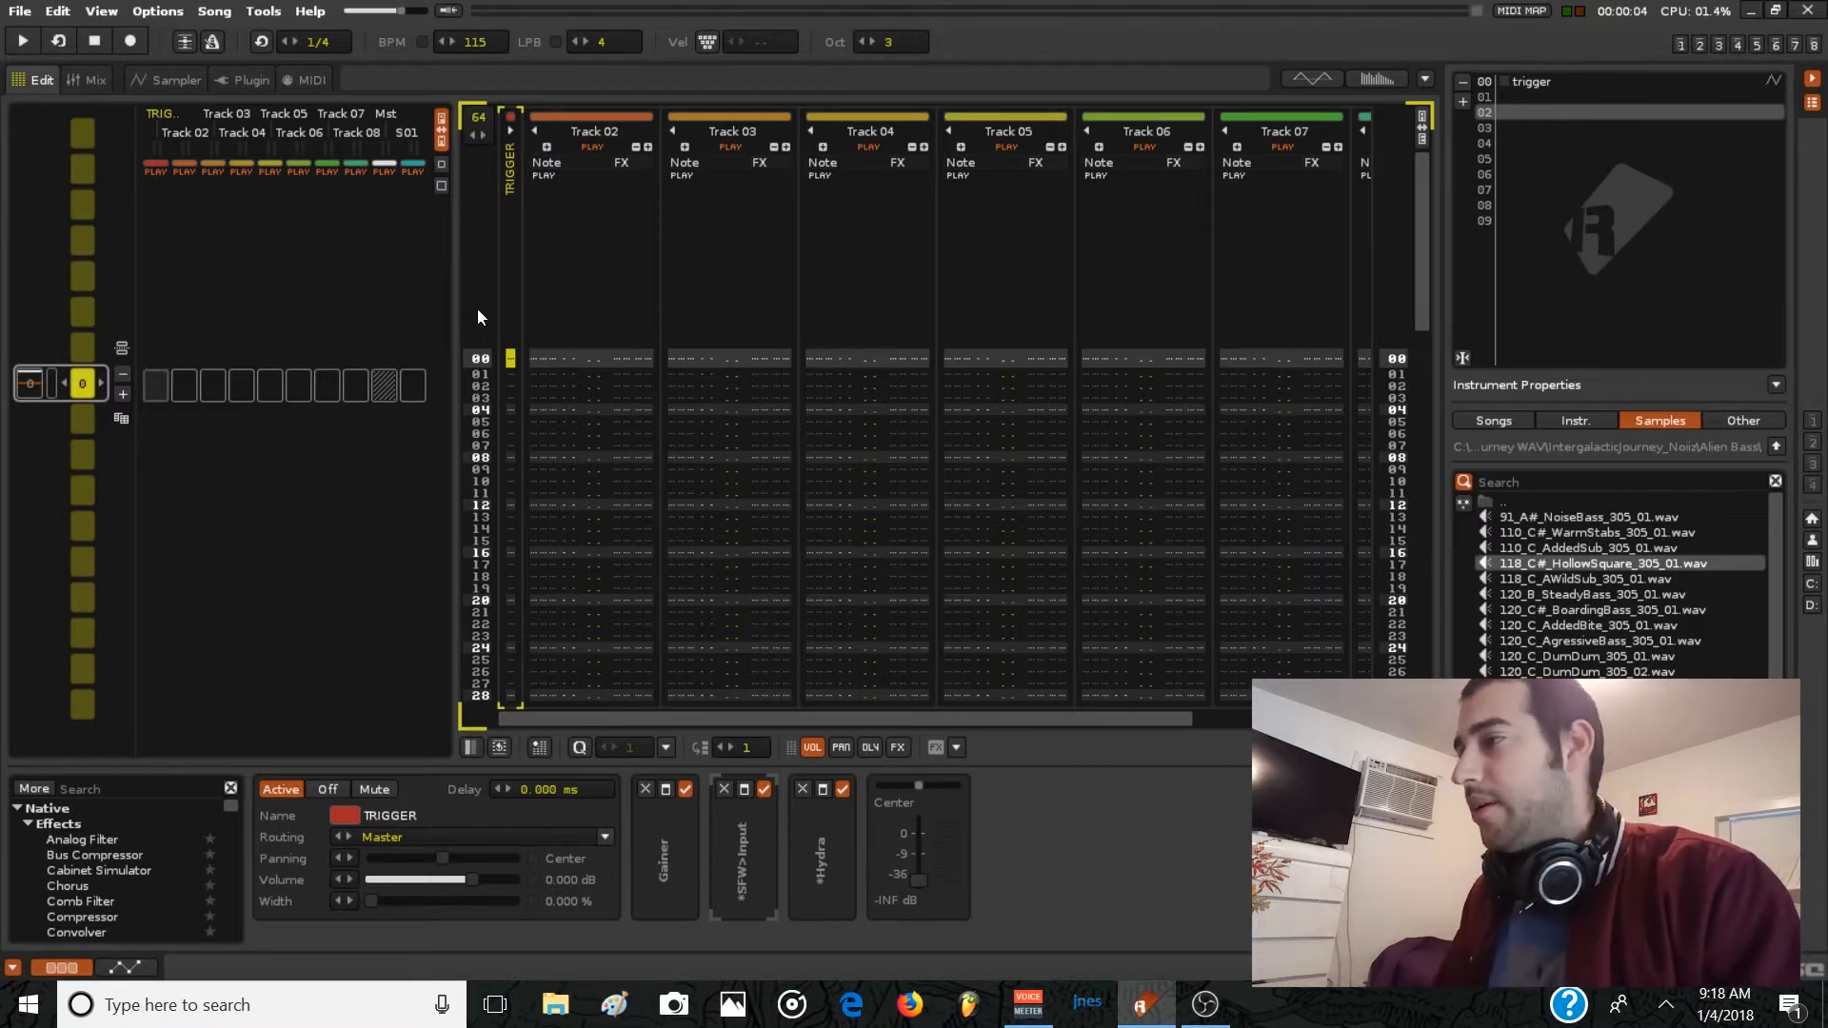
mouse_move(99, 110)
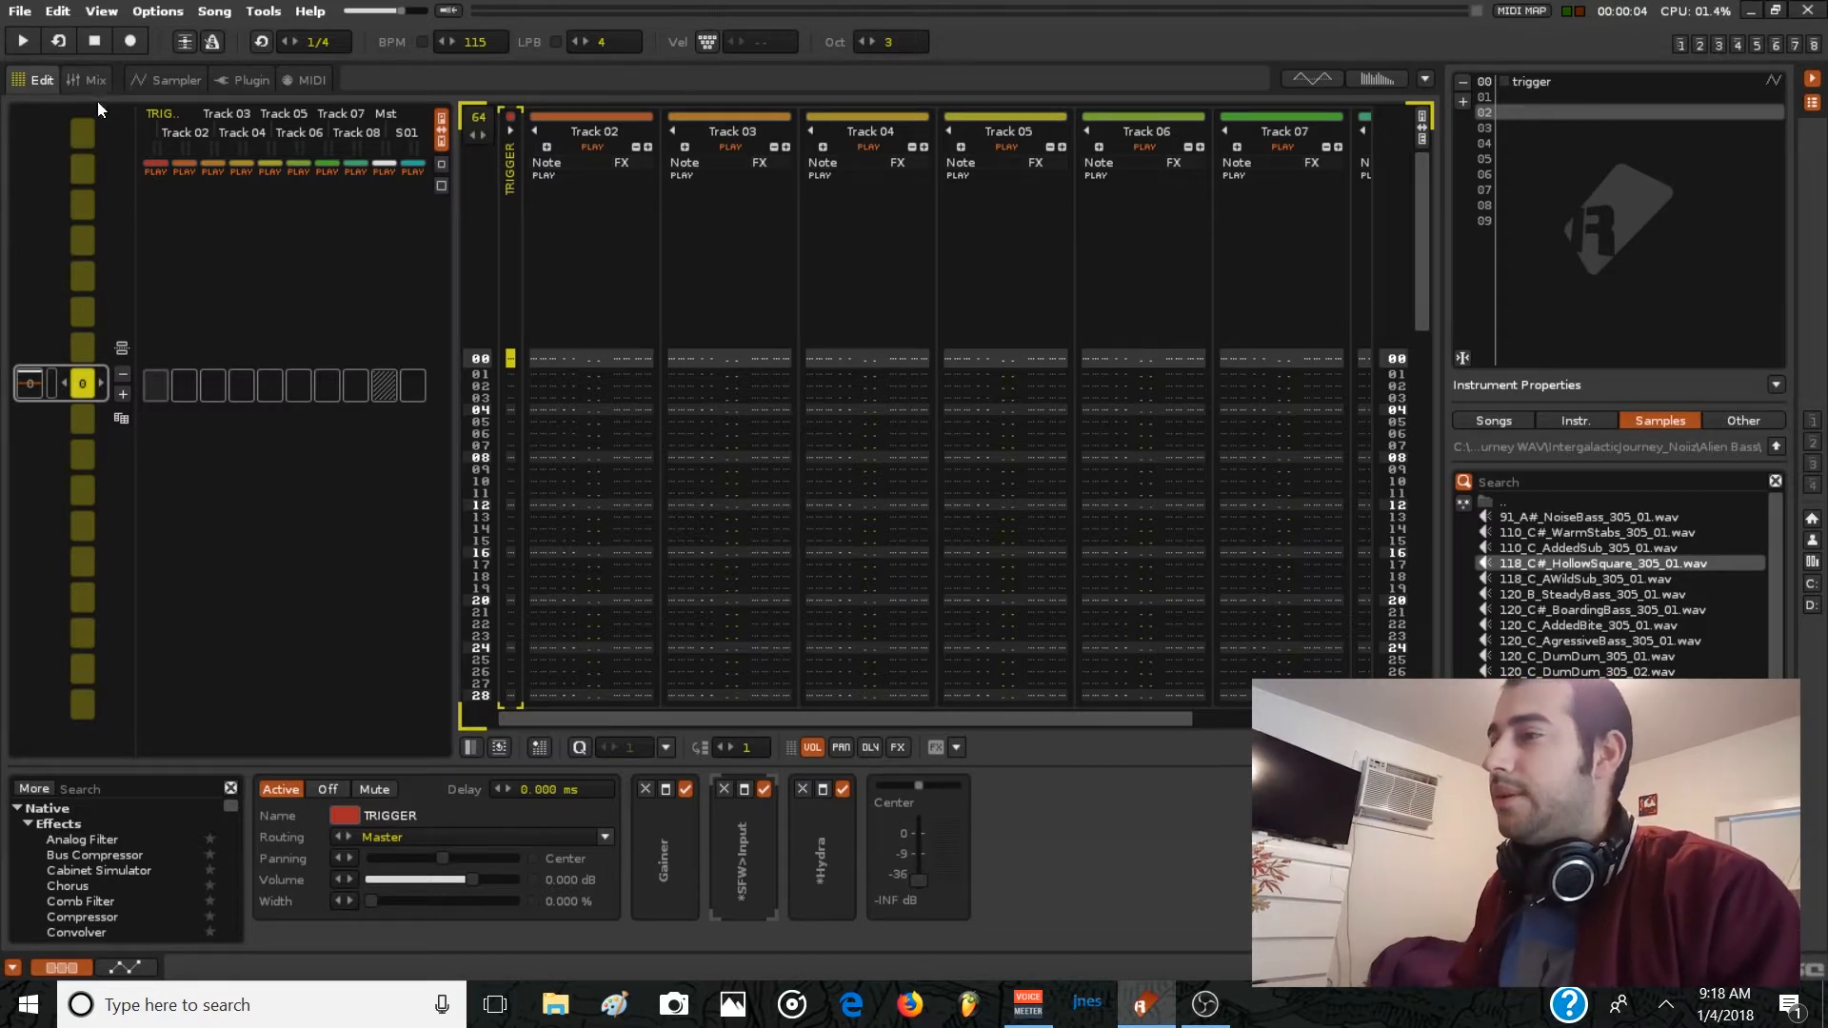
Switch to the Sampler tab to reach the empty TRIGGER instrument's sample effects page.
left_click(175, 79)
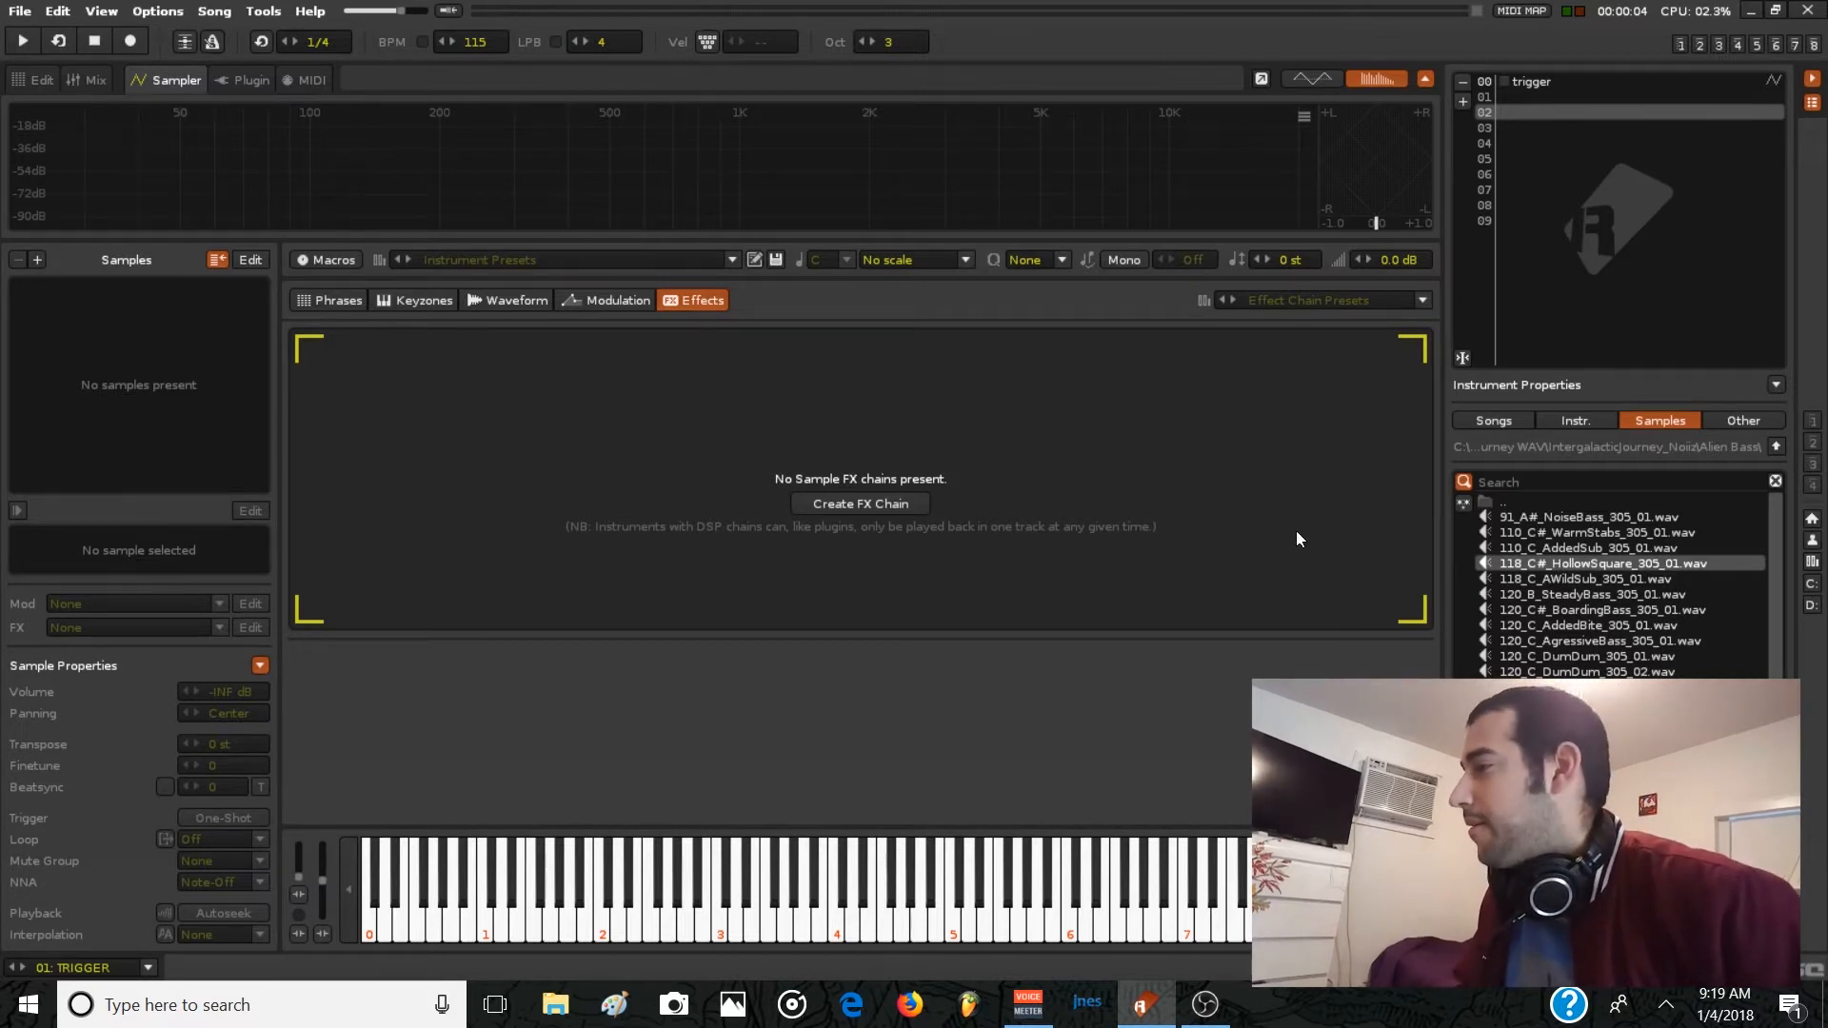
Browse to mis samples - LOB loops, preview 110 break, and load 3-2-2017 - down loop.wav.
left_click(1743, 420)
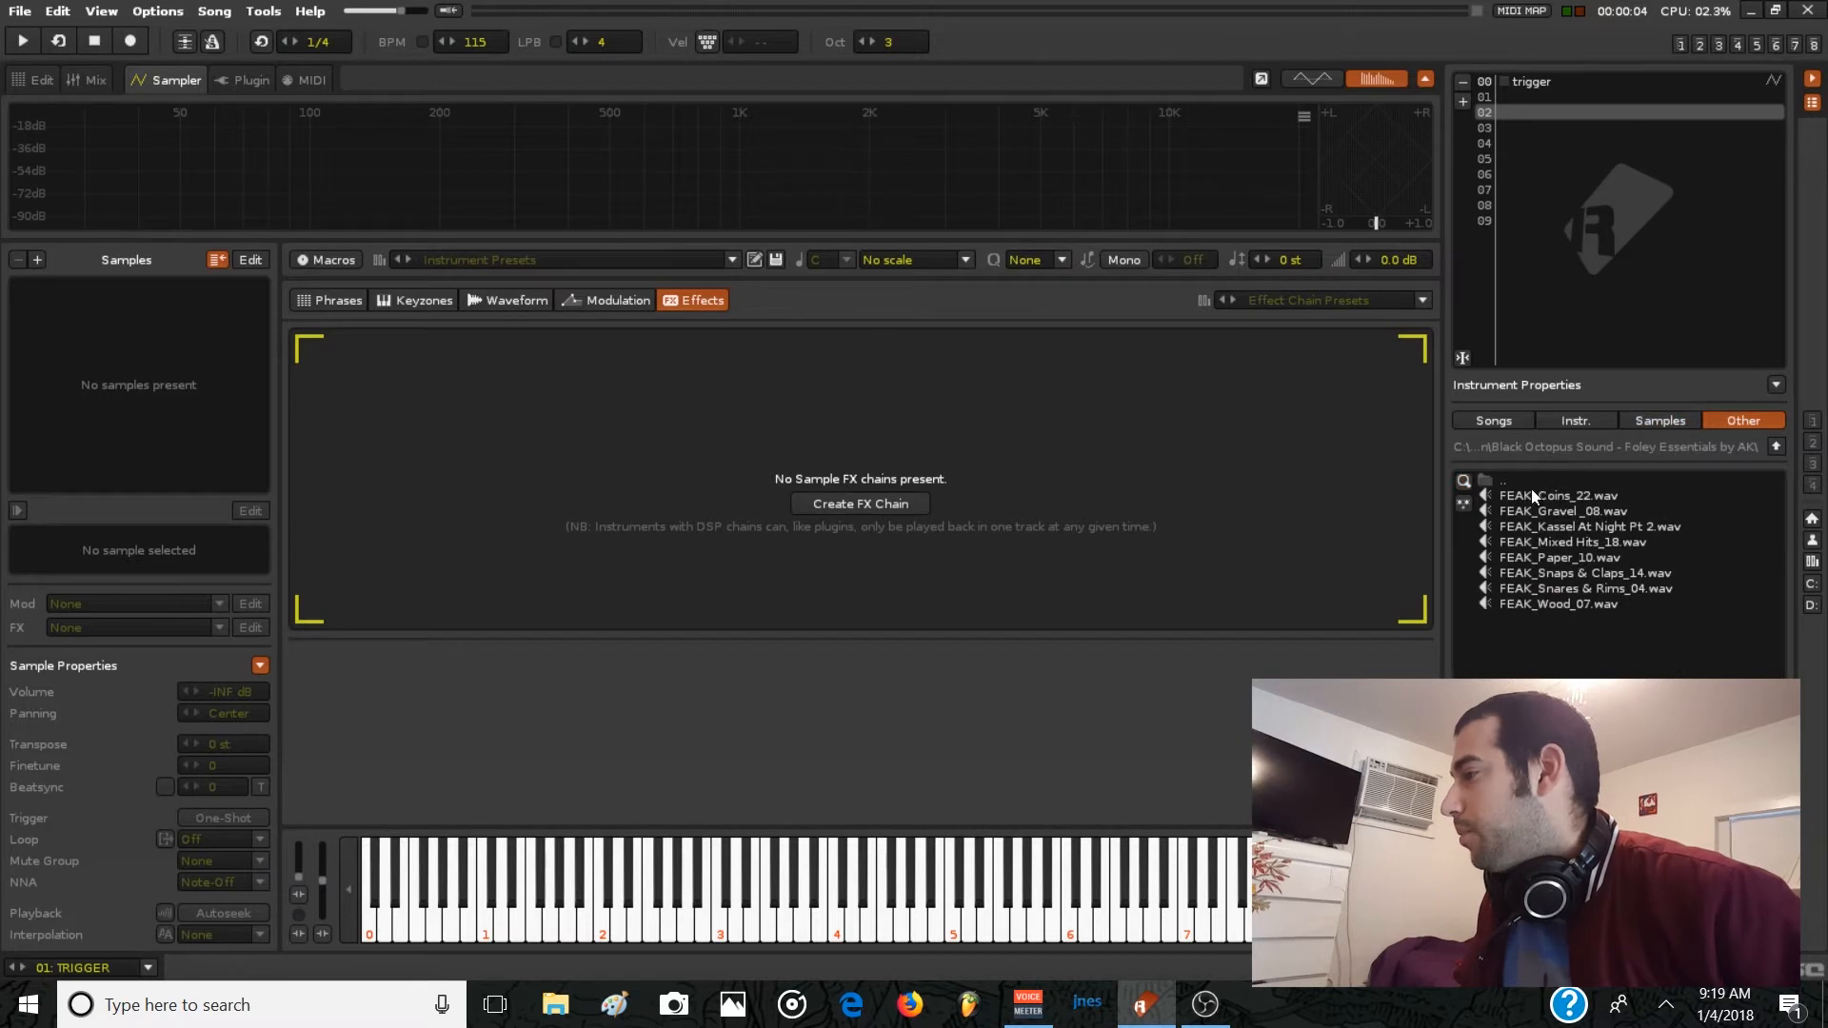
left_click(1485, 479)
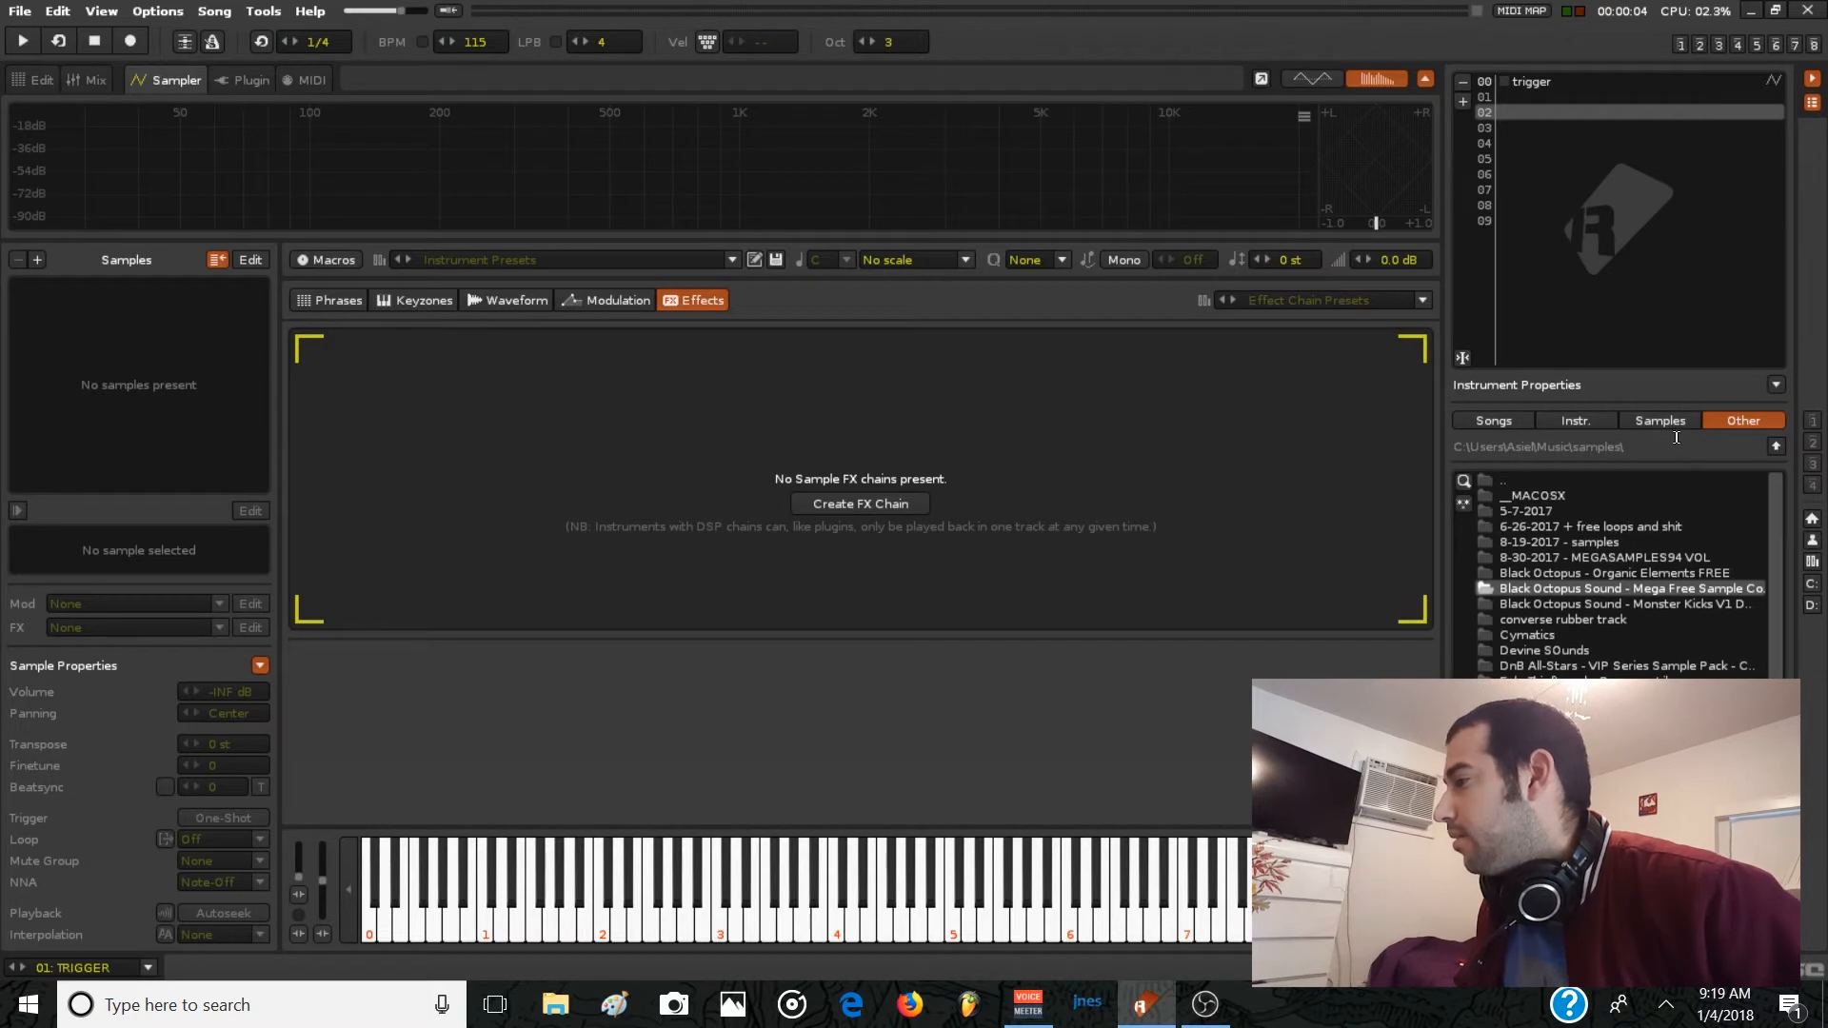
left_click(1657, 420)
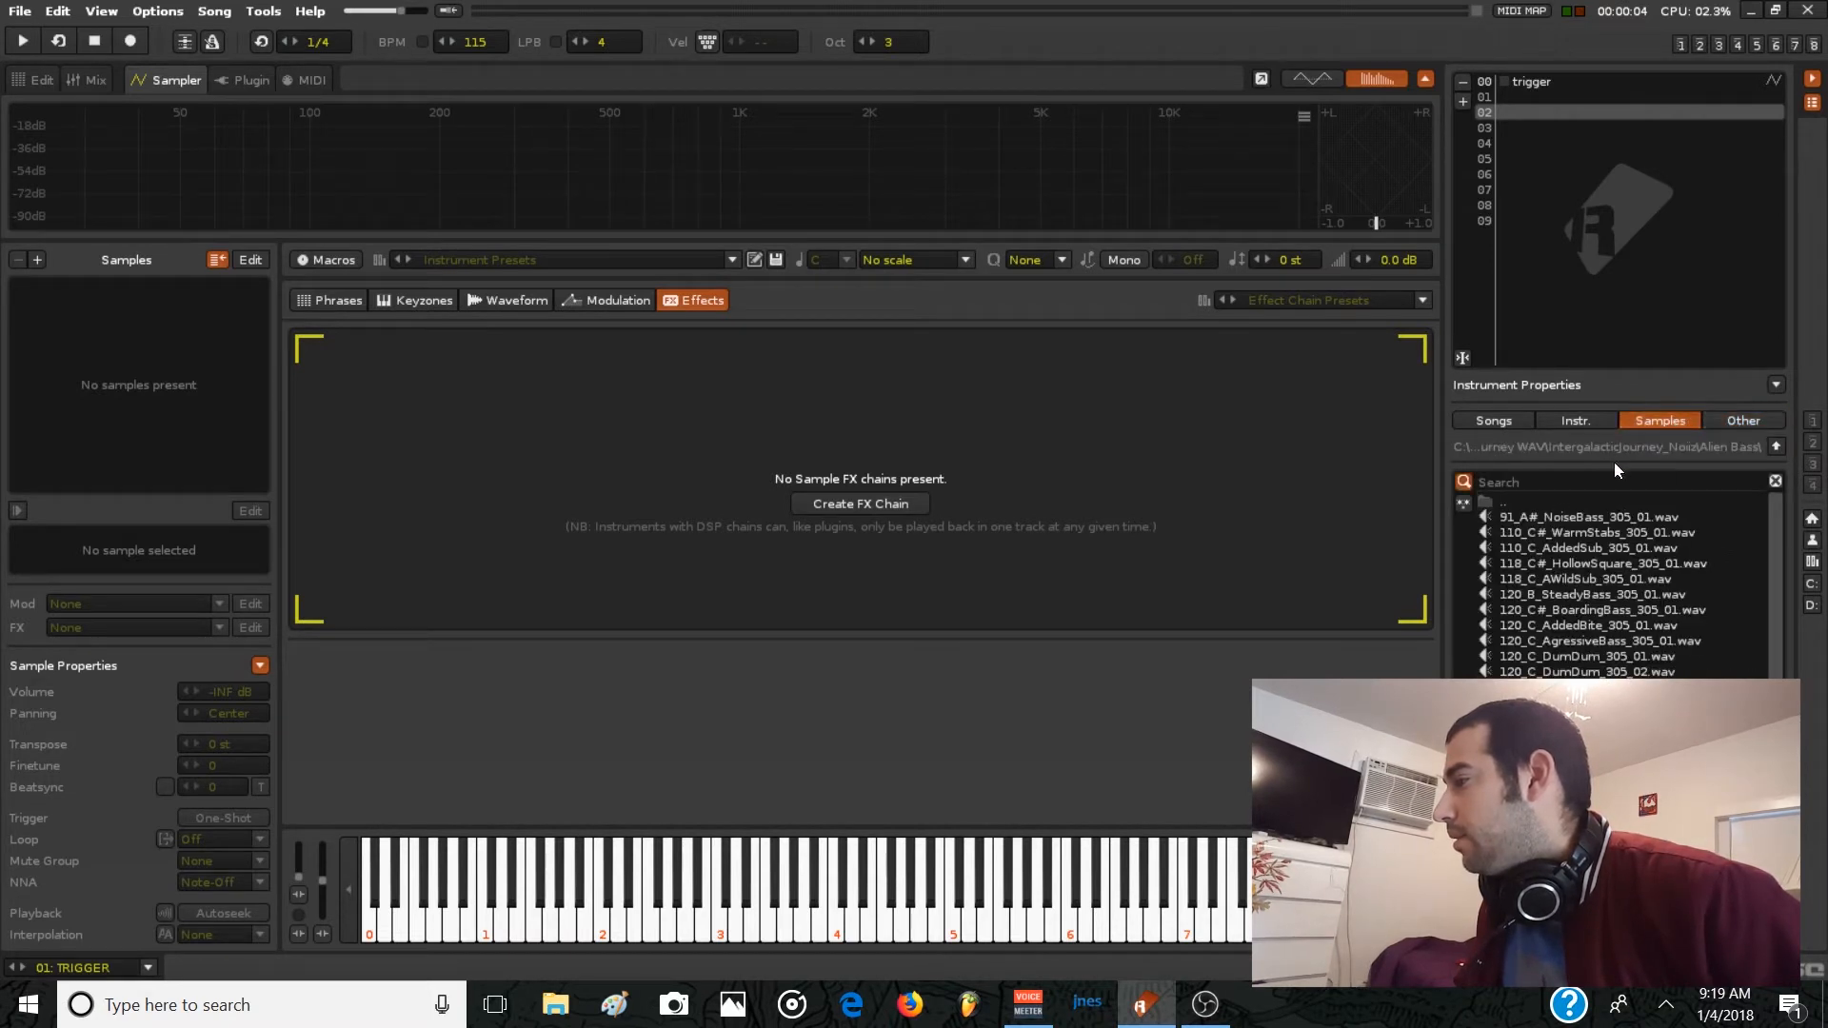
left_click(1743, 421)
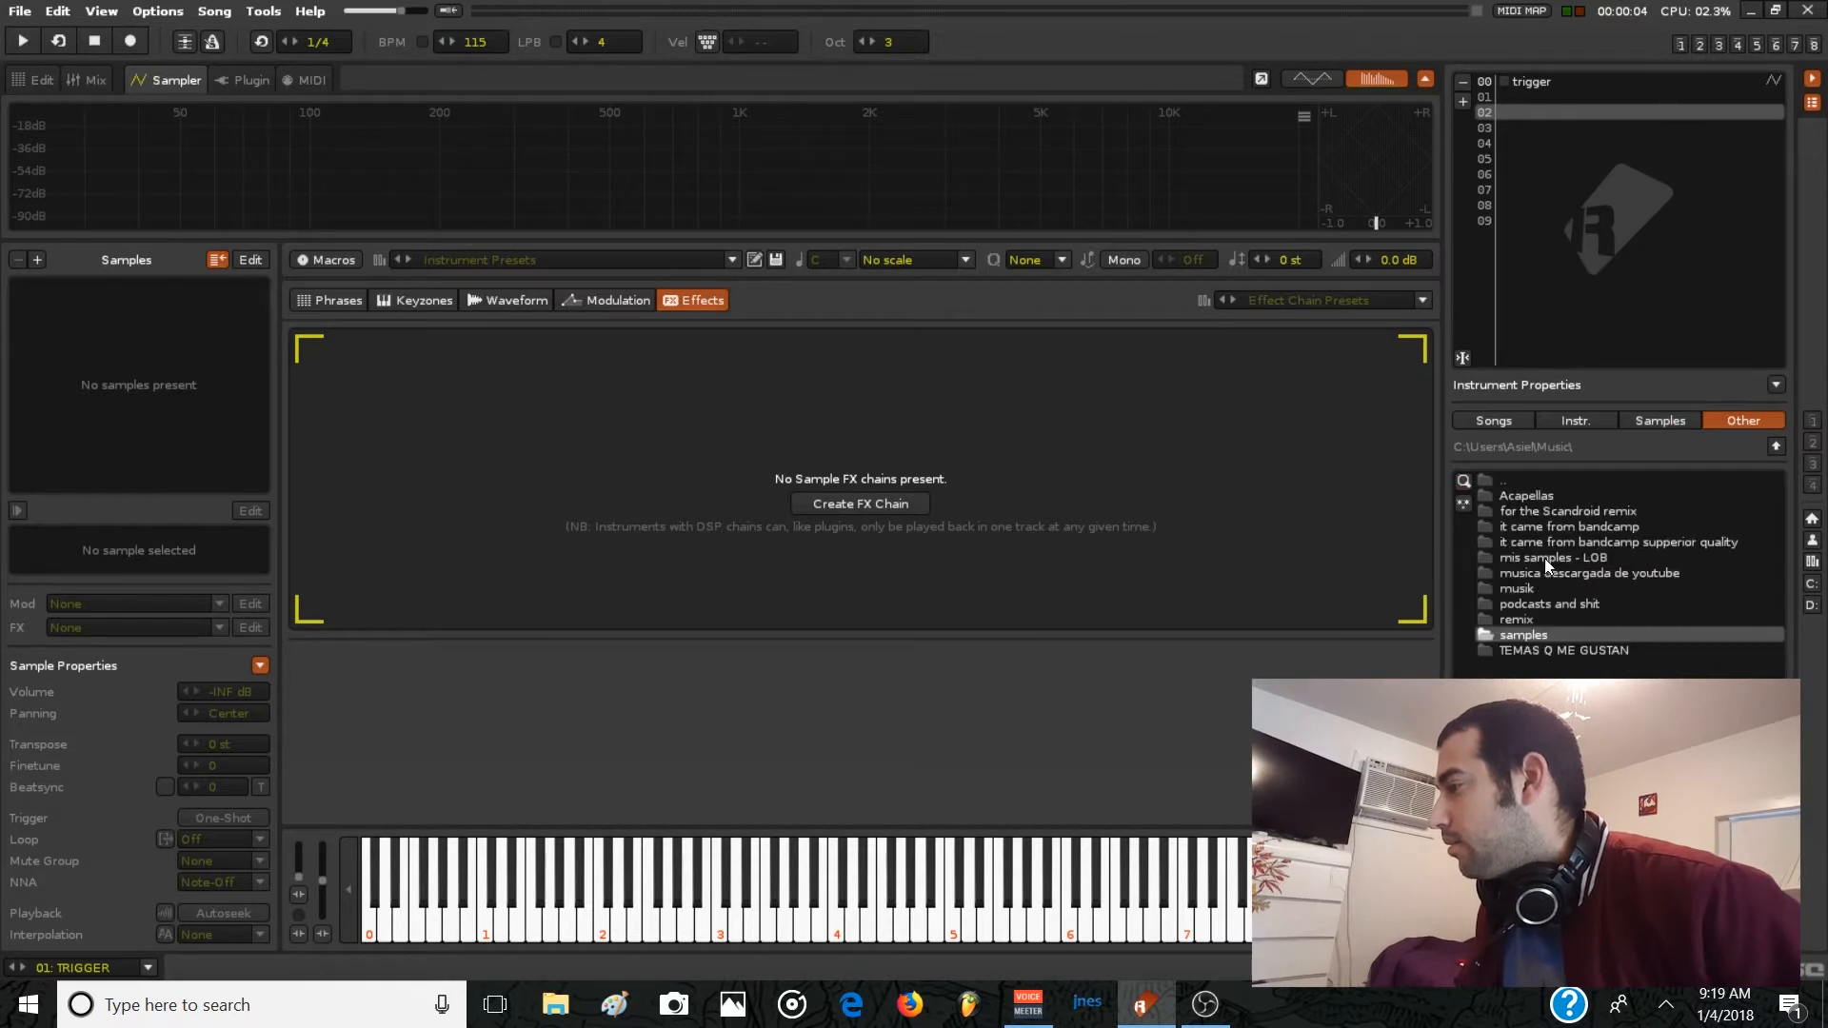
double_click(1558, 557)
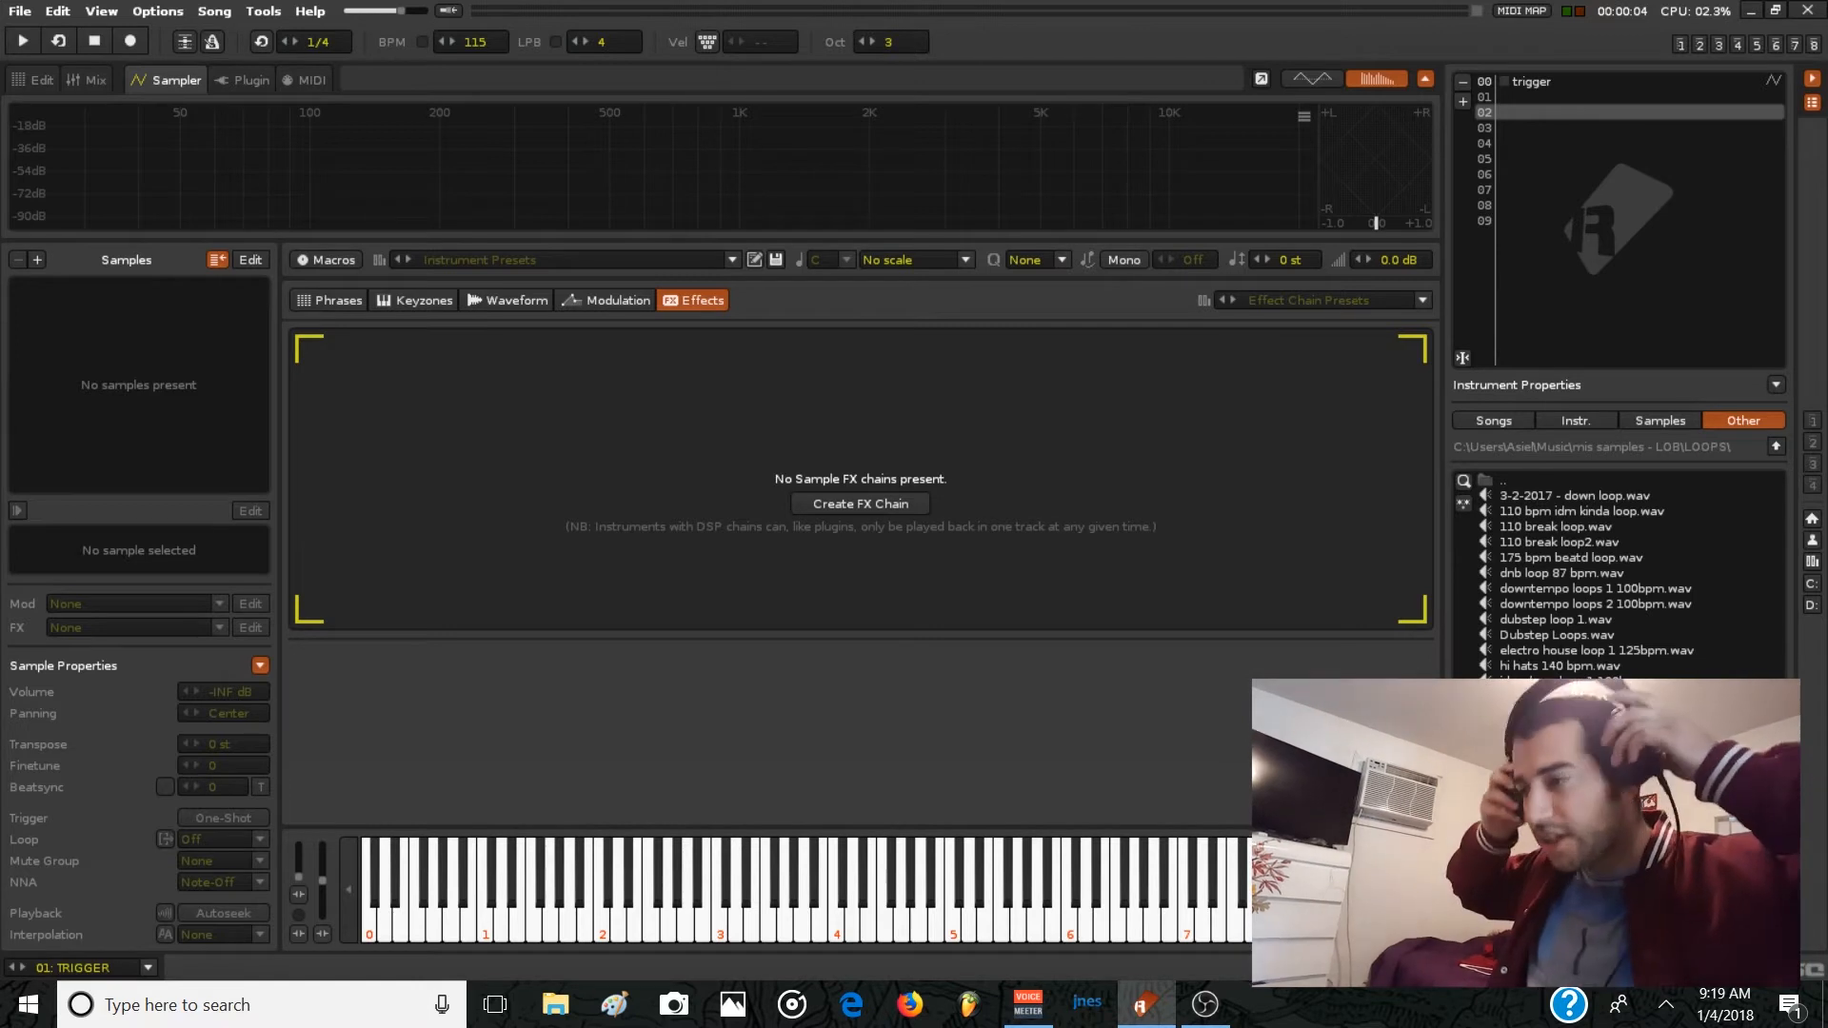
left_click(1559, 525)
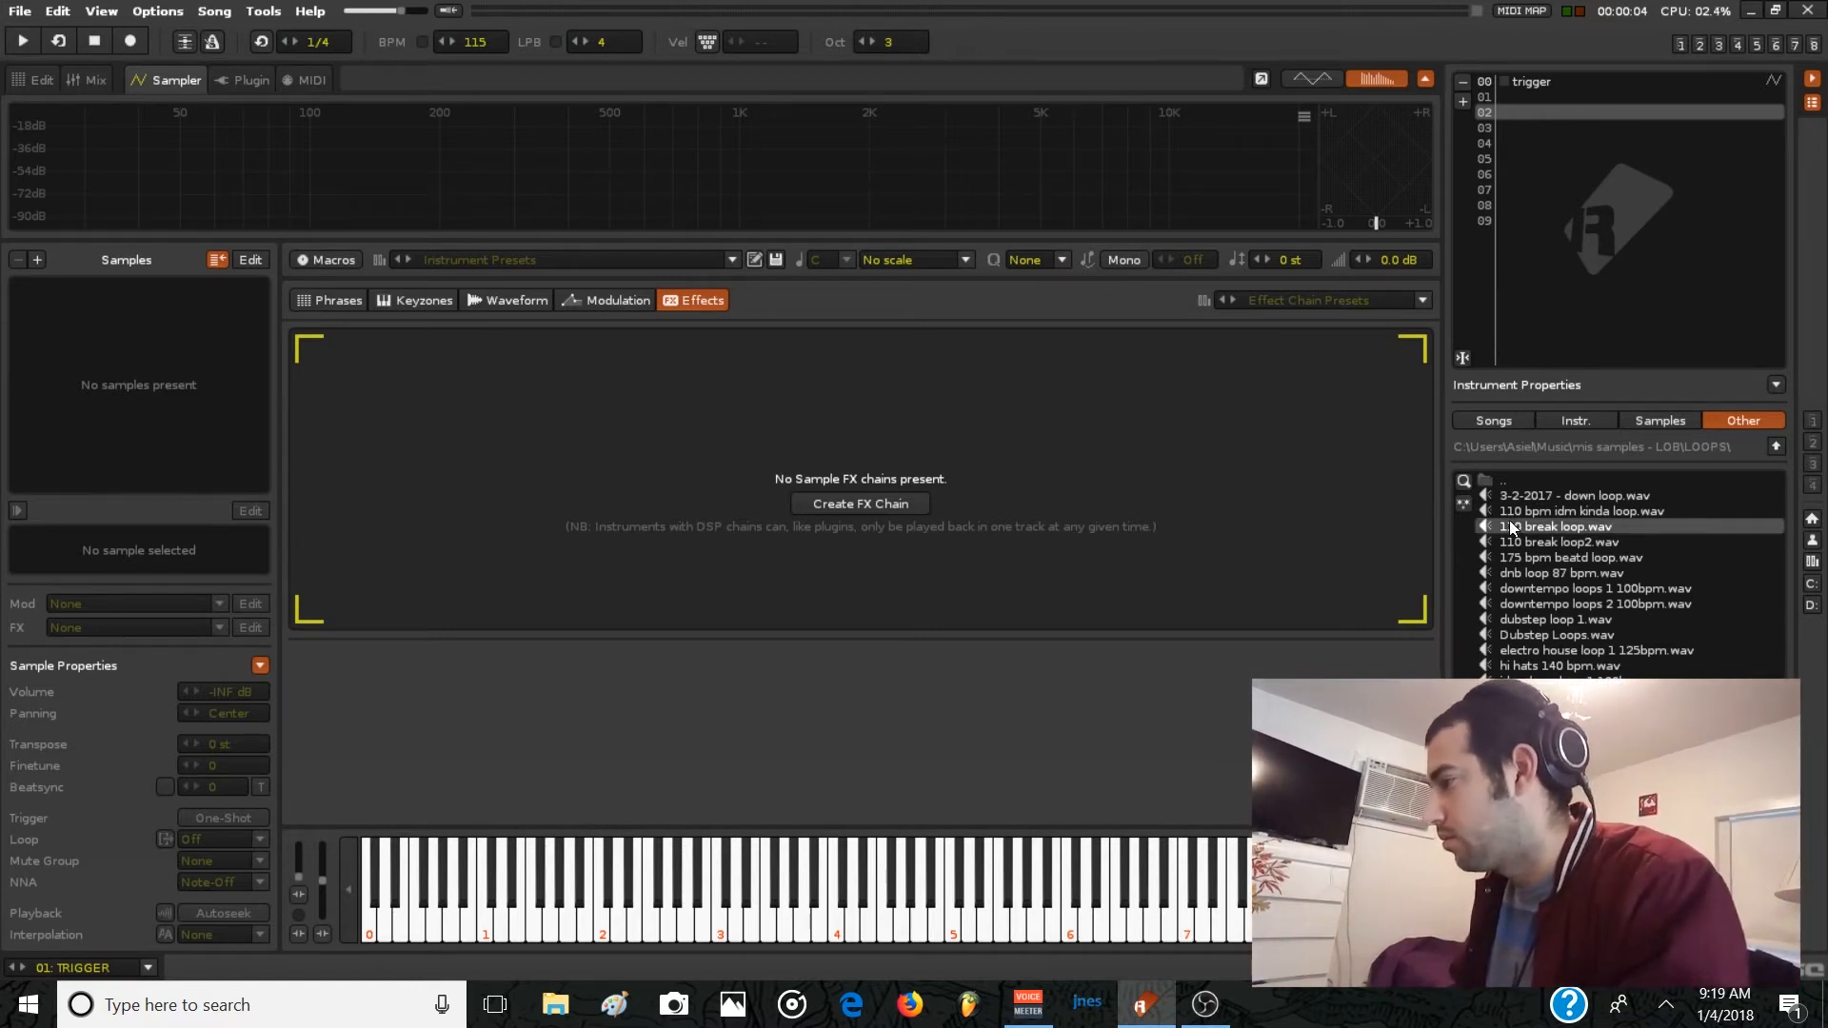
left_click(1562, 525)
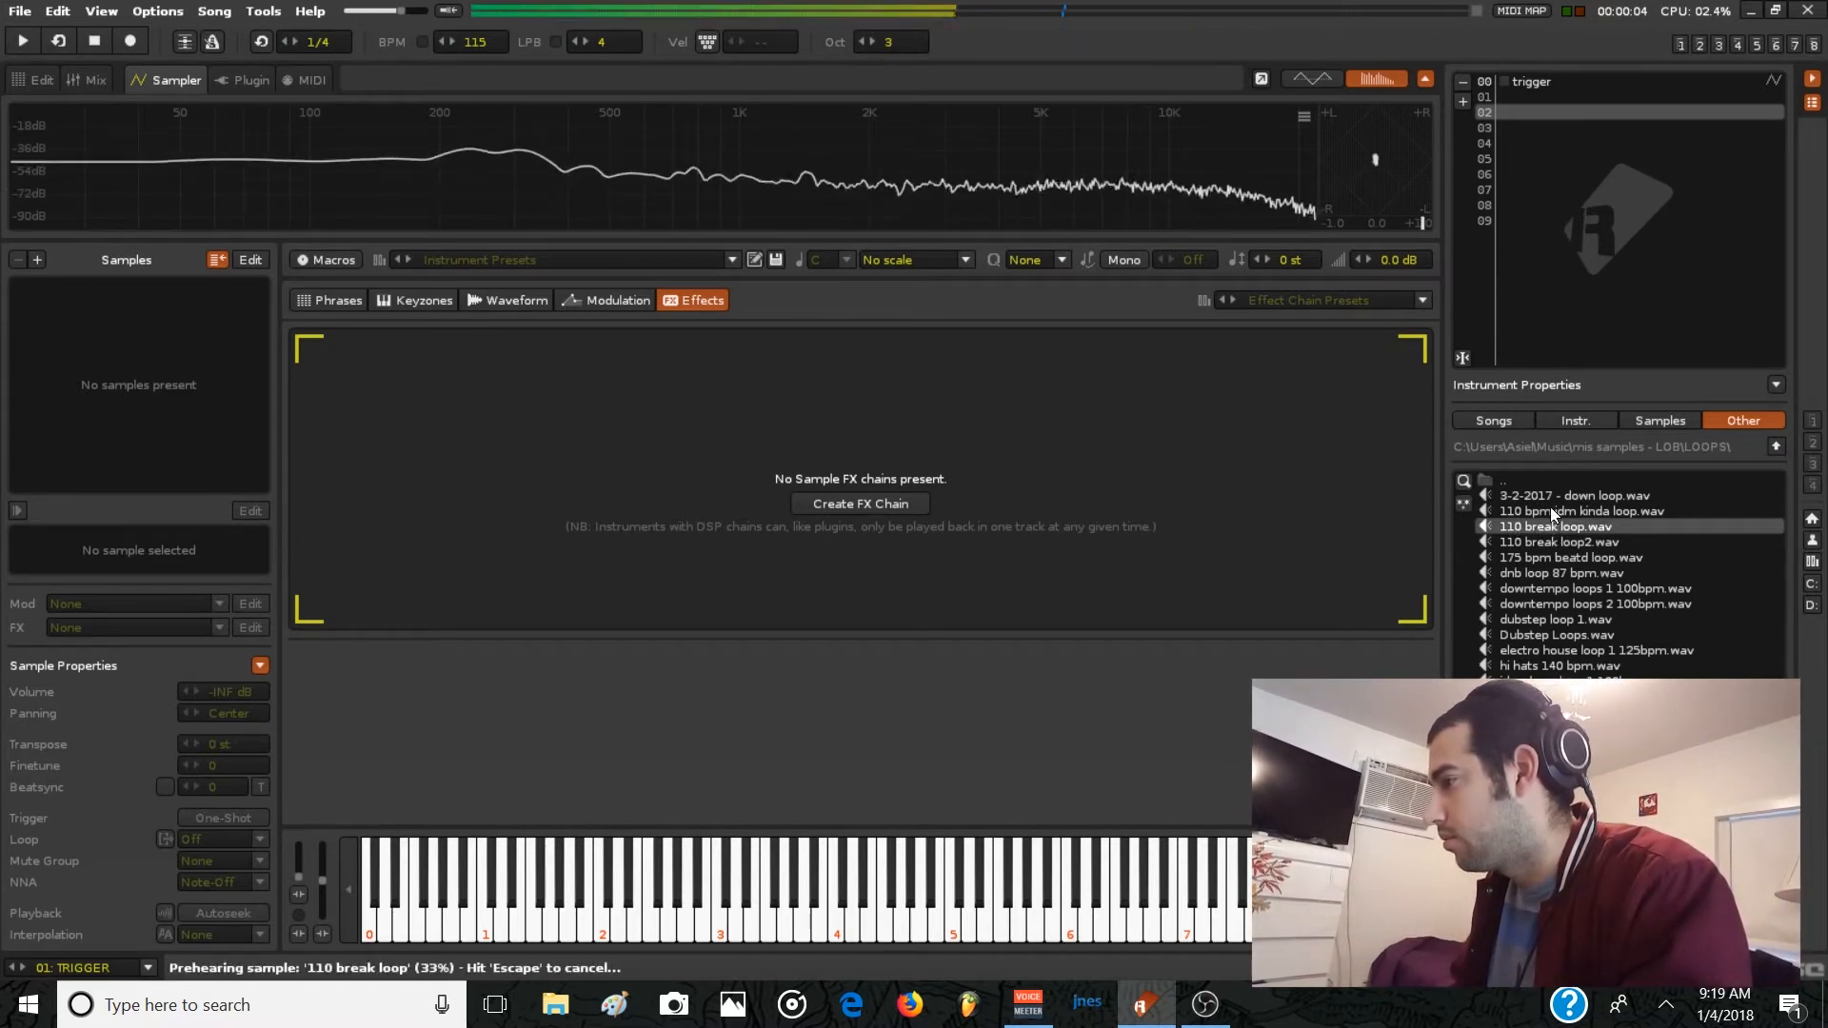
left_click(1572, 494)
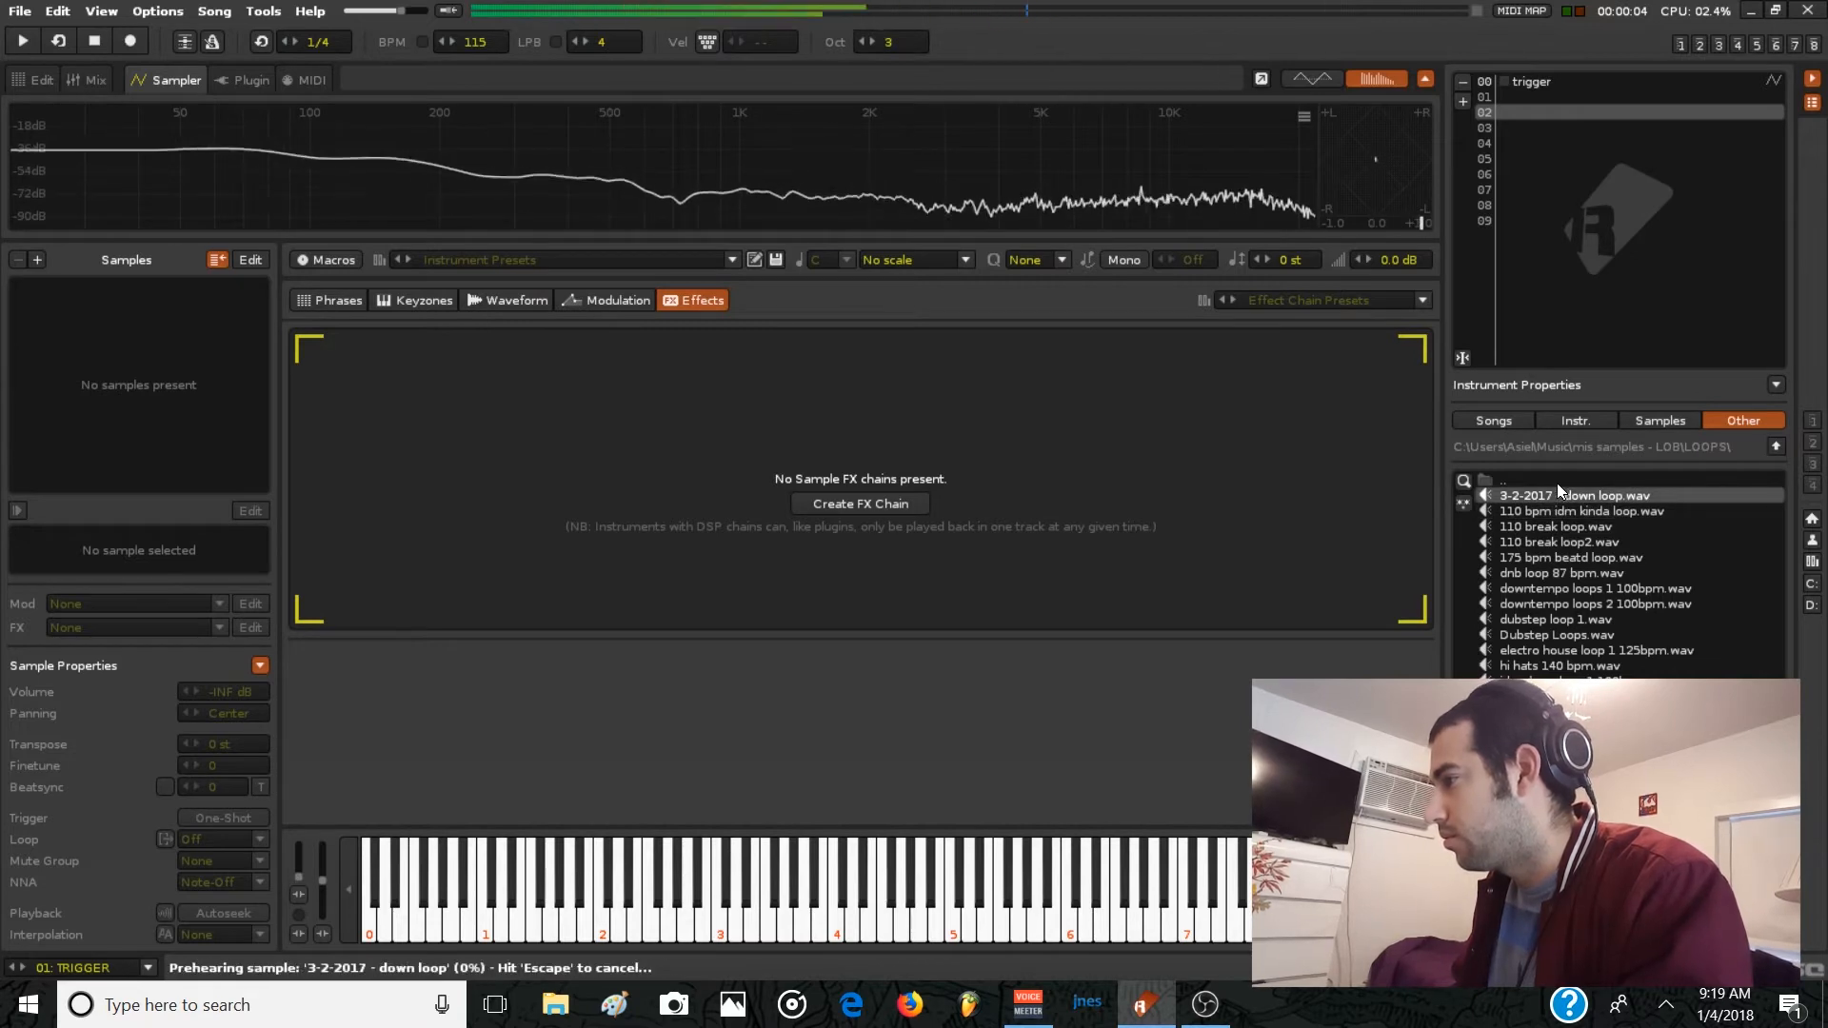
double_click(1577, 494)
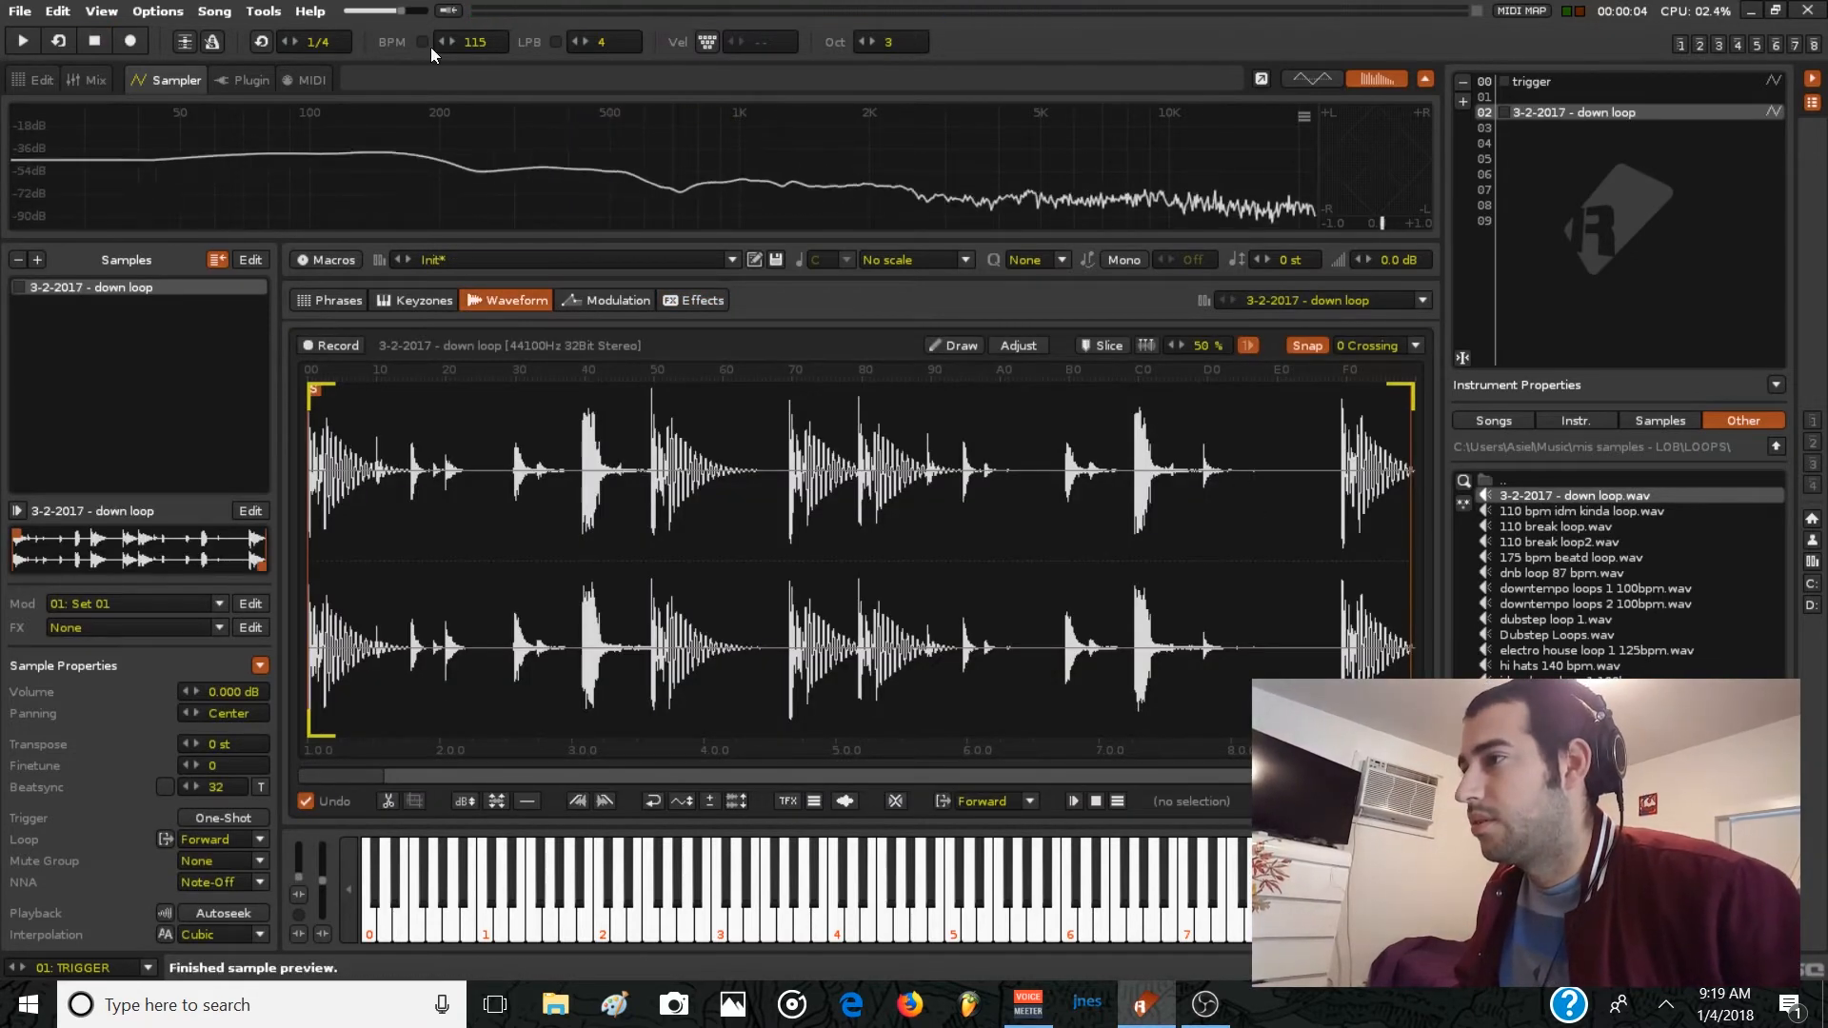
Set the song tempo to 110 BPM and go to line 00 of Track 02.
left_click(474, 42)
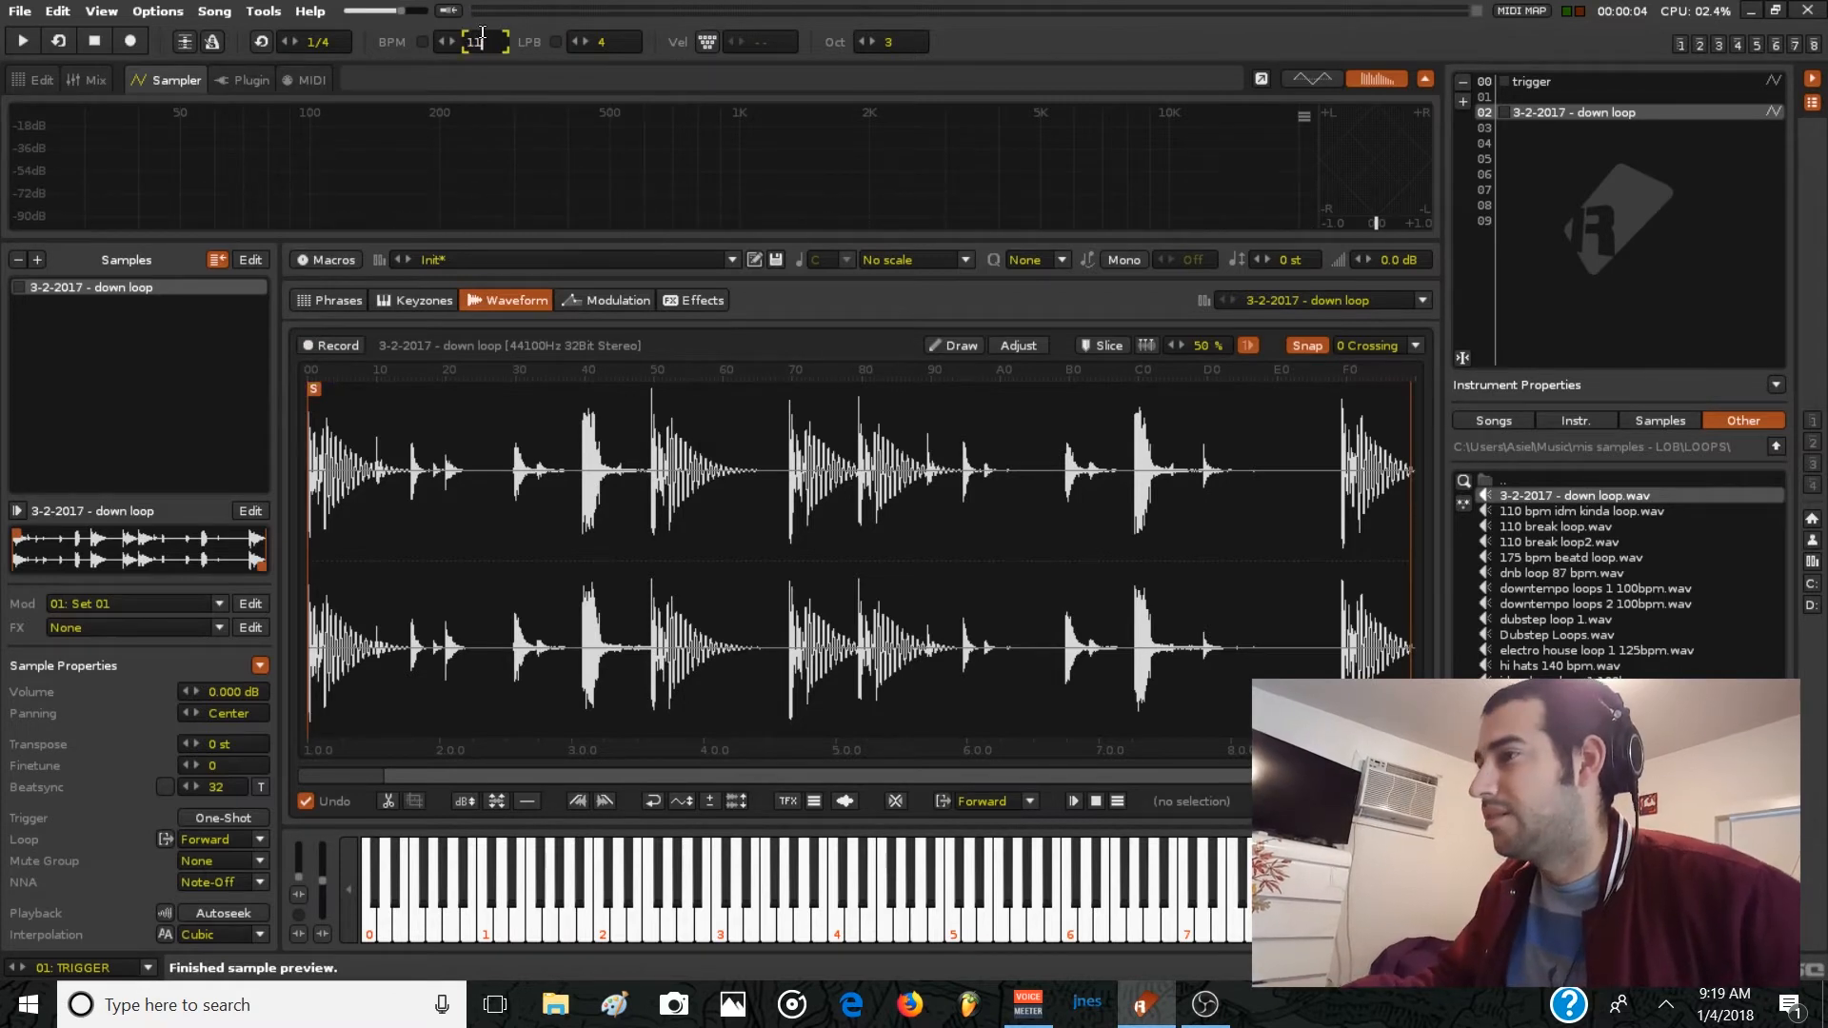
type("32")
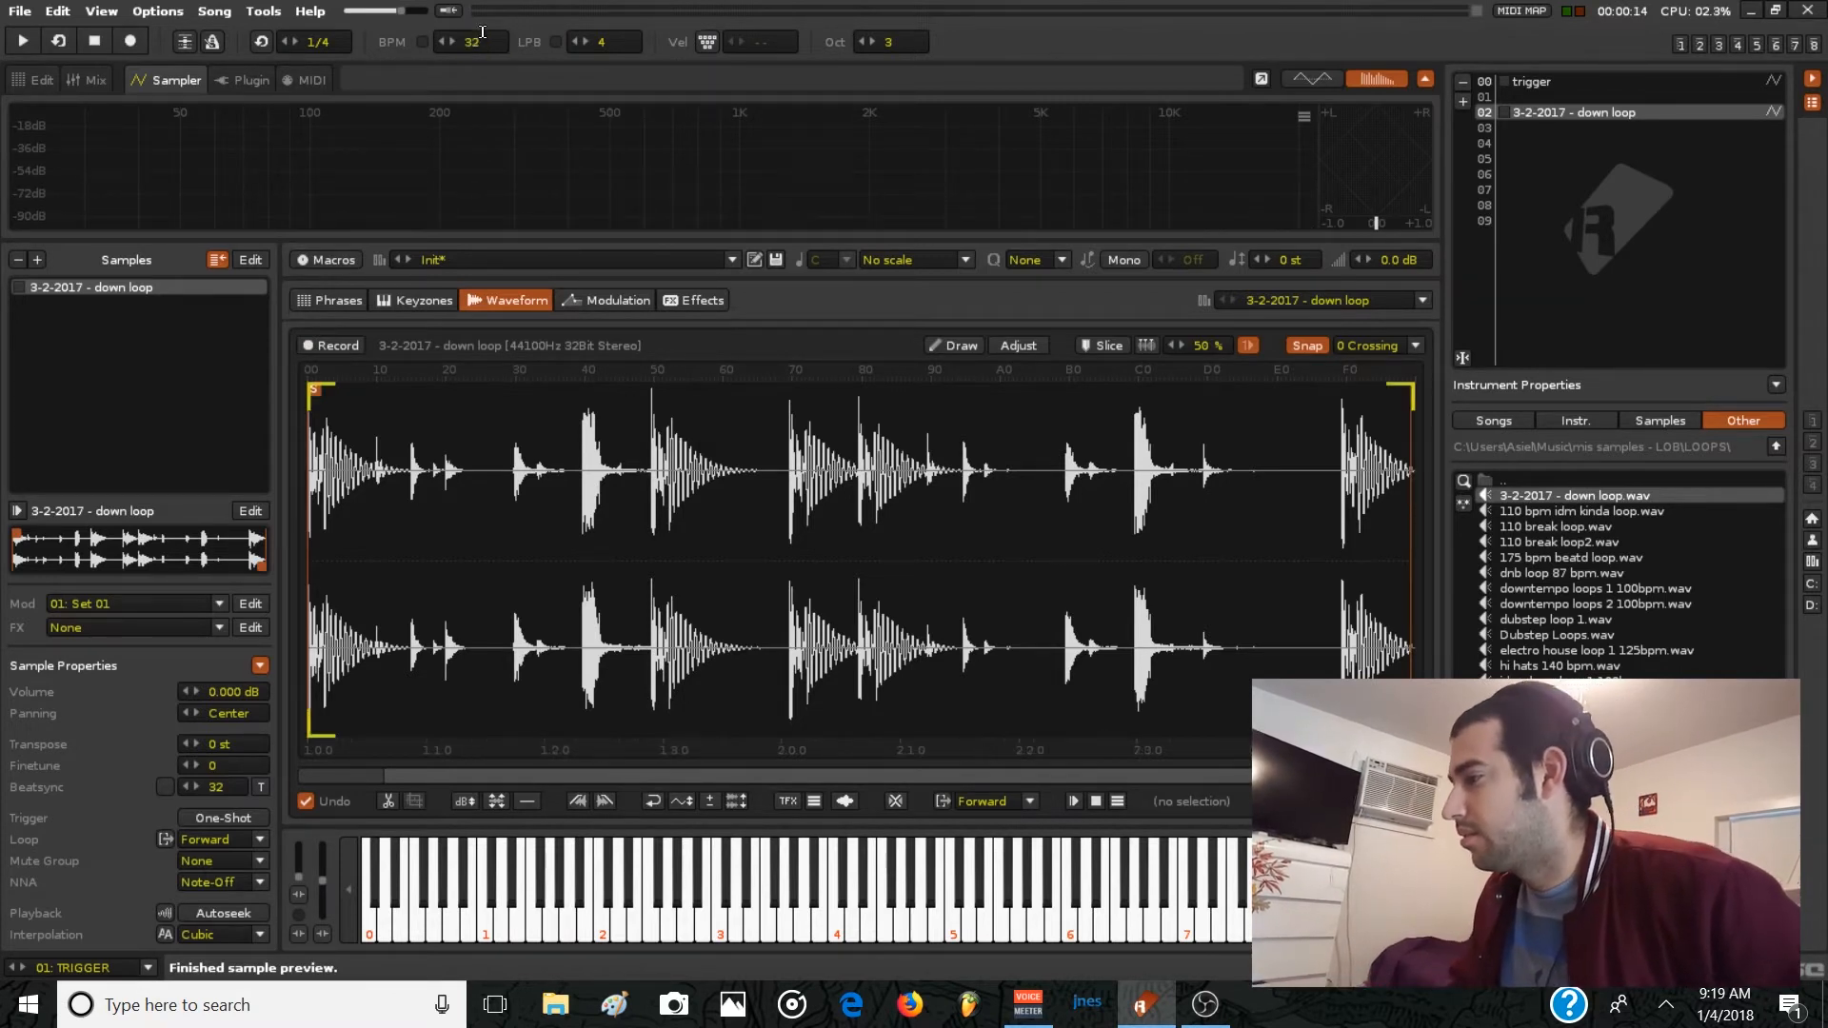
left_click(472, 41)
type("110")
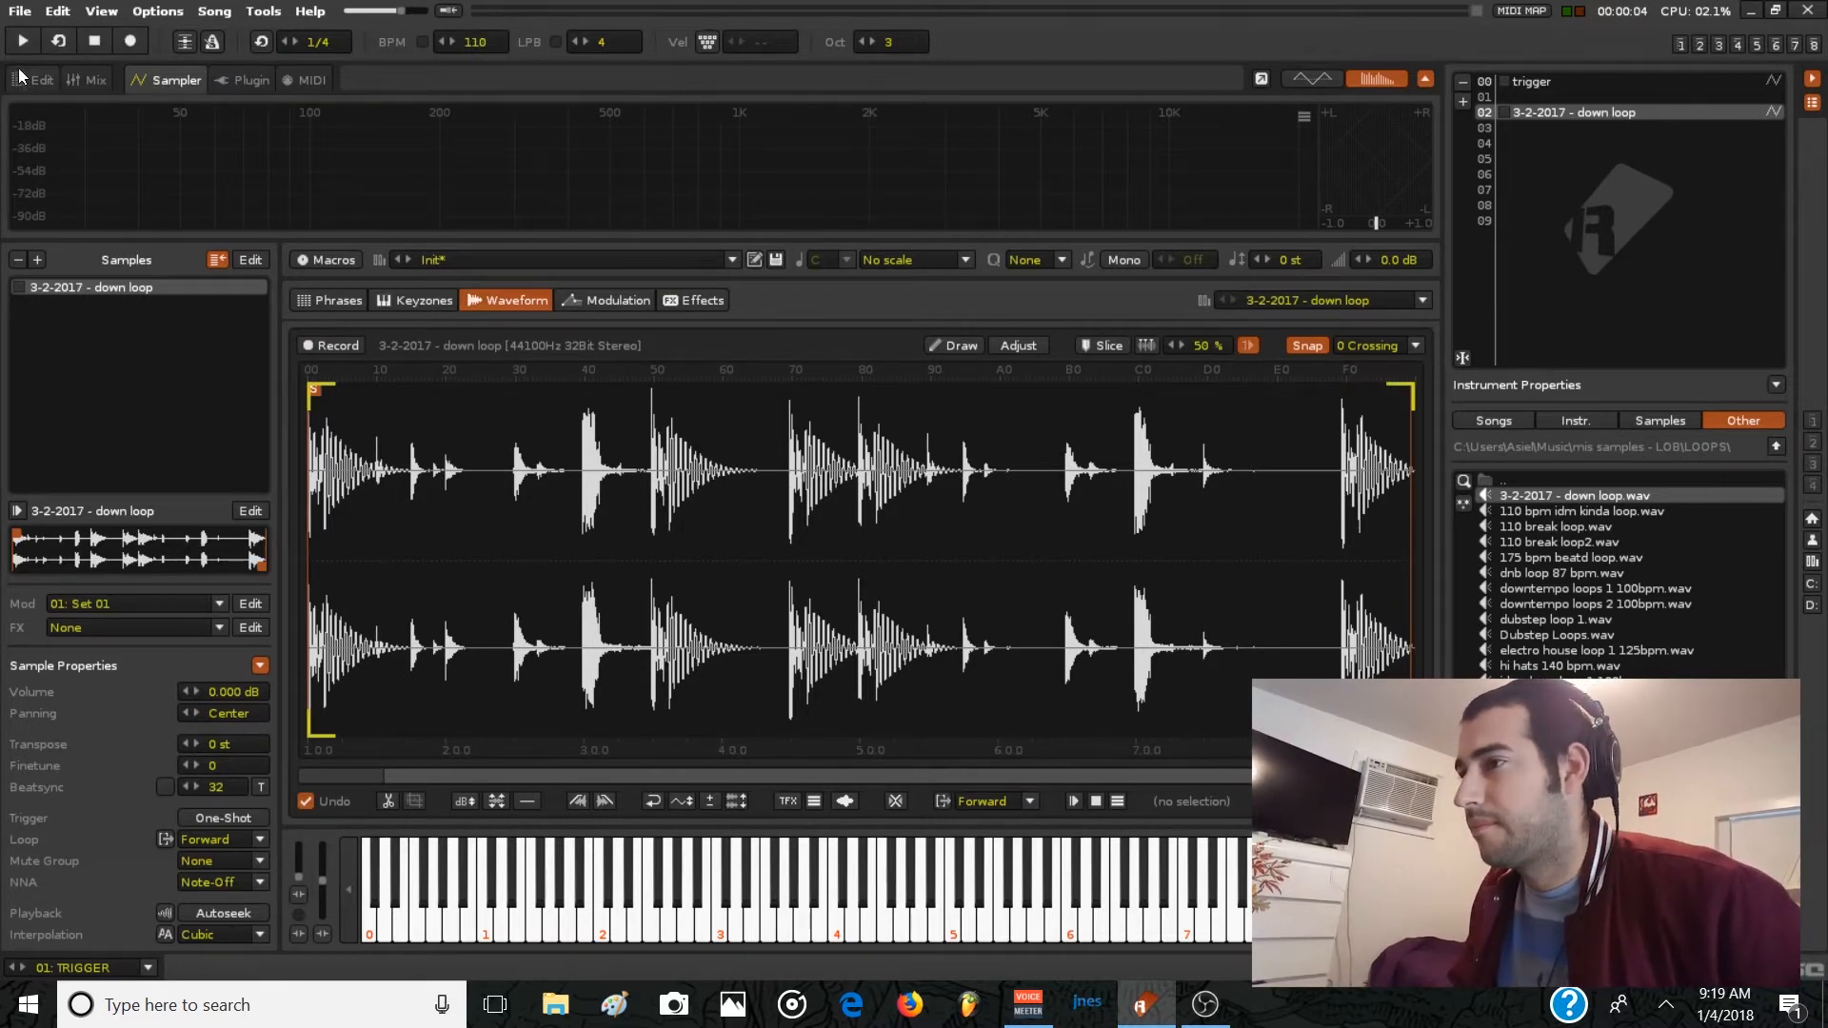
left_click(42, 79)
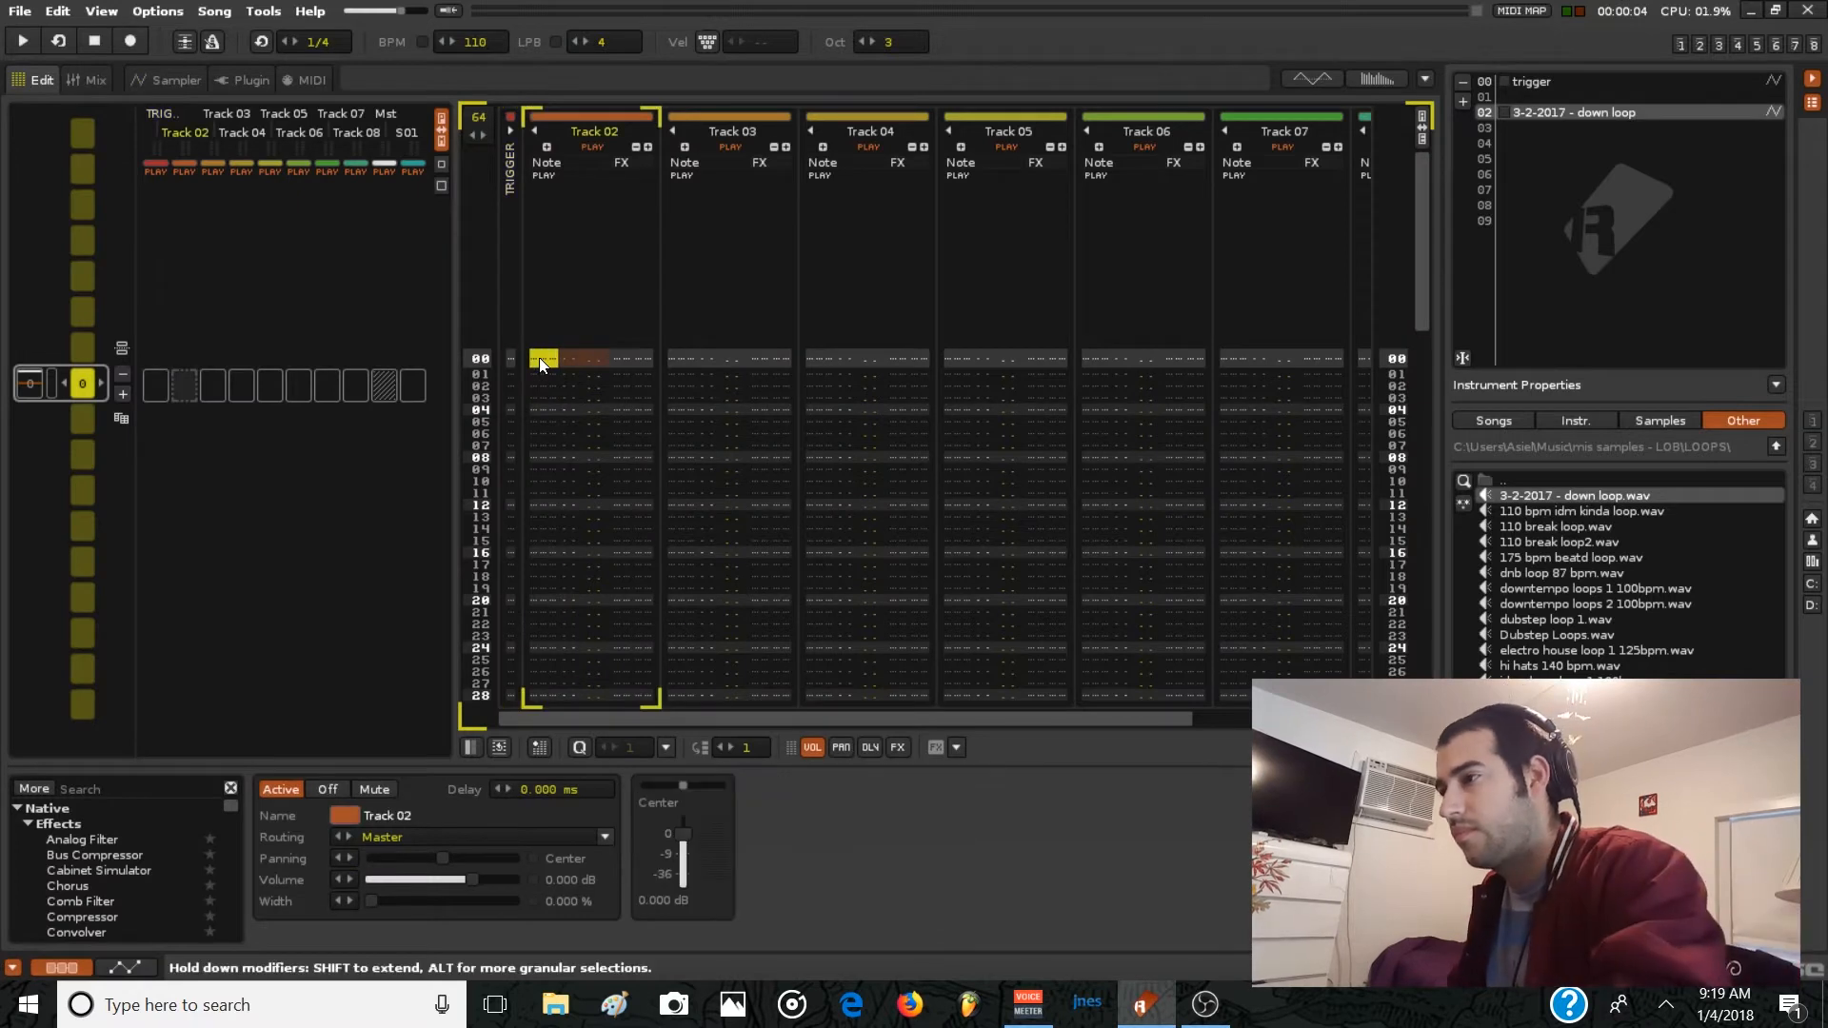
left_click(21, 41)
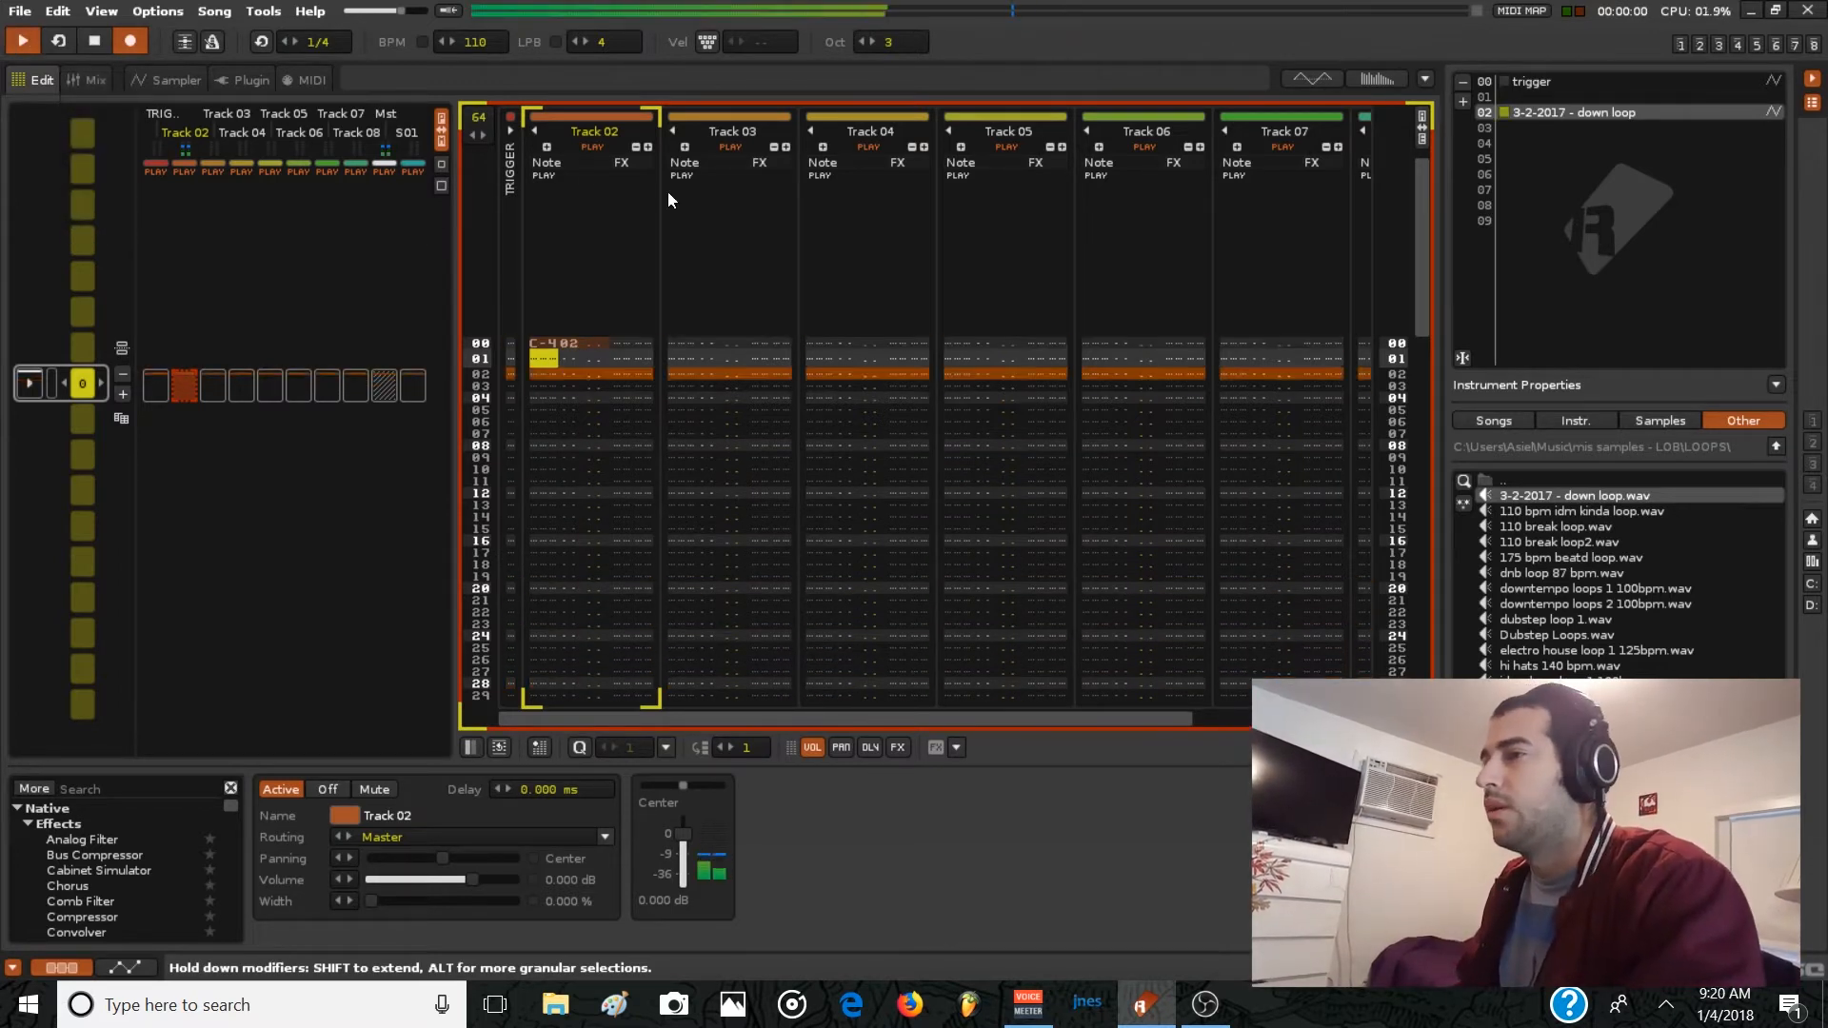
Open the down loop sample's Effects page and create its first FX chain.
left_click(98, 79)
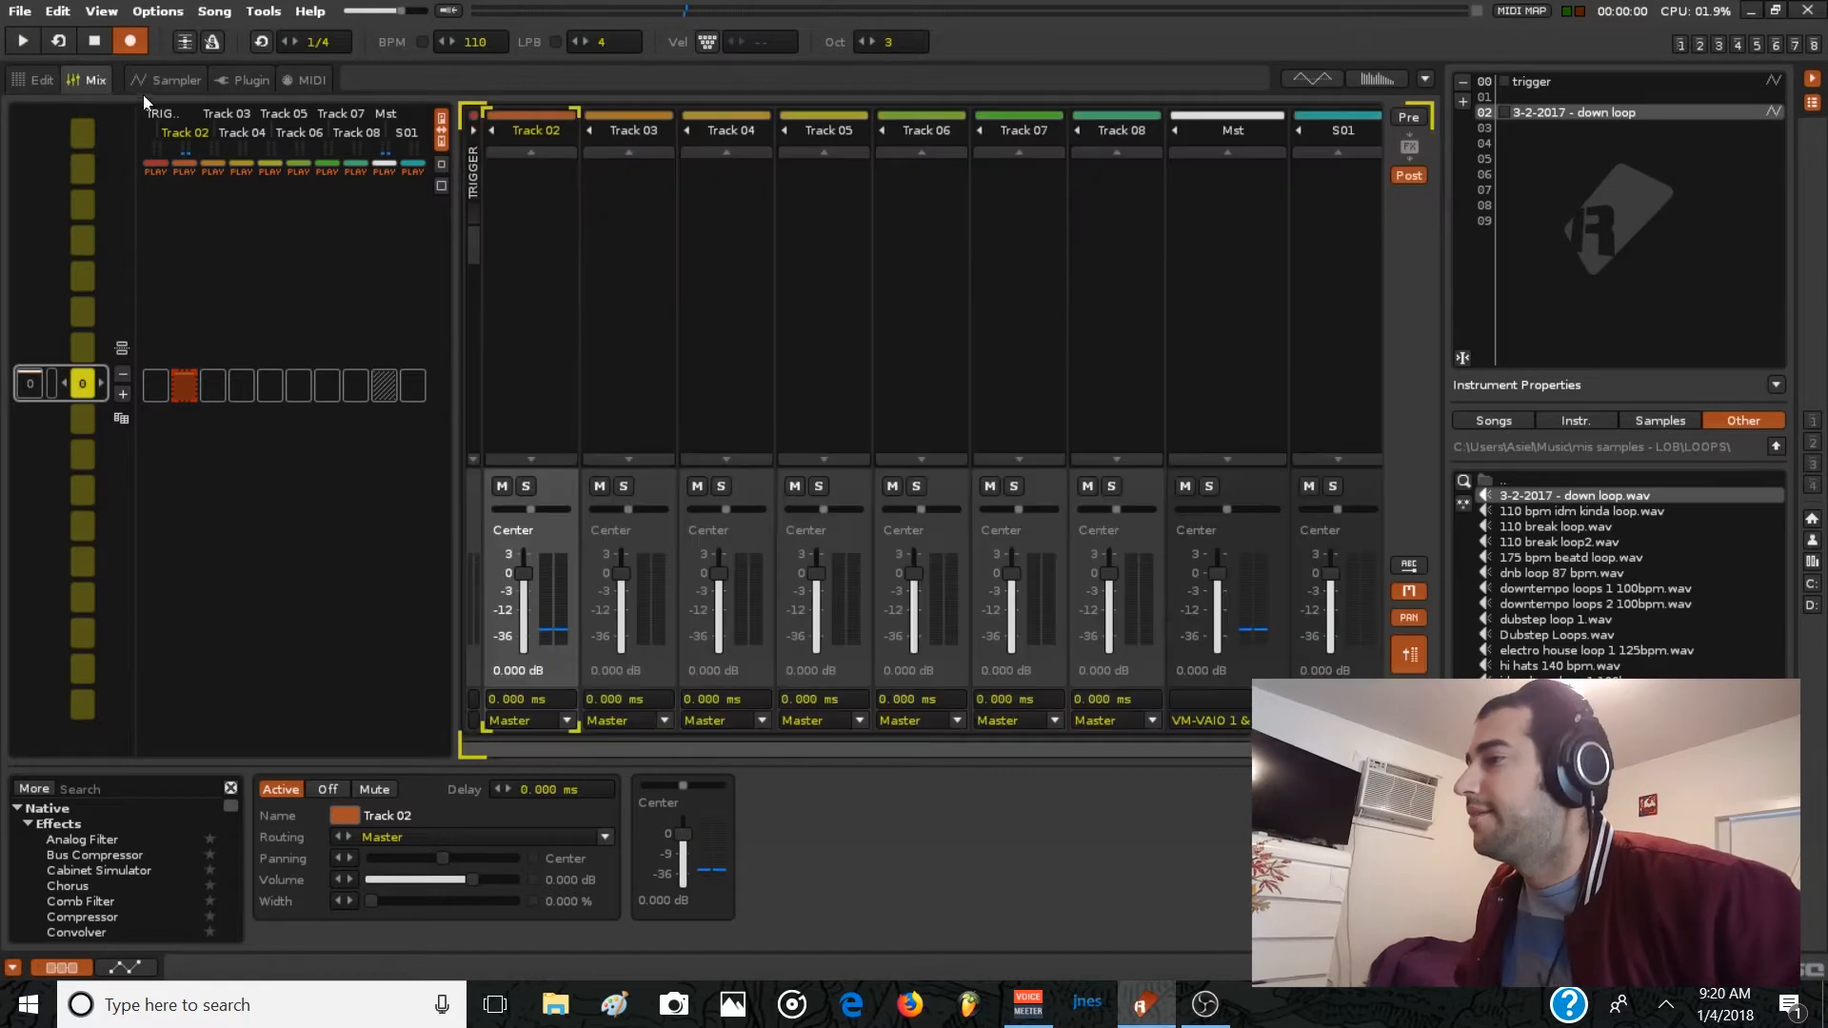
left_click(172, 79)
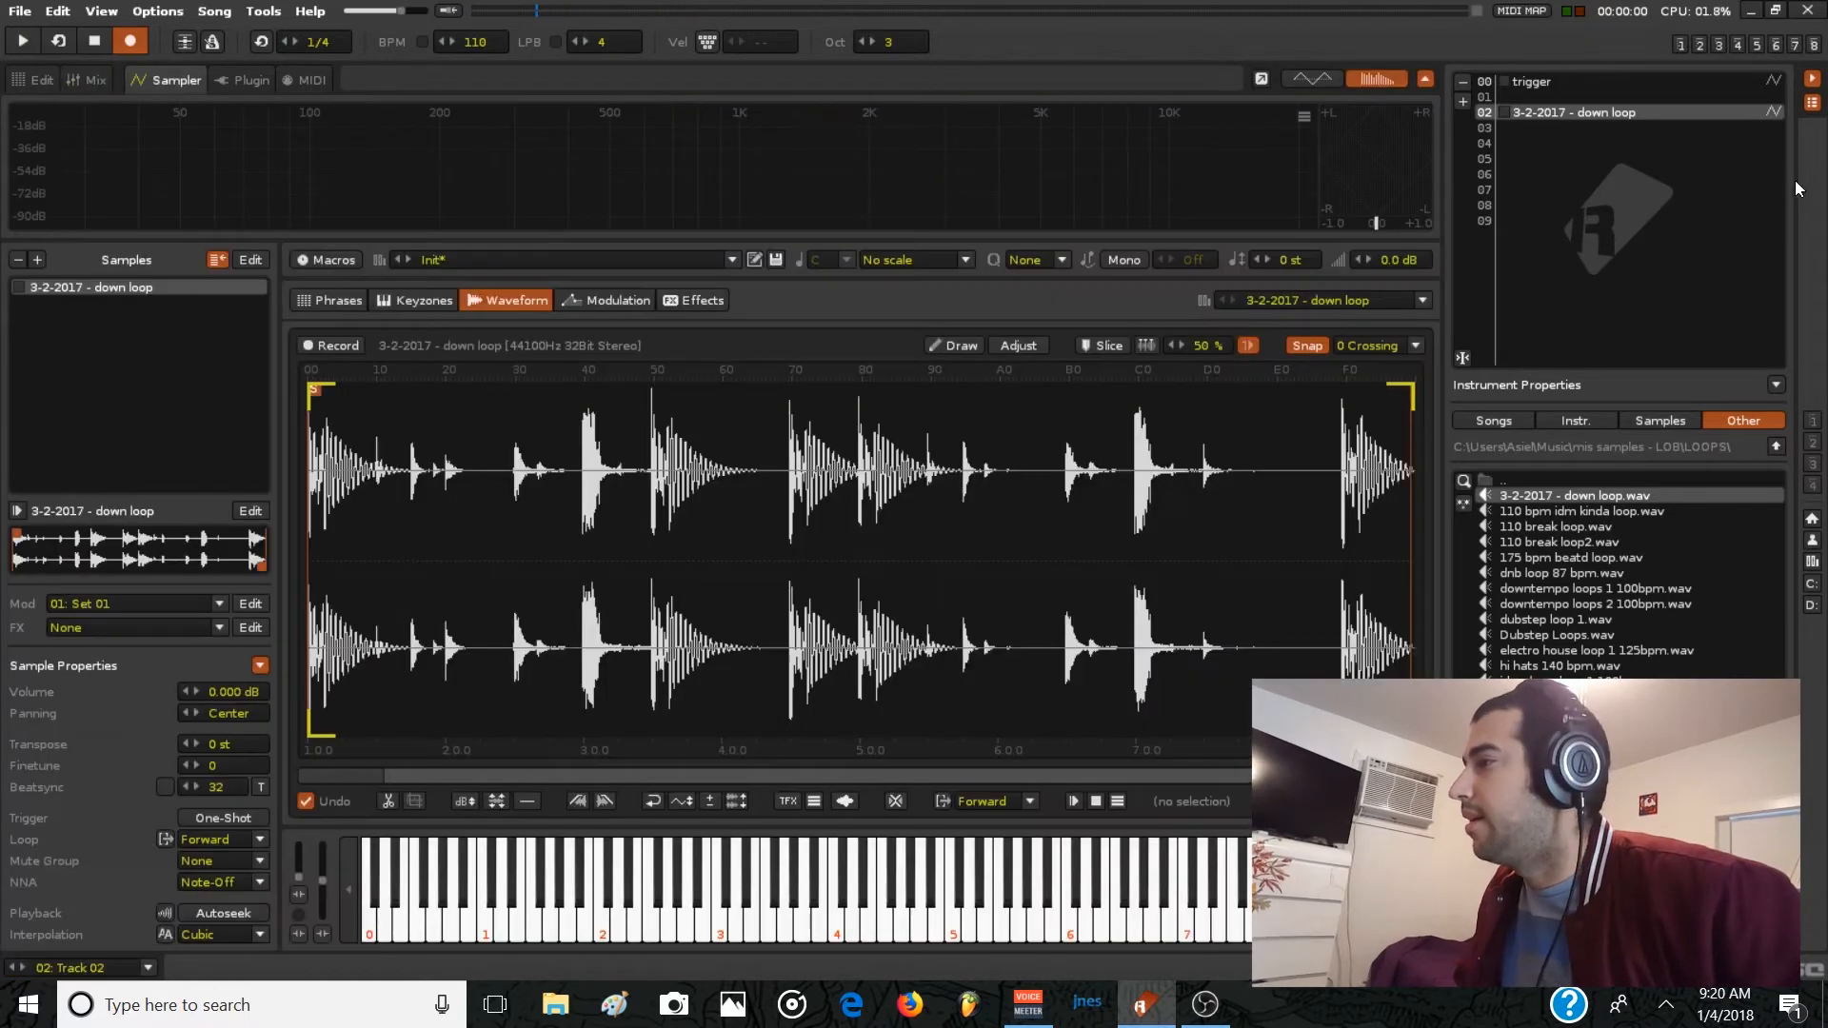
left_click(702, 300)
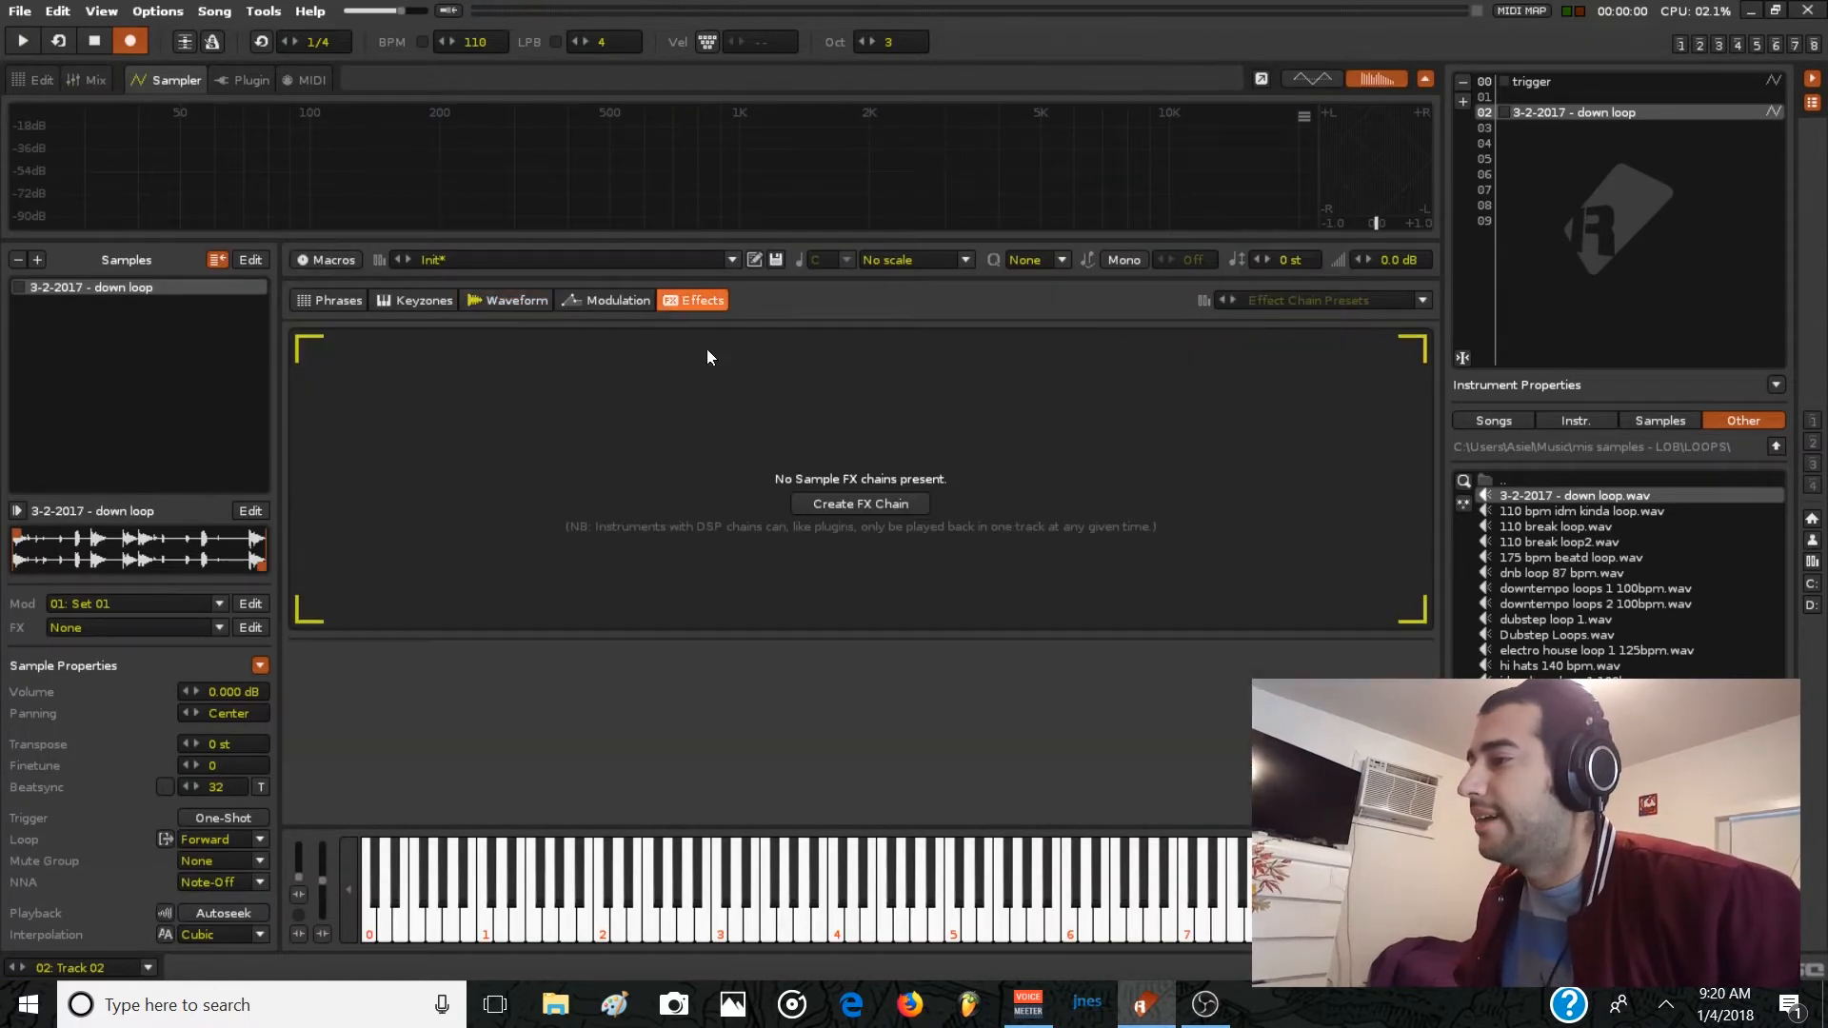
left_click(858, 503)
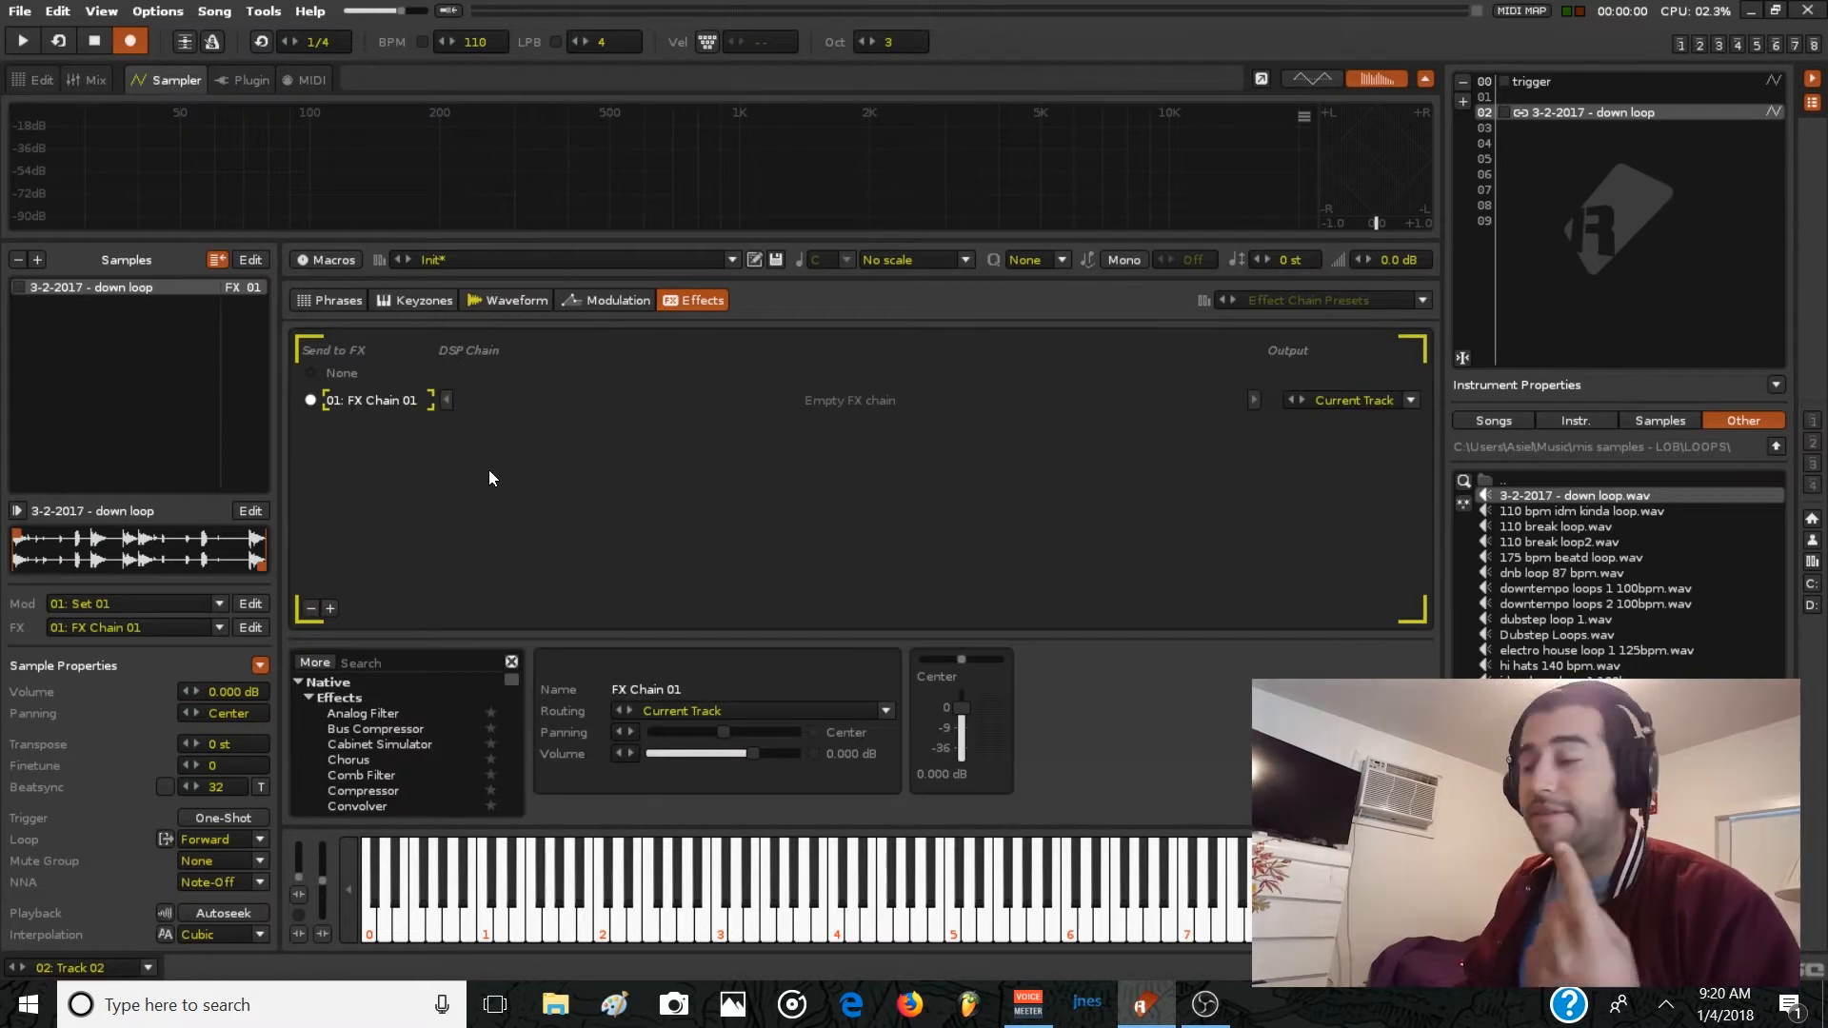
Rename the first chain 'signal' and add further chains named low, mid and high.
double_click(364, 399)
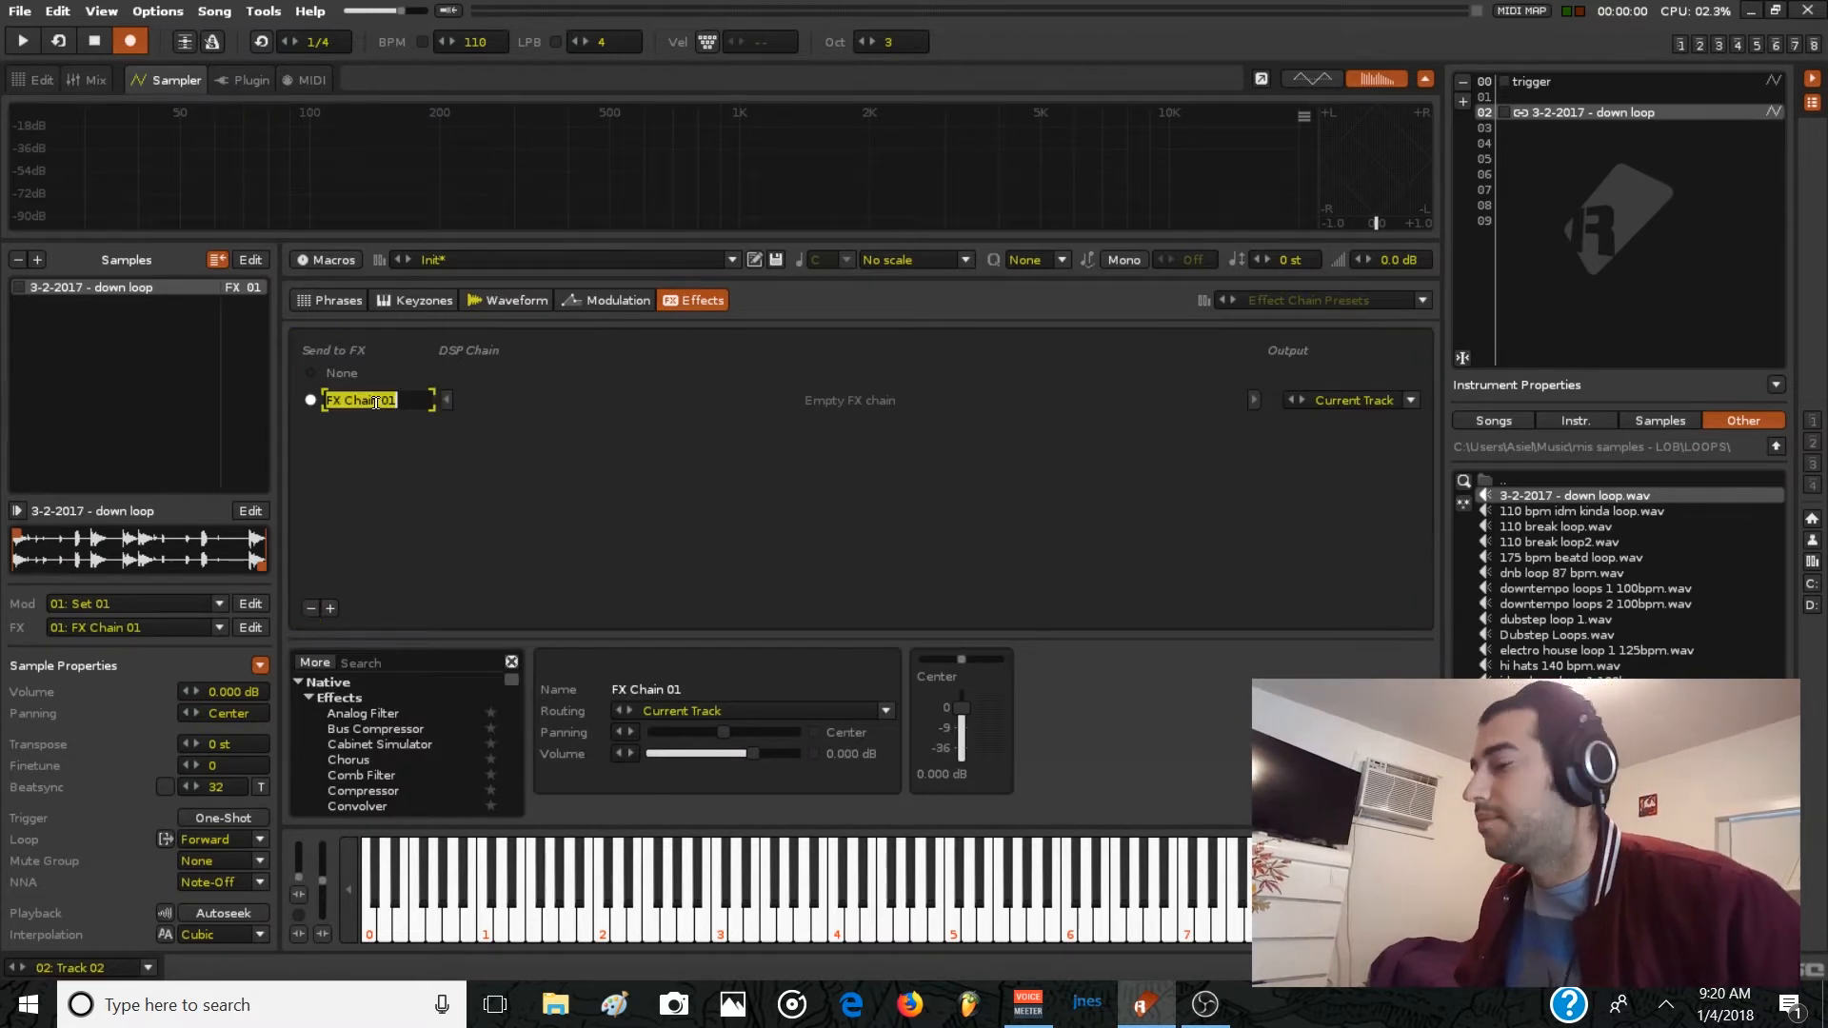
type("signal")
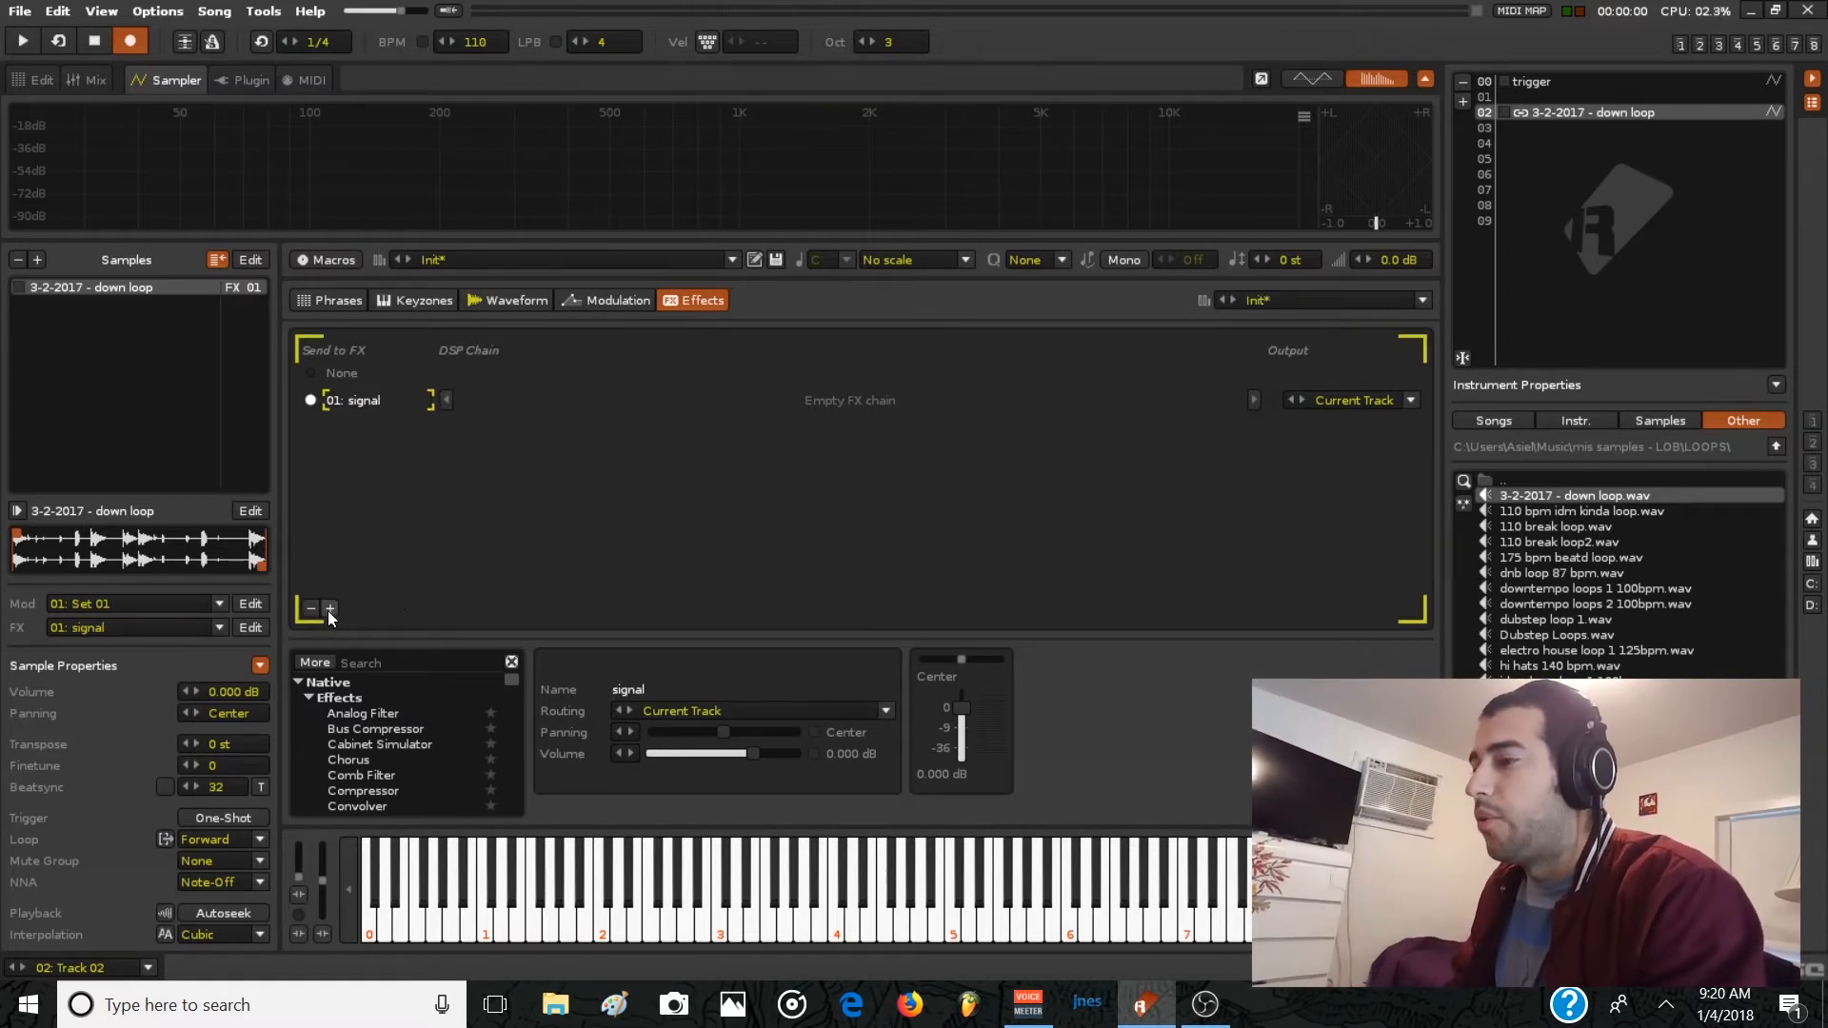
left_click(328, 607)
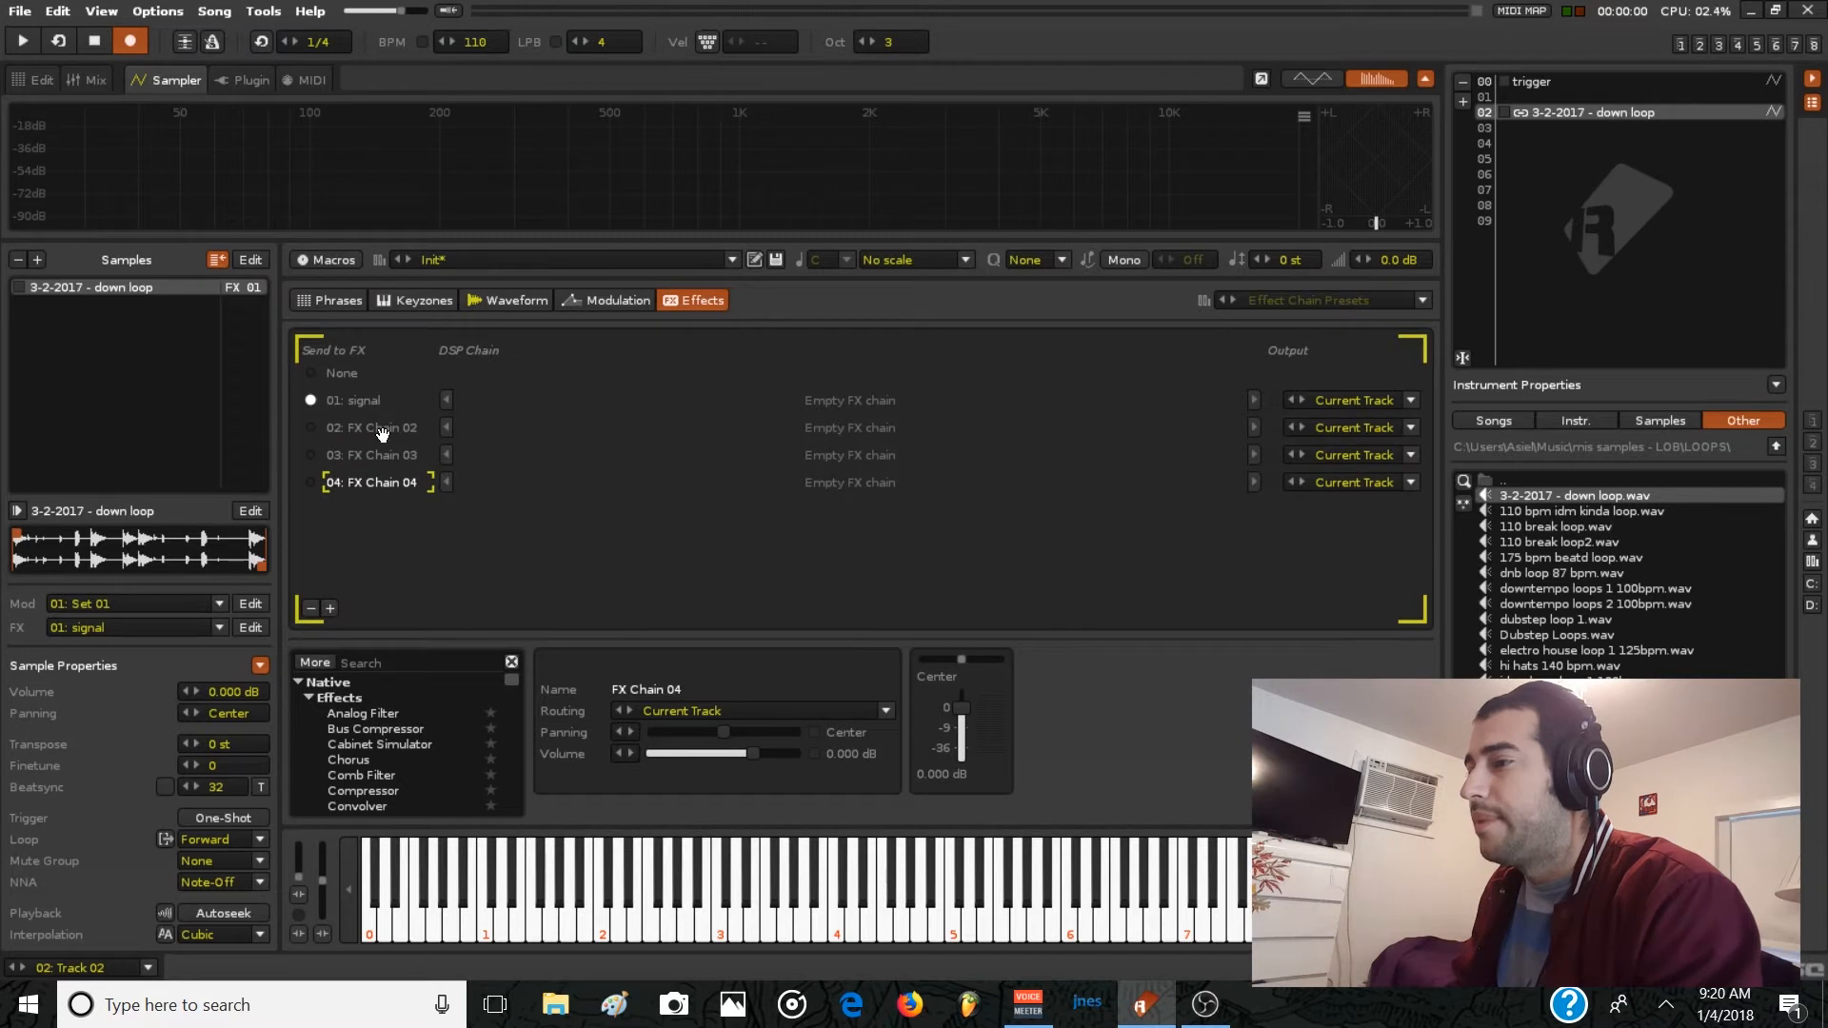
type("low")
type("high")
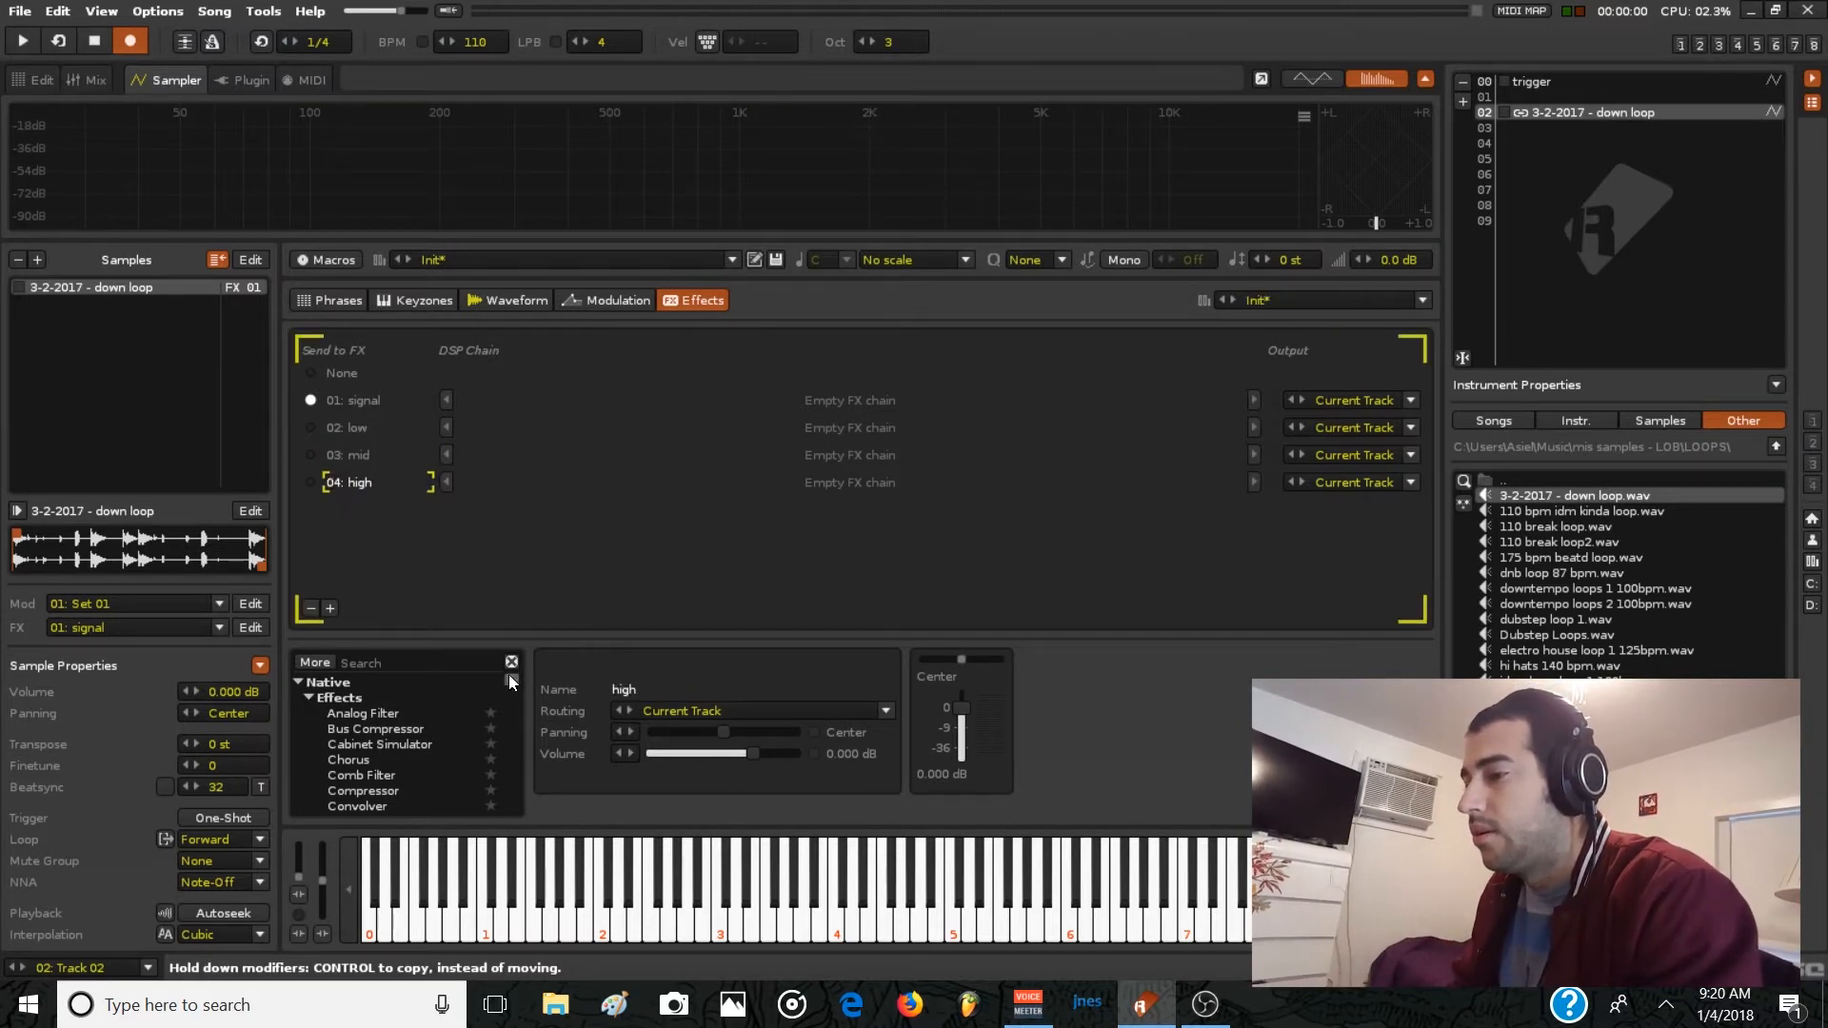
Place Multiband Send (0.80/8.00 kHz splits) on the signal chain, band sends reset to 0 dB.
scroll("down", 3)
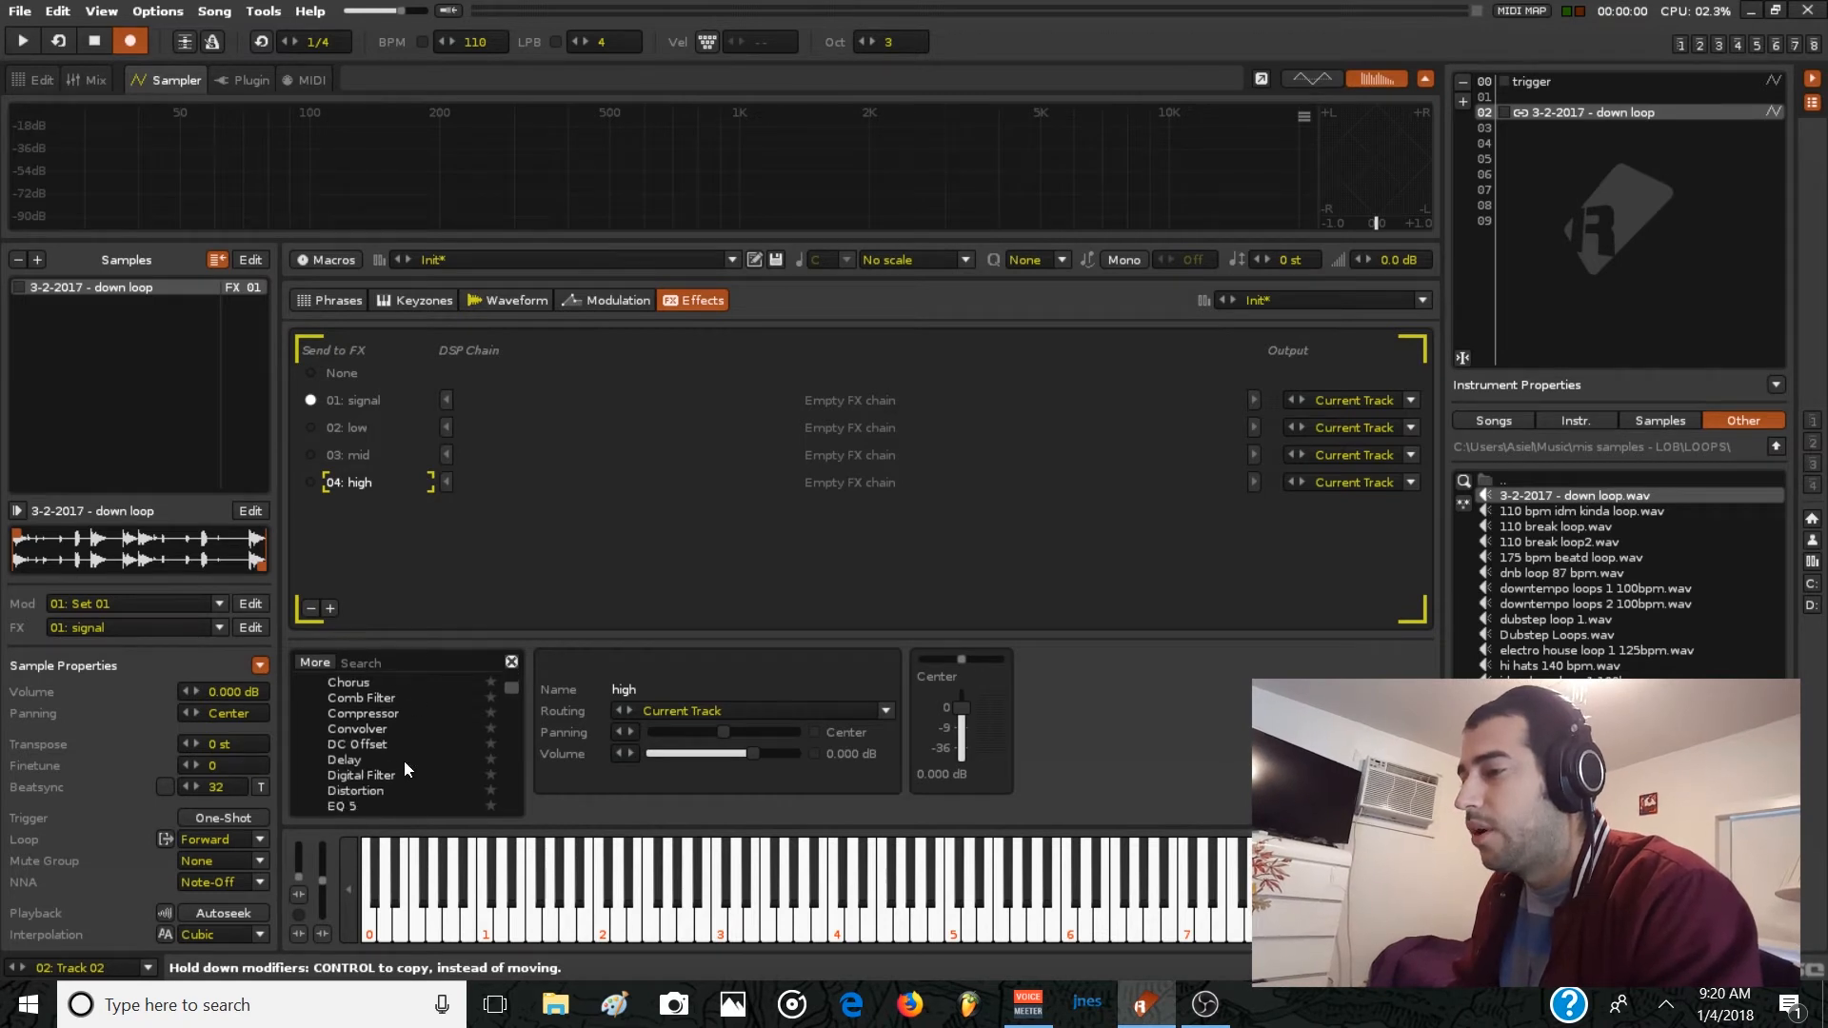
scroll("down", 3)
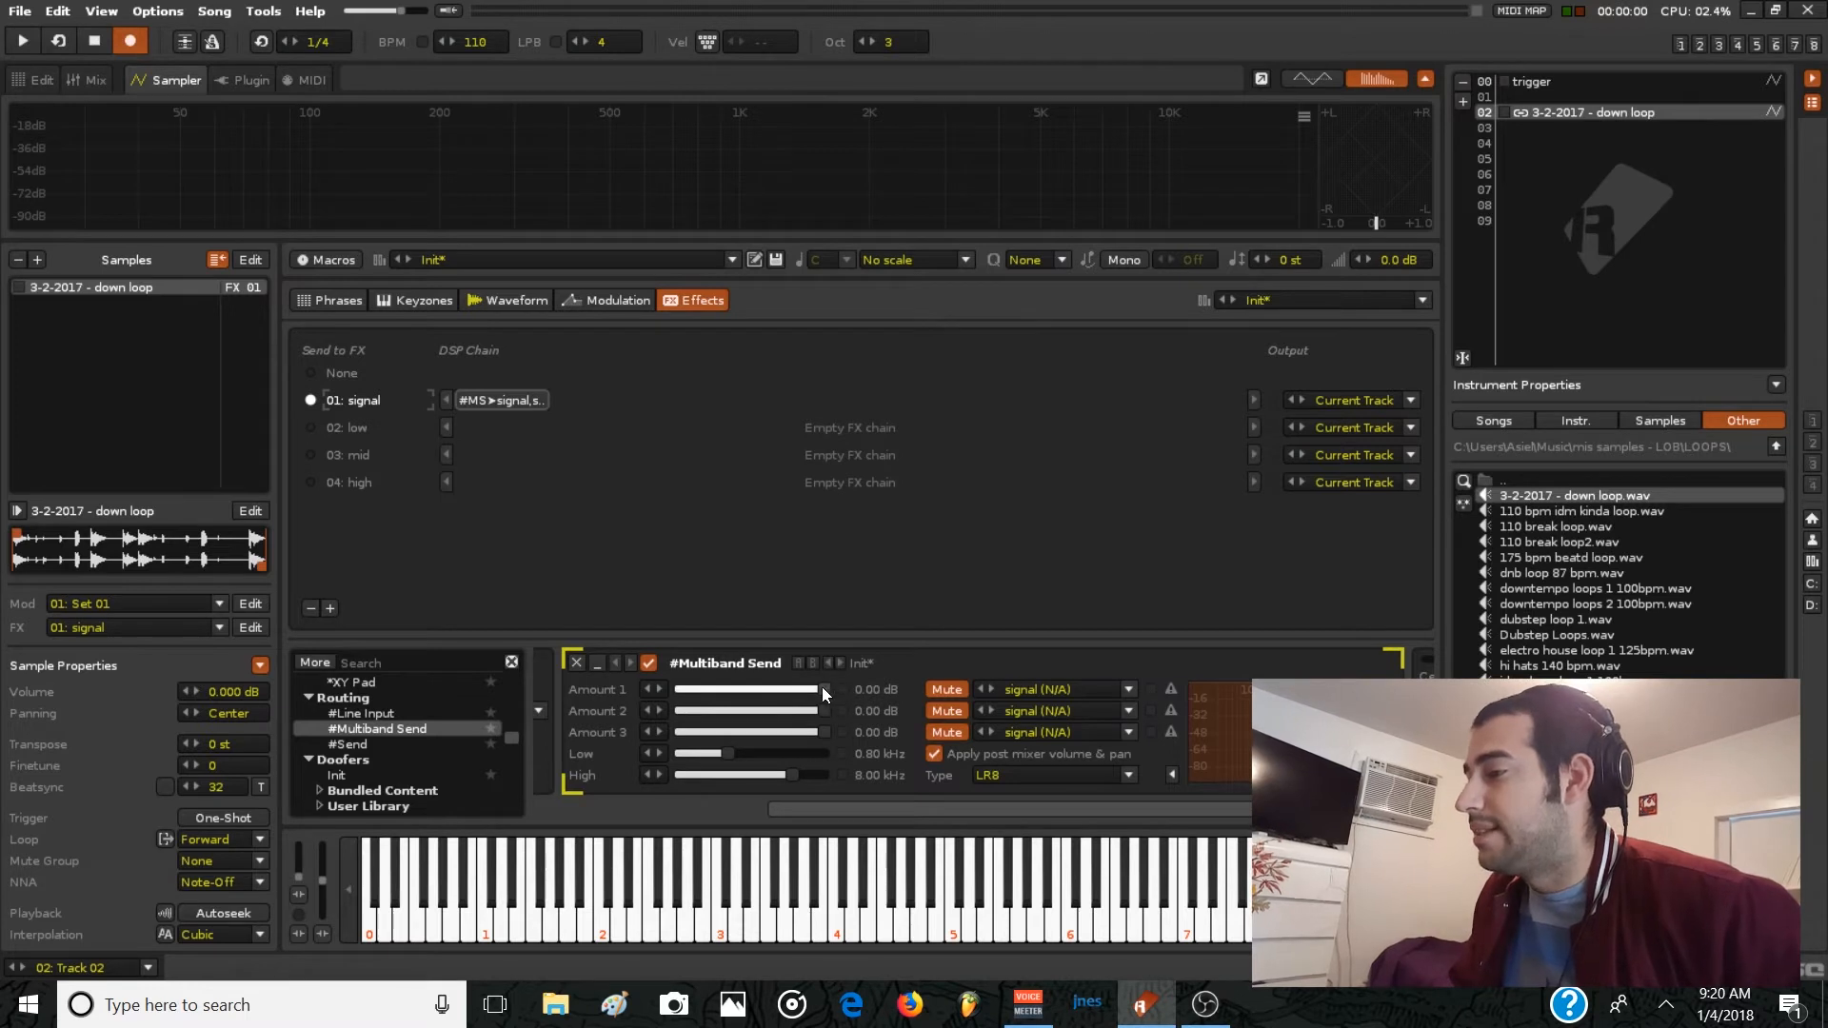
left_click_drag(821, 689, 746, 689)
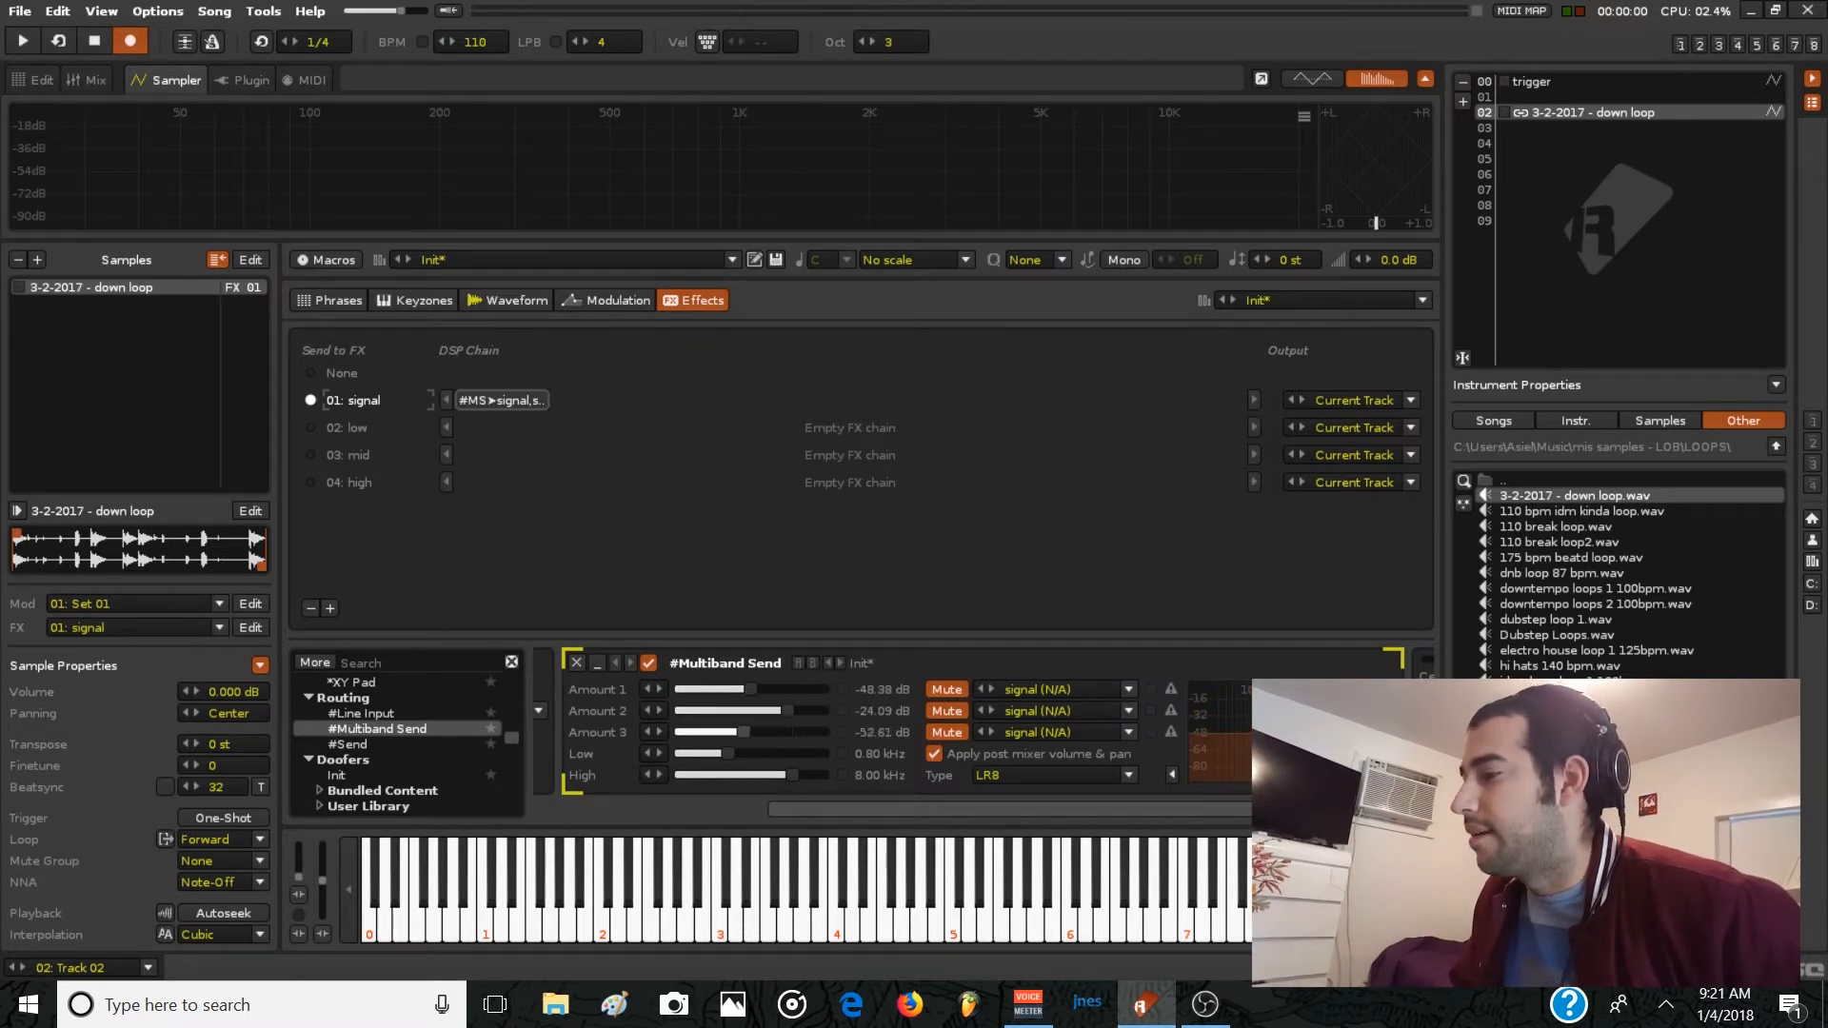
left_click_drag(723, 731, 769, 731)
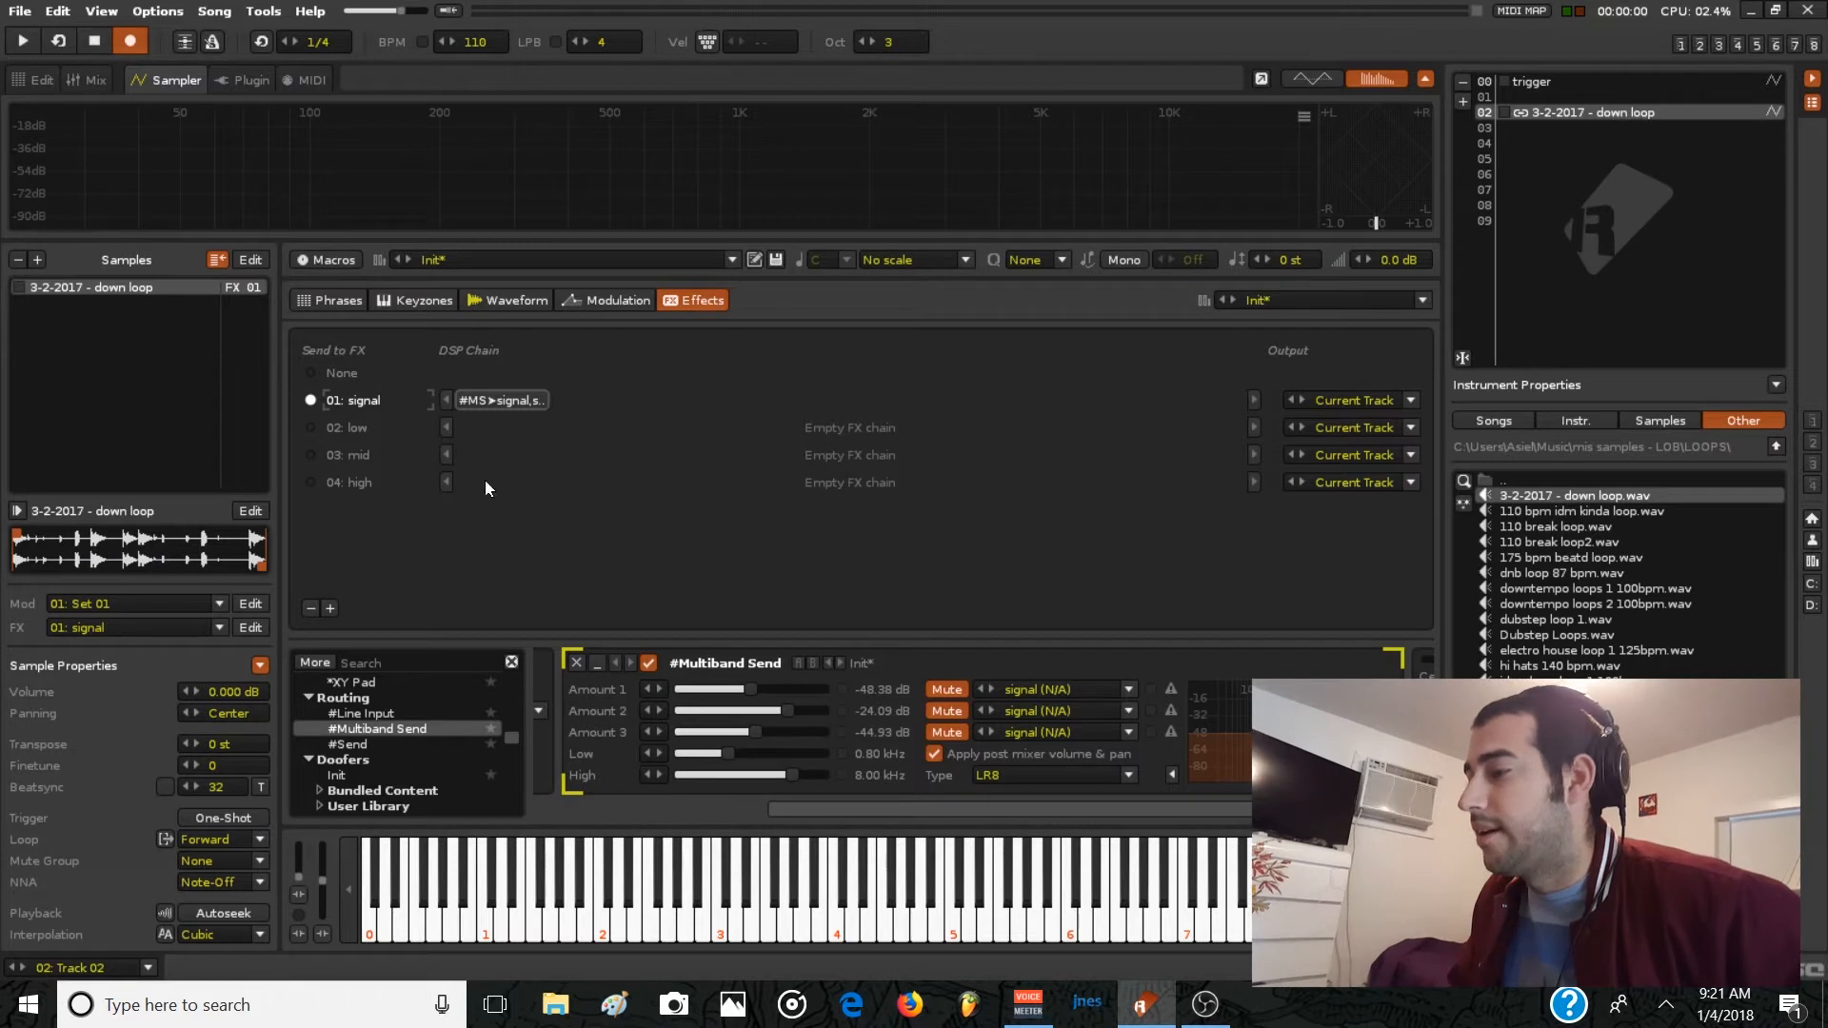
left_click_drag(687, 775, 793, 775)
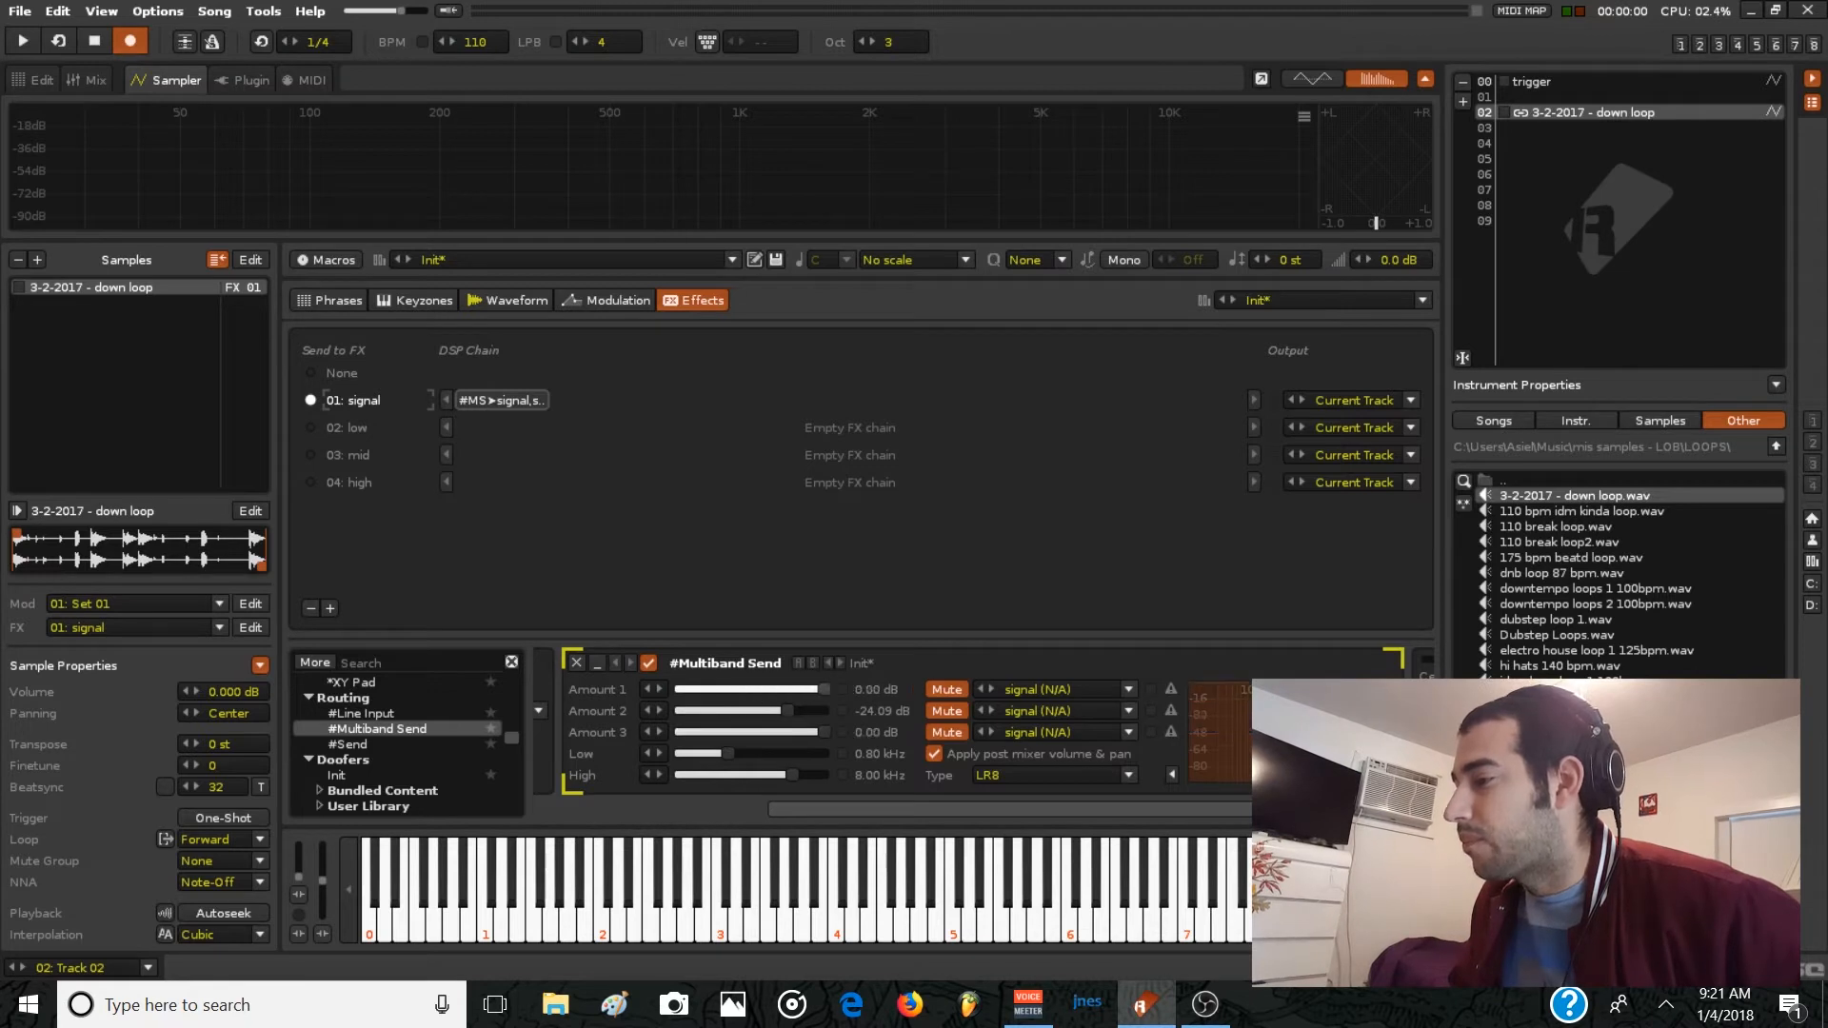
left_click_drag(723, 711, 827, 711)
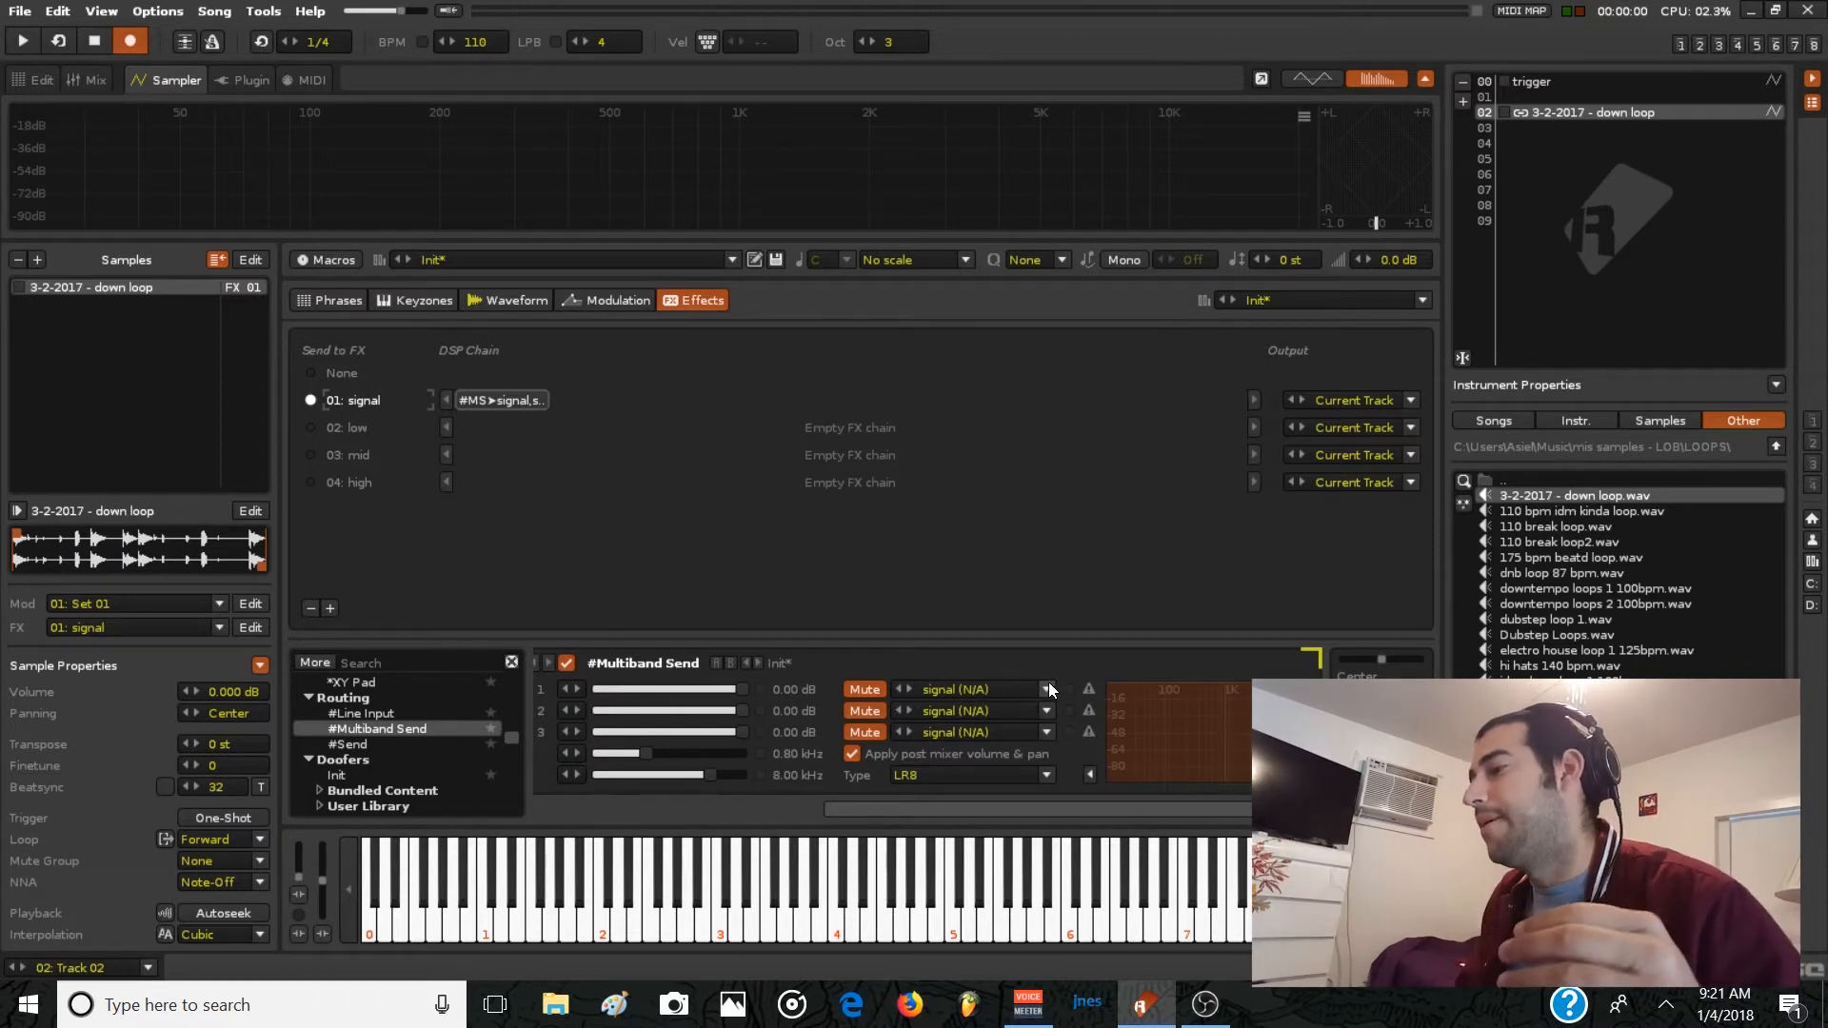
Set the Multiband Send routing dropdowns so its bands feed the low, mid and high chains.
left_click(1045, 689)
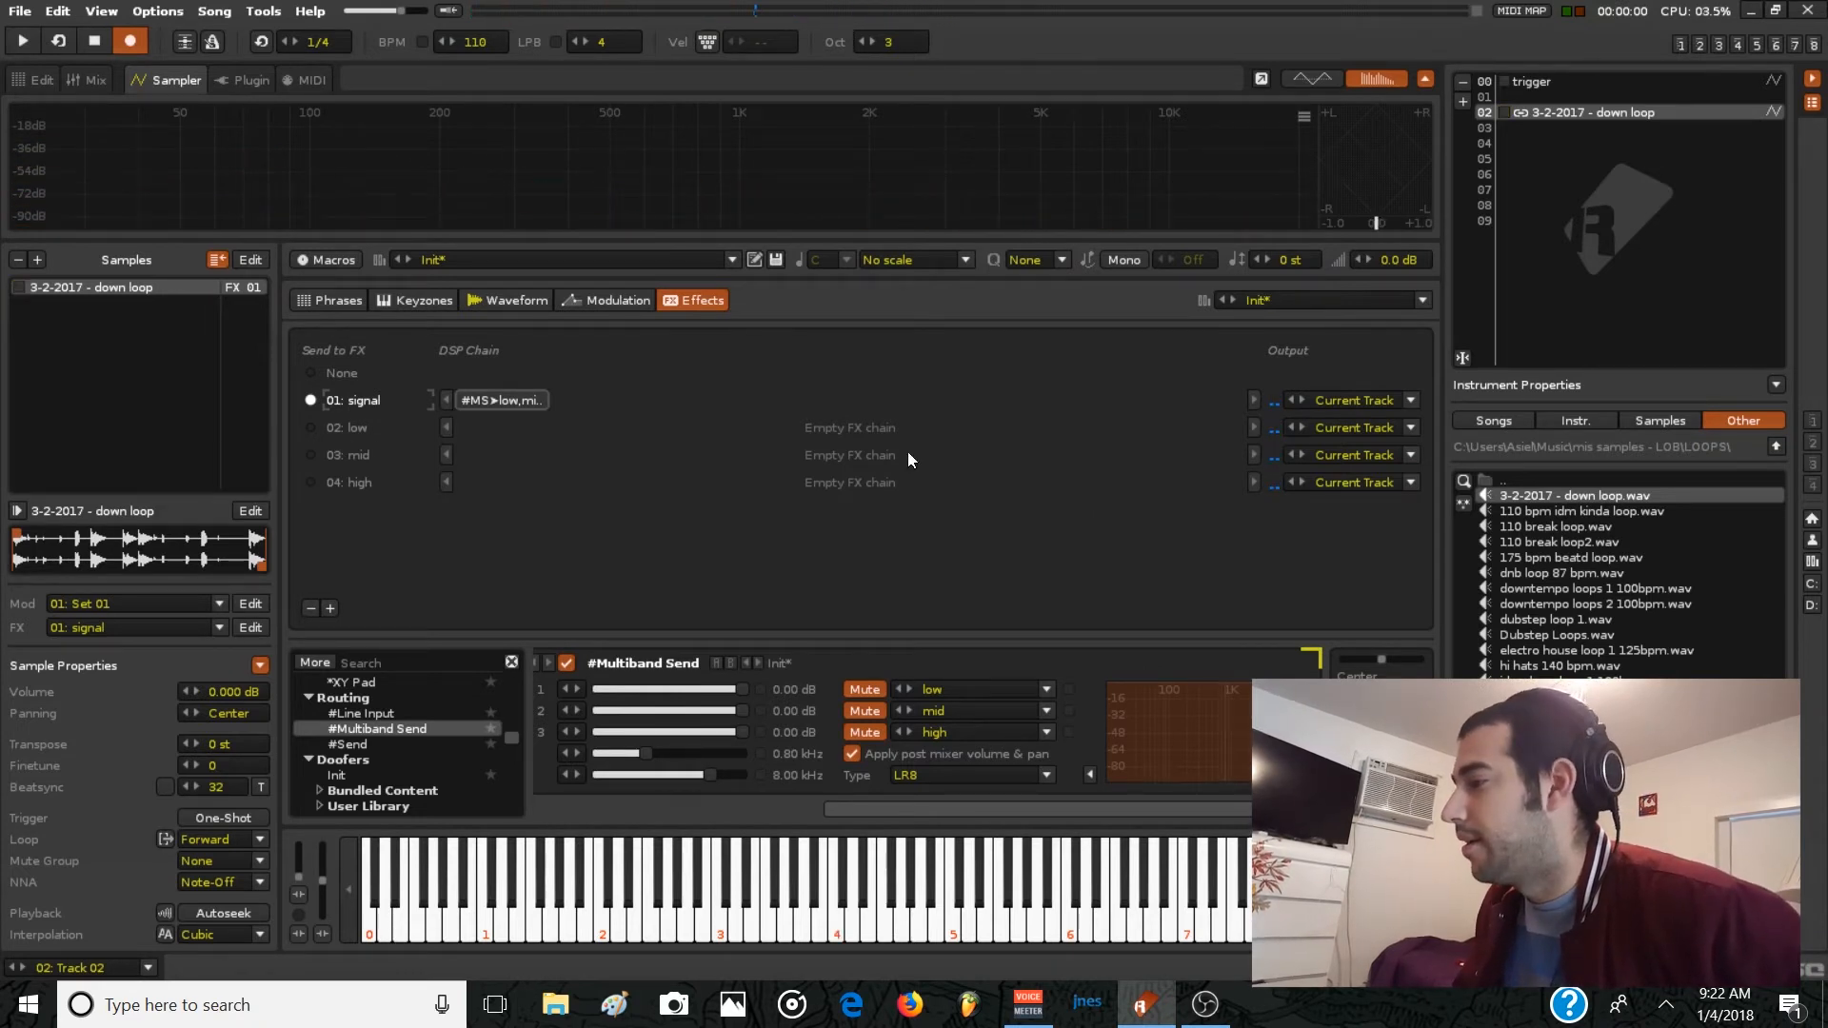
mouse_move(685, 639)
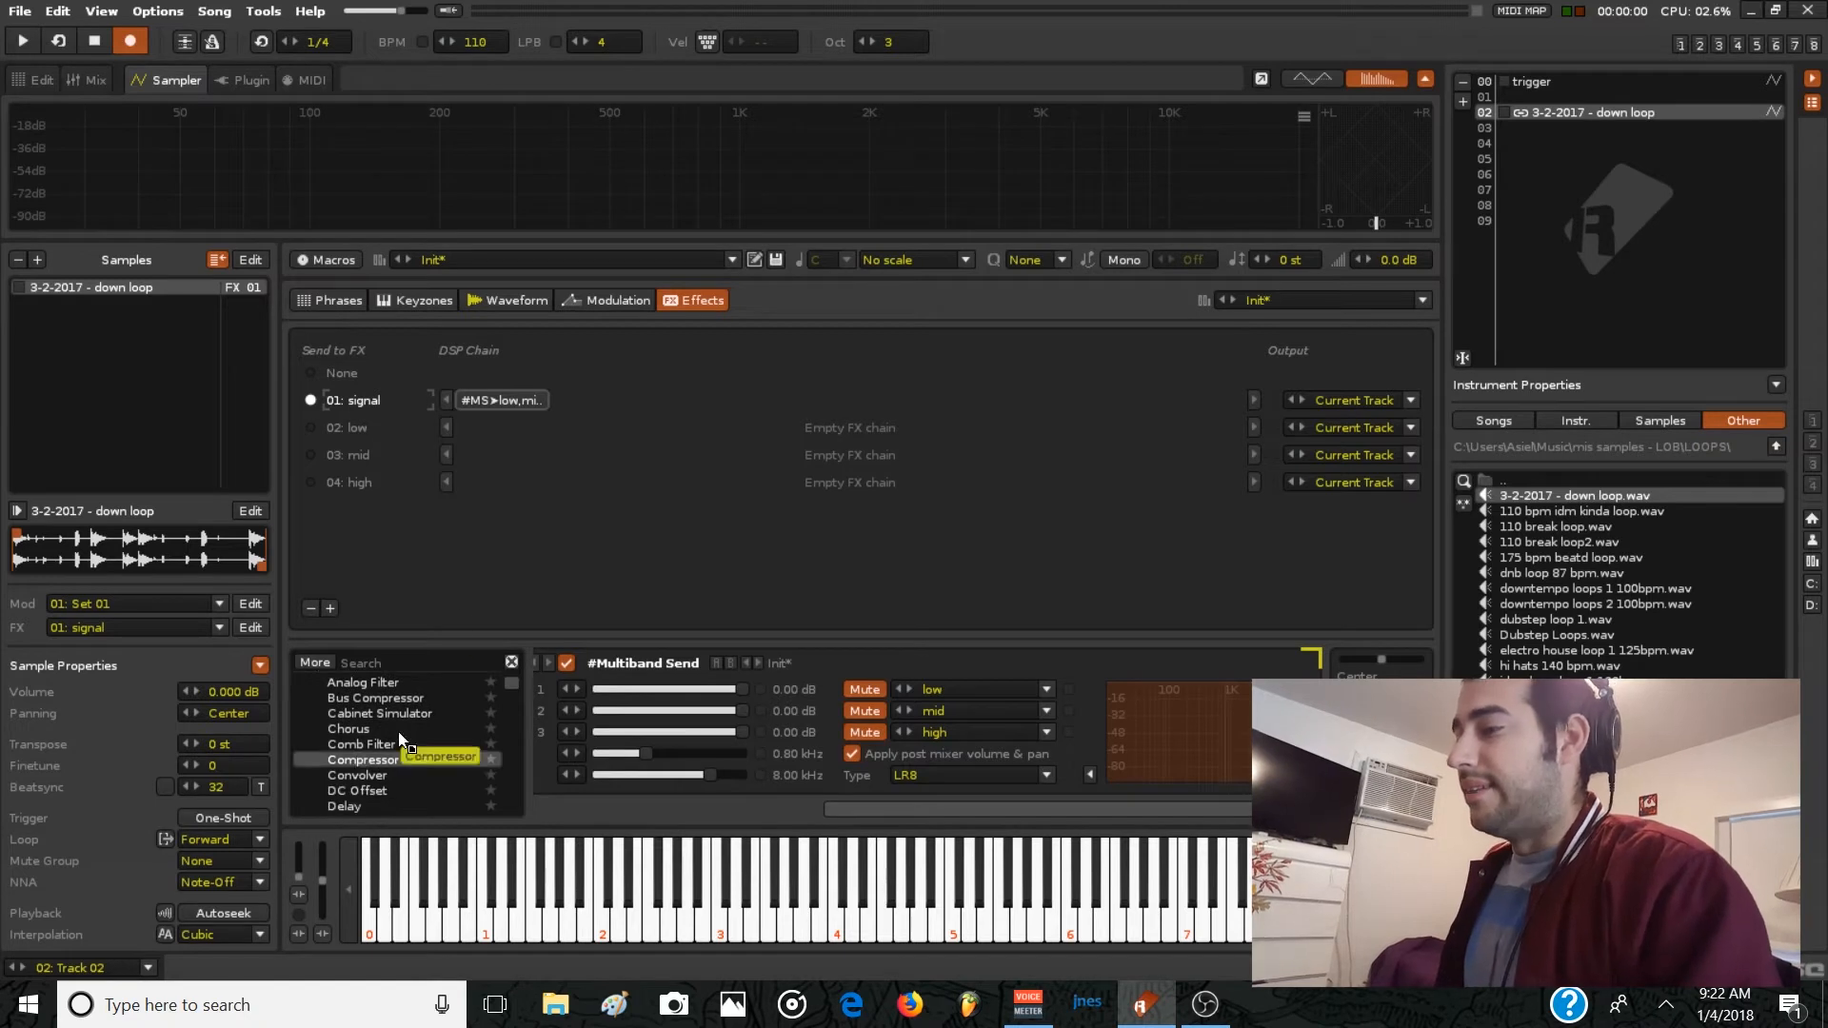
Add a Compressor to the low, mid and high chains, then create empty FX Chain 05.
left_click(361, 759)
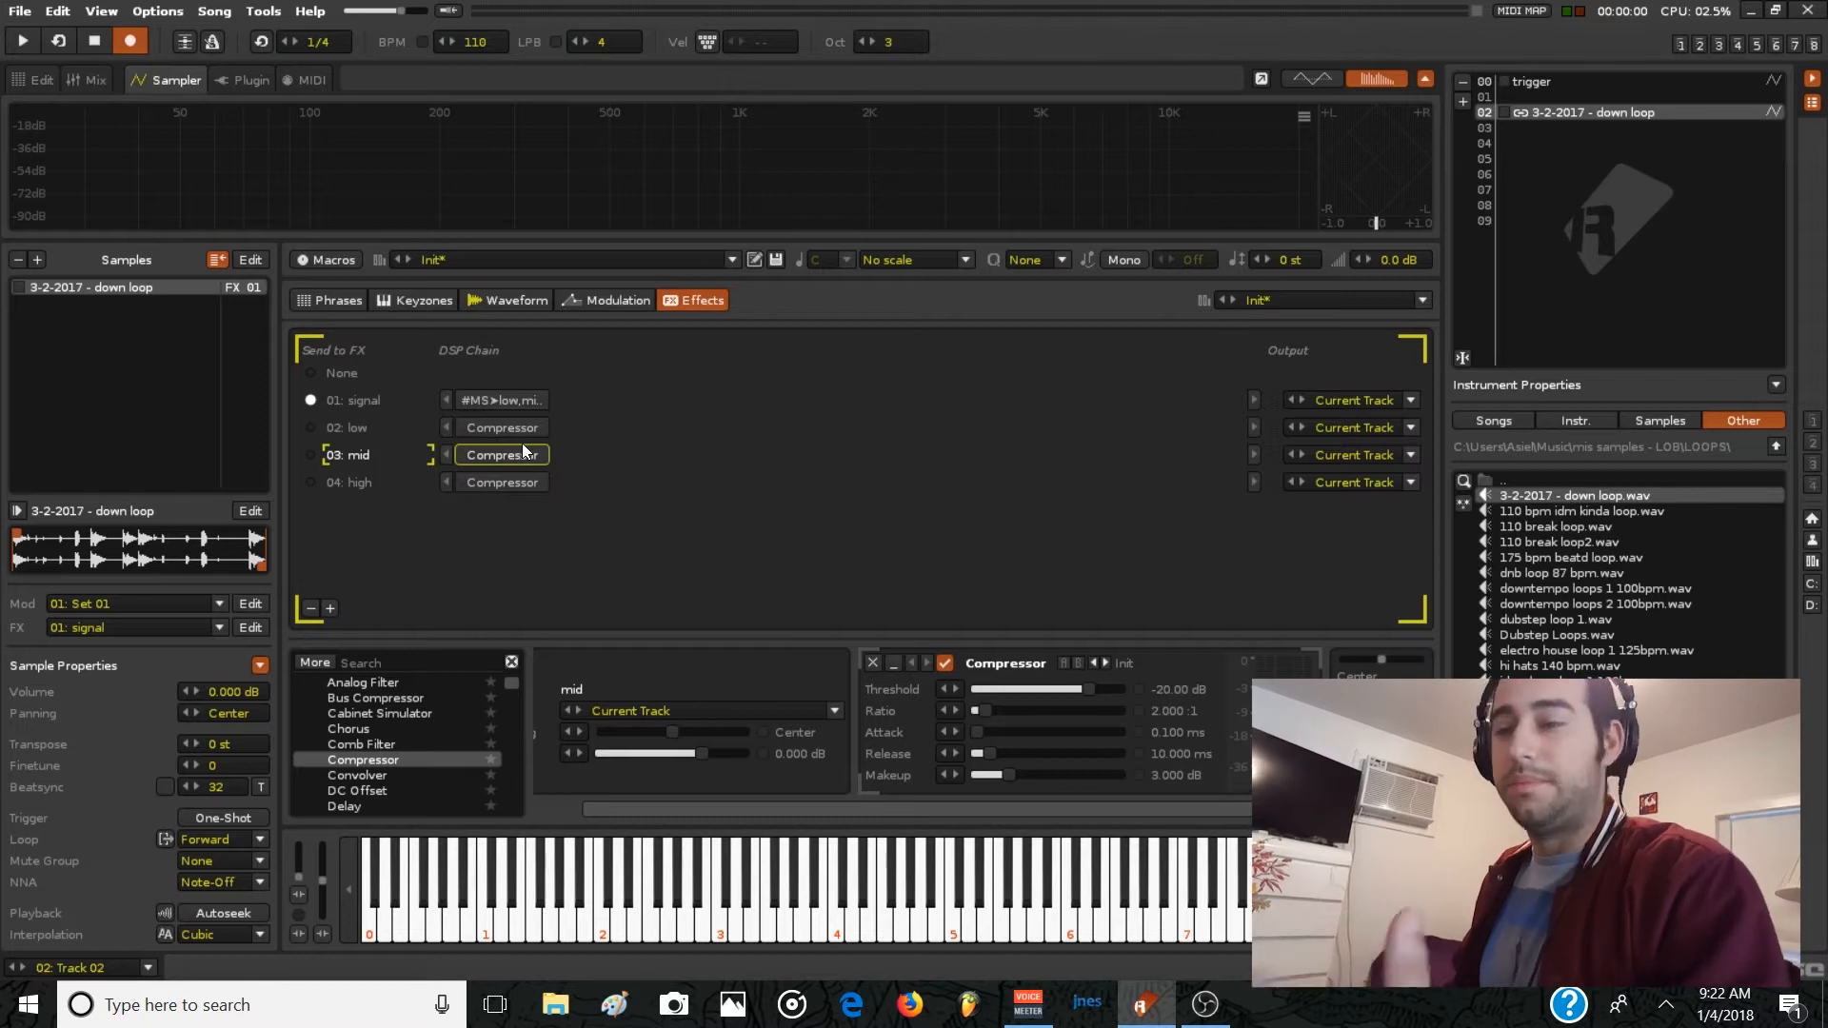
left_click(501, 427)
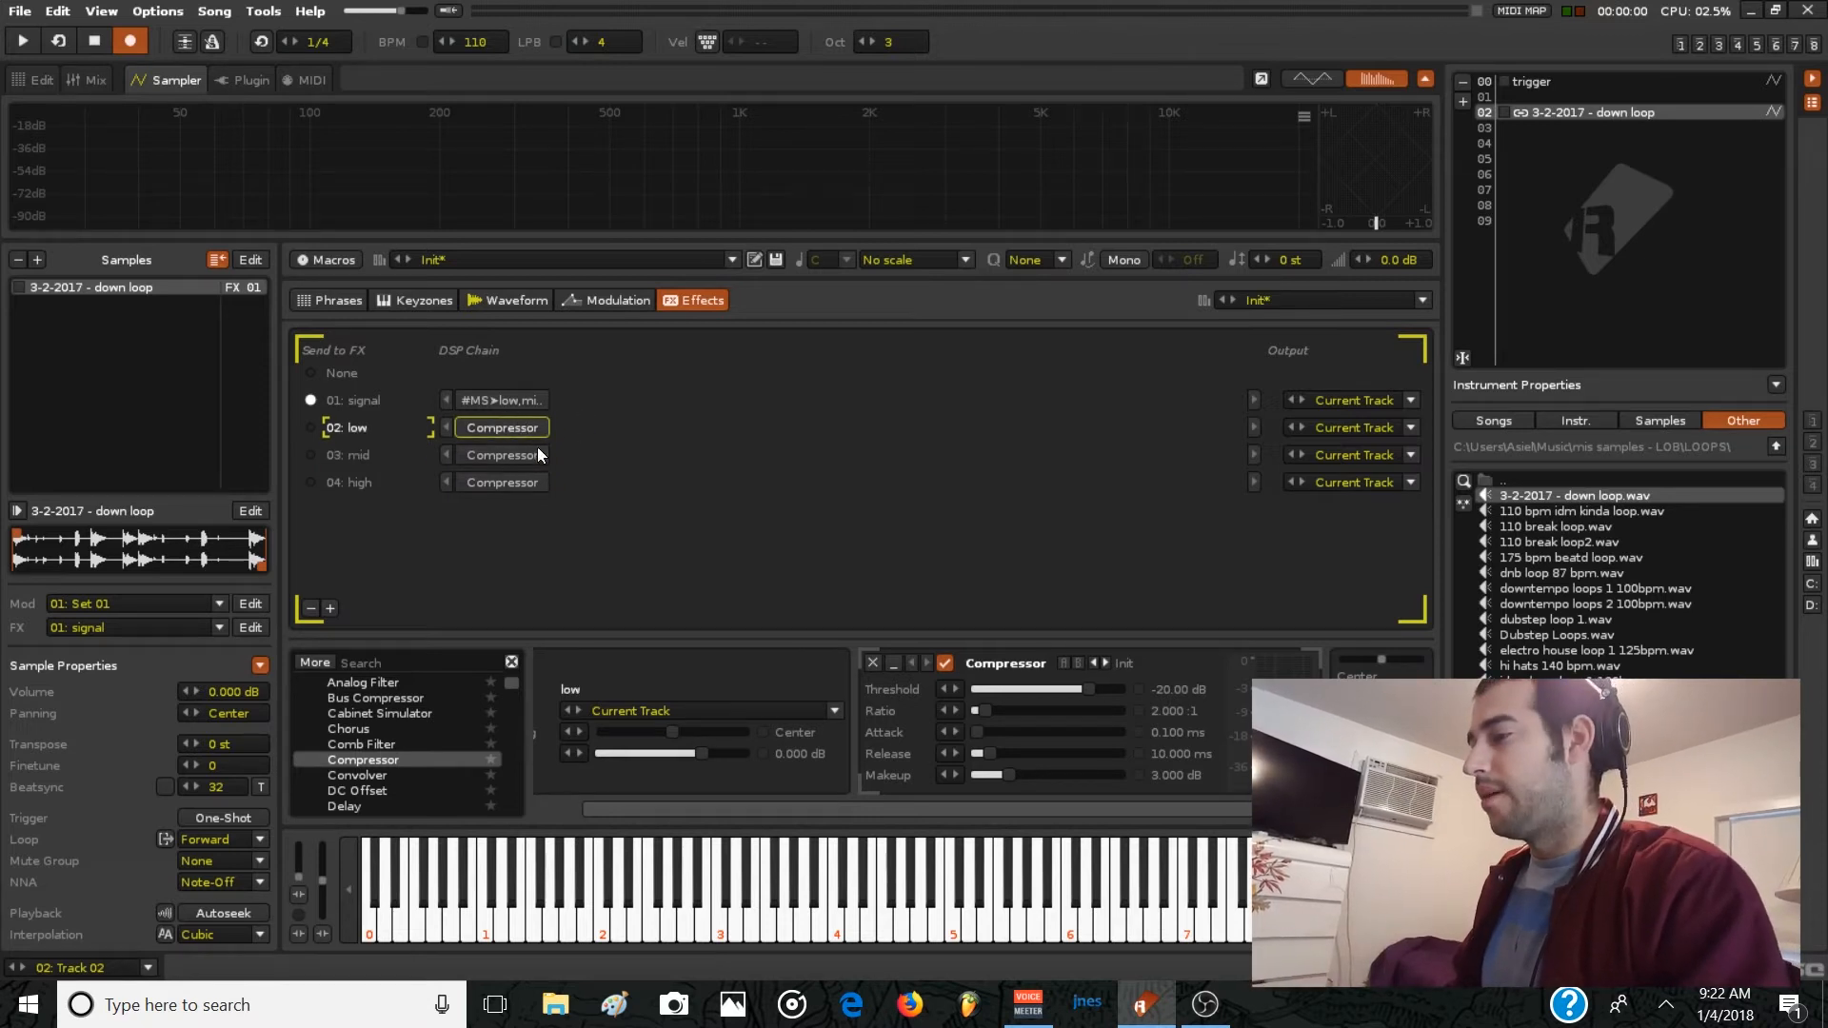
left_click(502, 482)
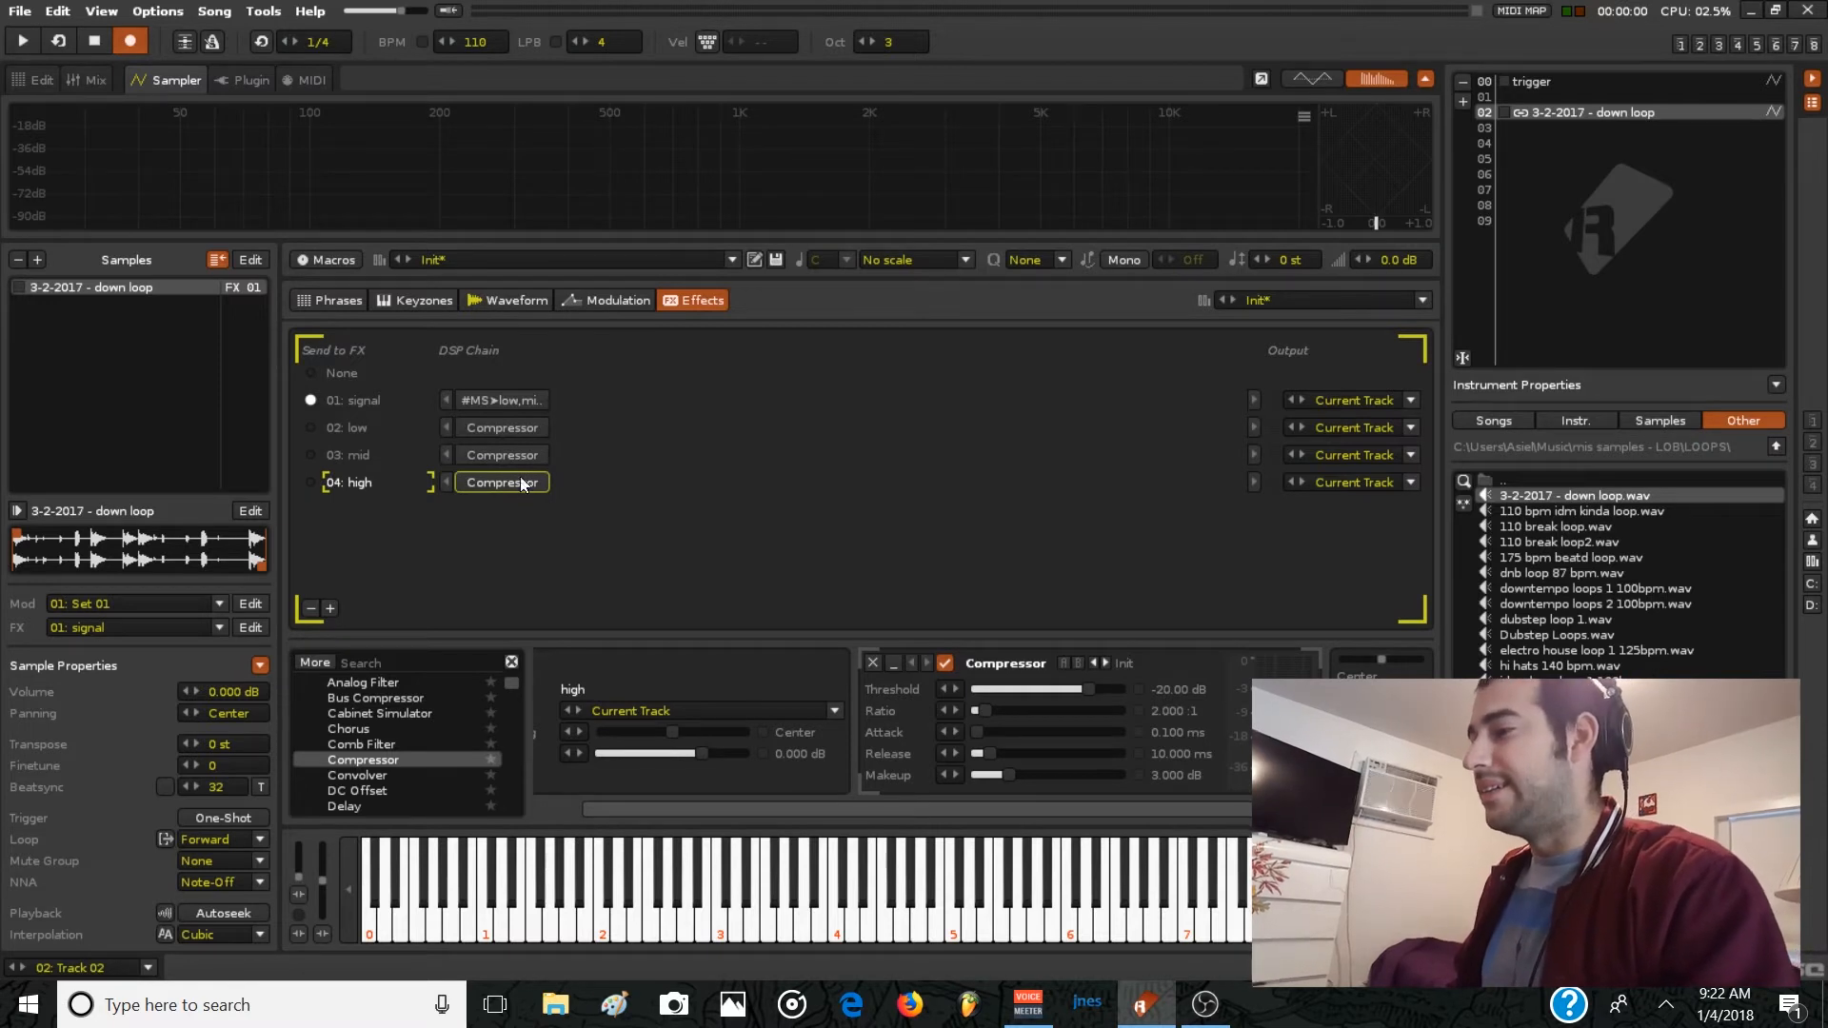
left_click(502, 455)
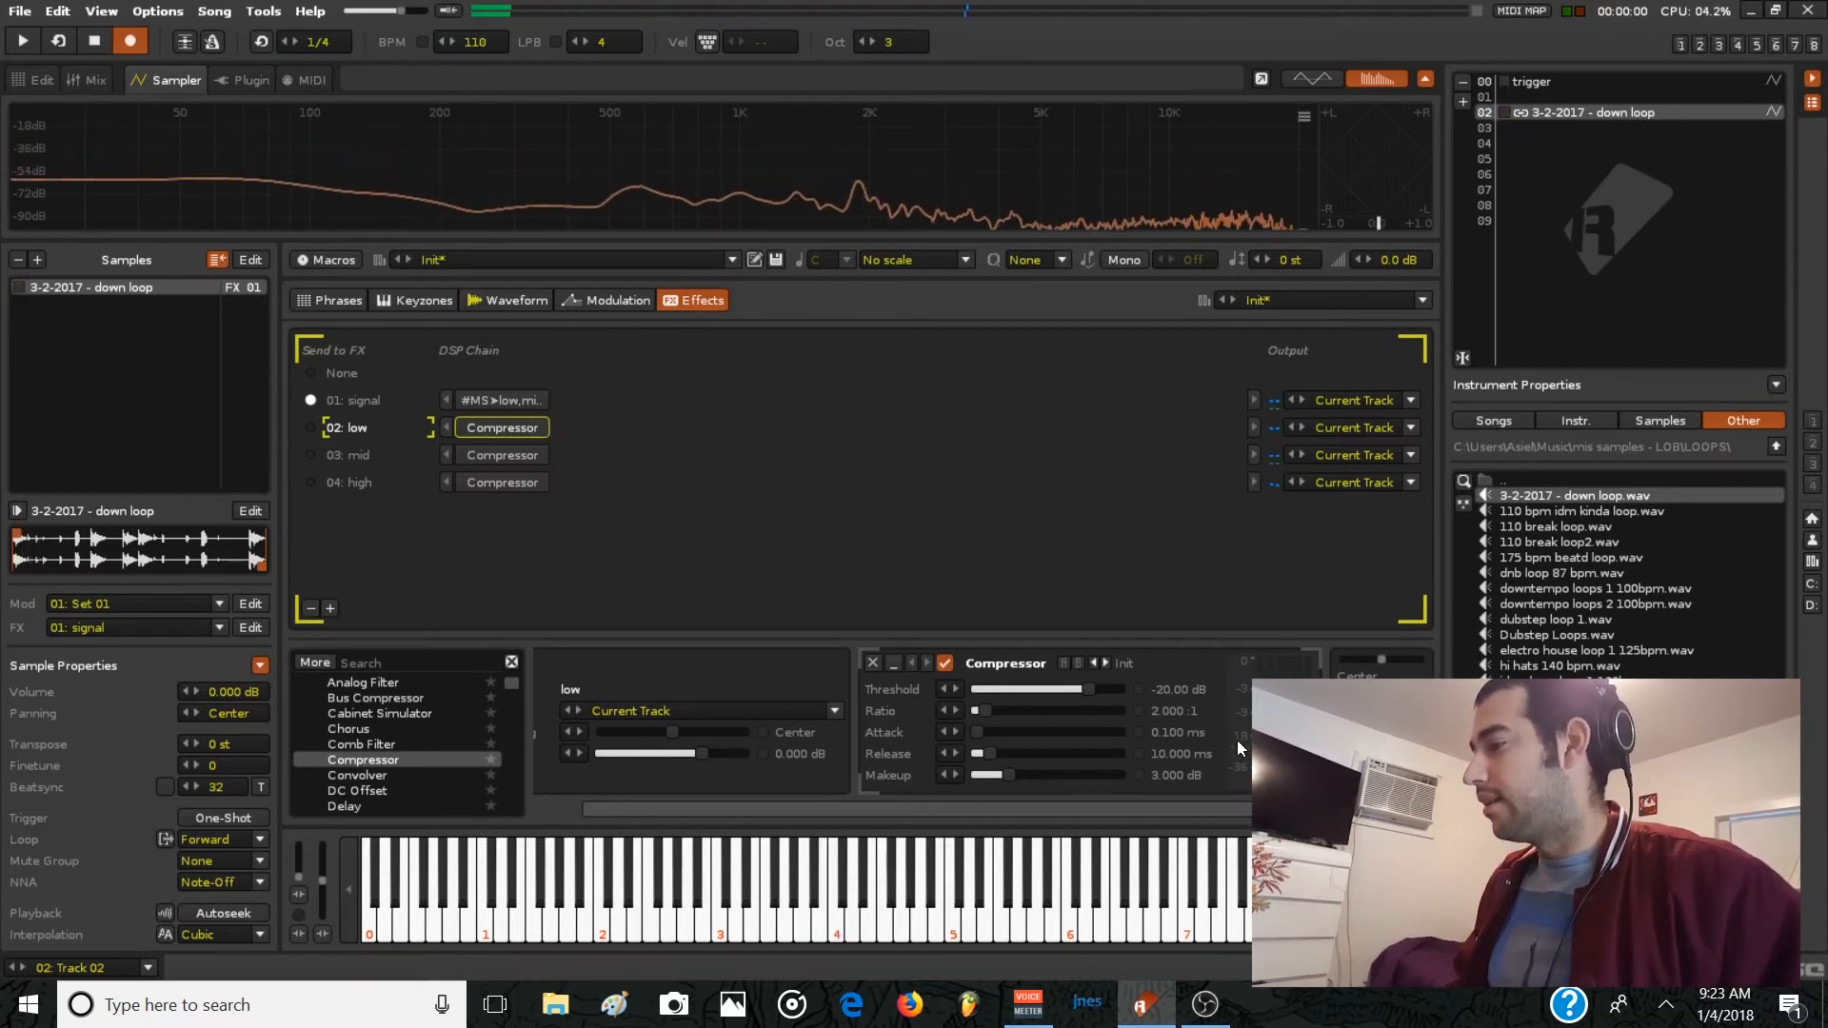
left_click(349, 455)
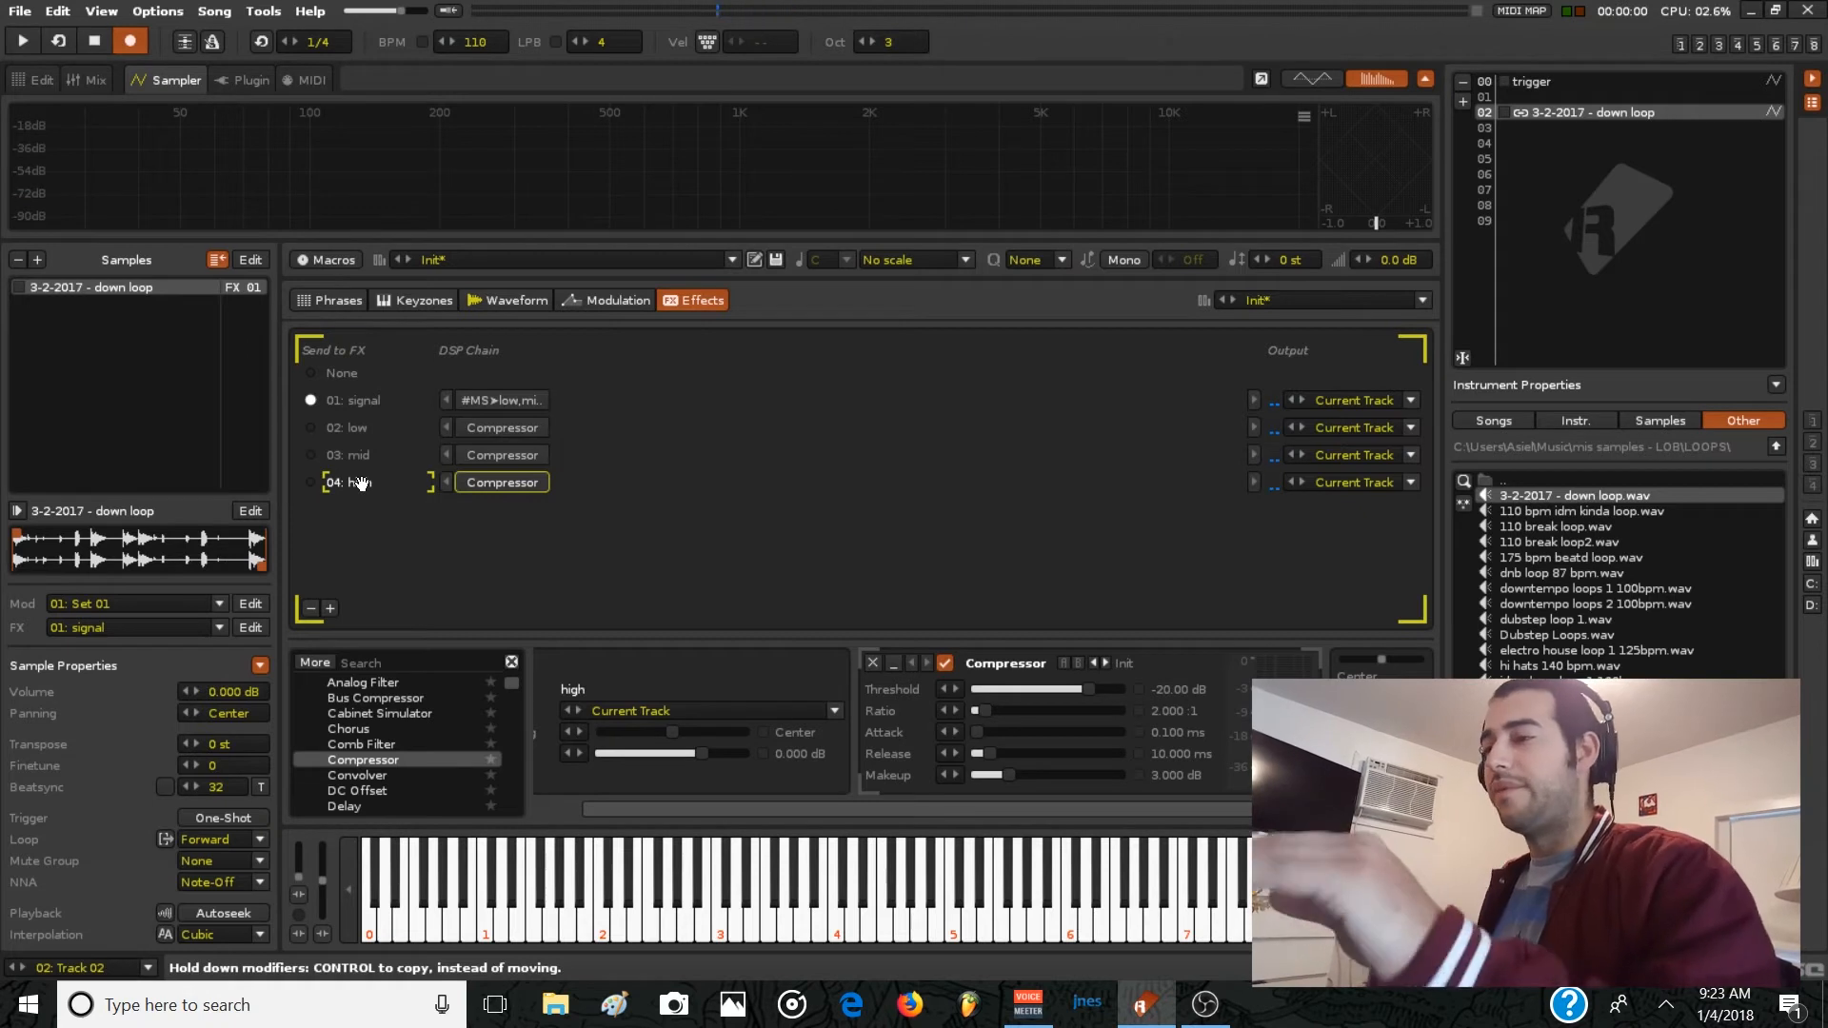
mouse_move(311, 483)
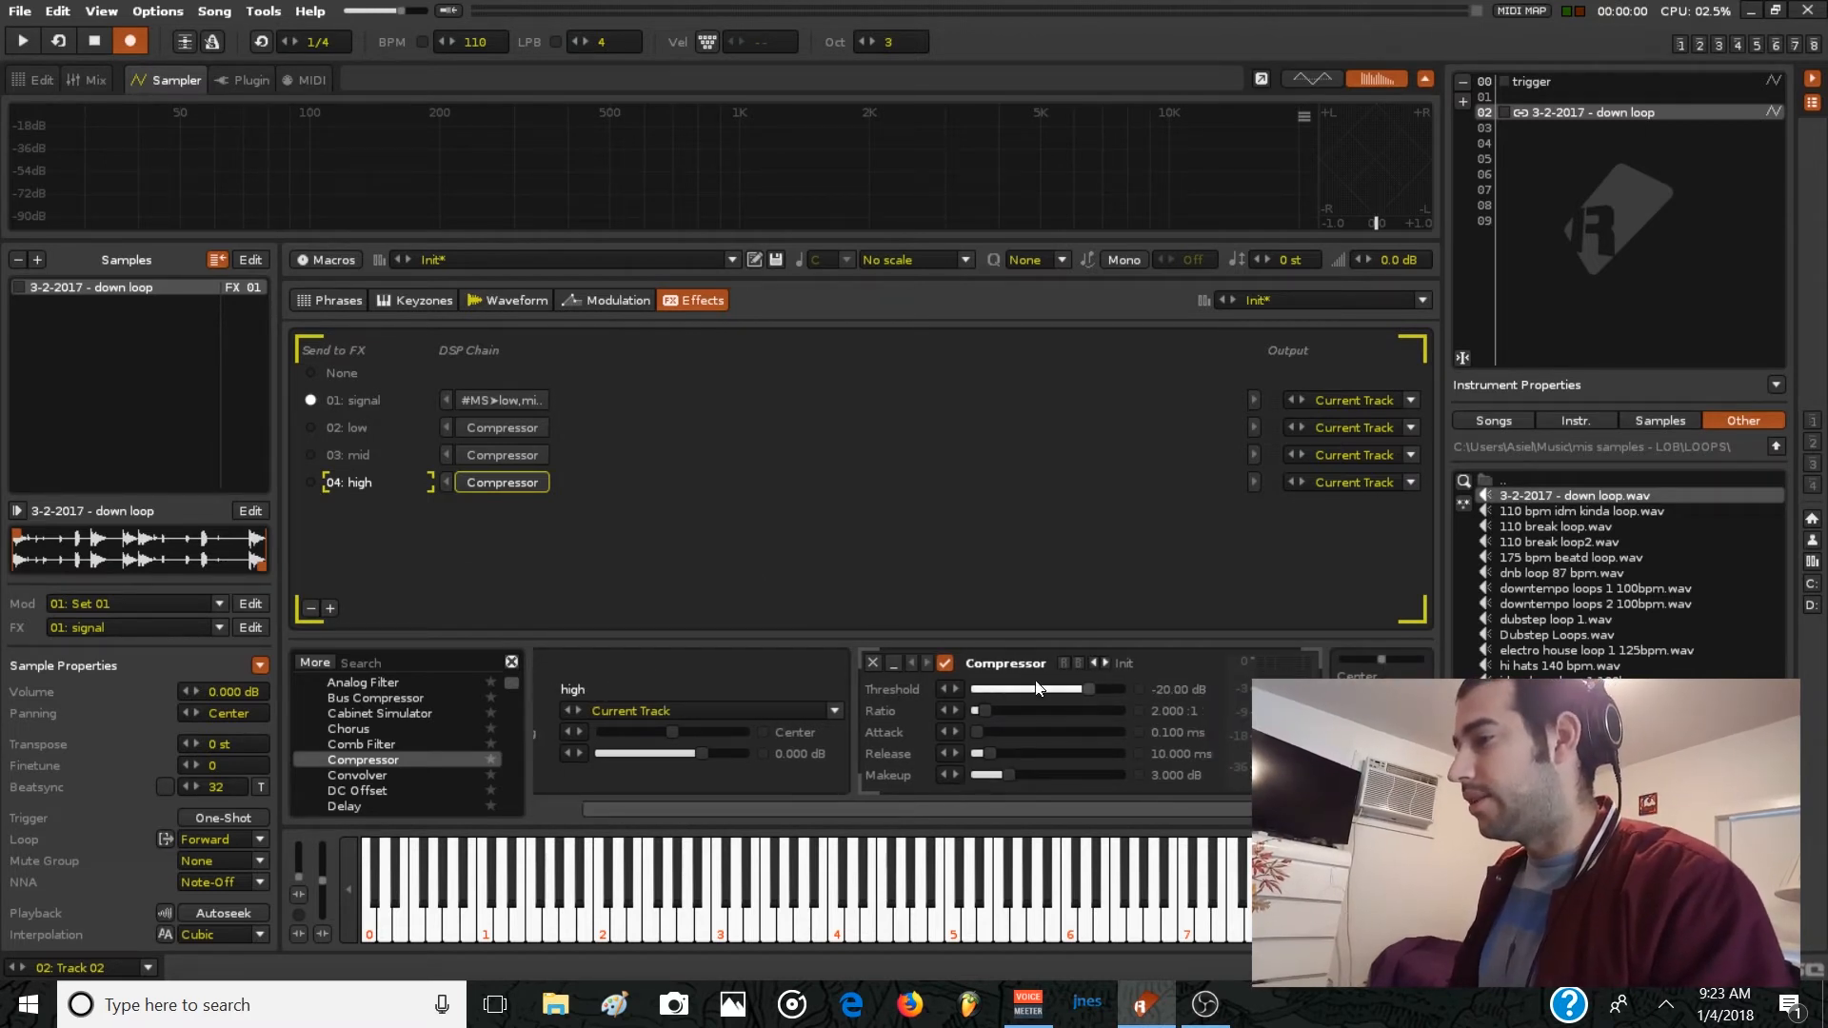
left_click(353, 426)
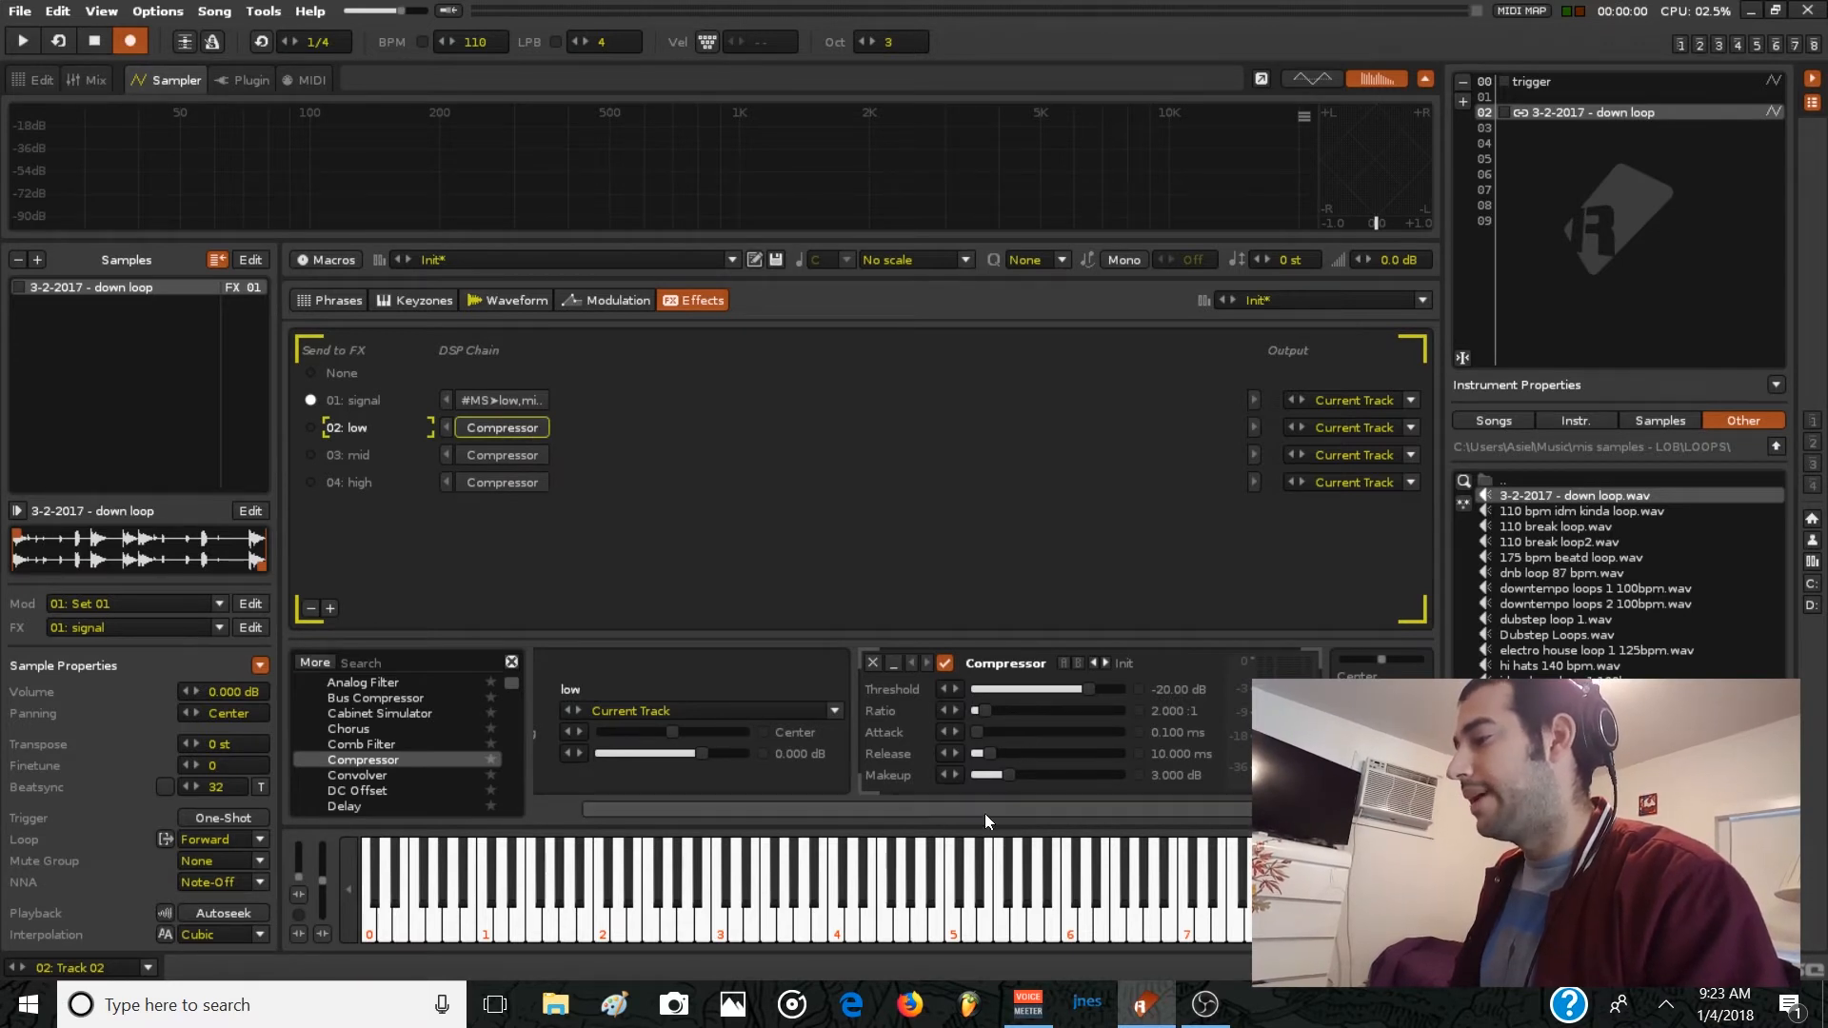
left_click(502, 455)
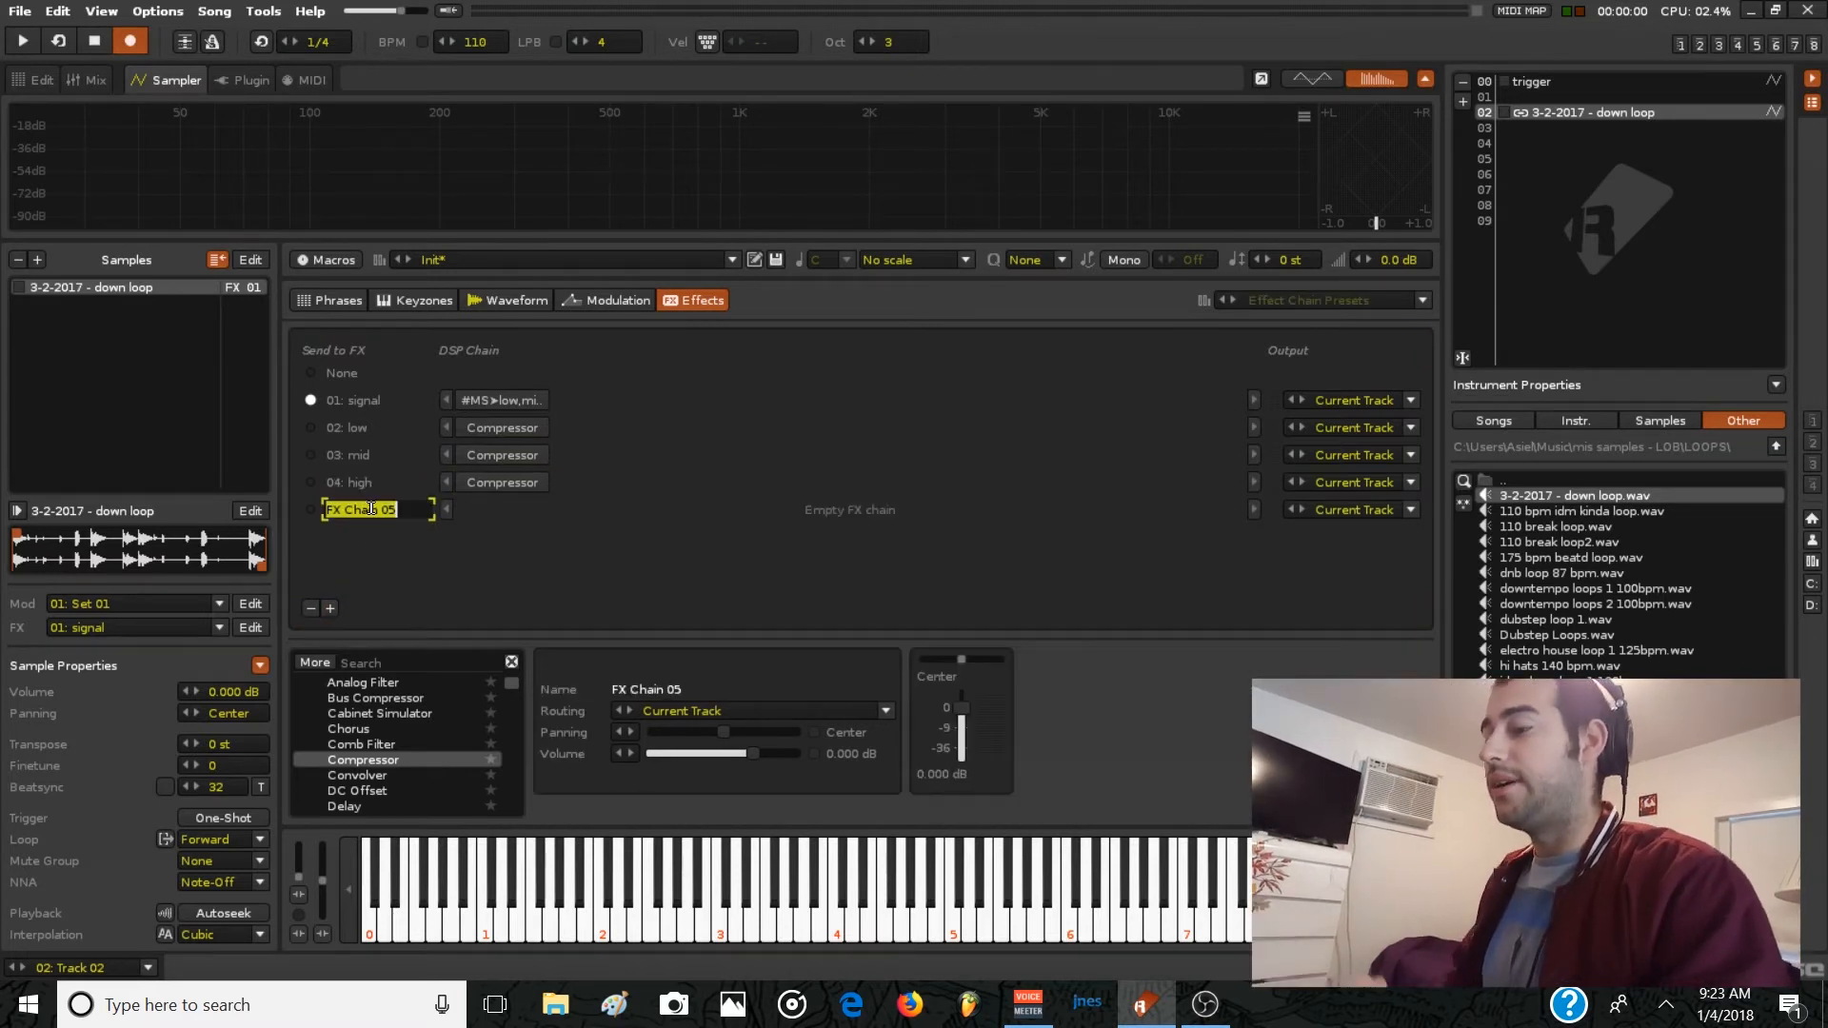
Name chain 05 'all 1 compressede', add Sends to the band chains, routing low's into it.
type("all 1")
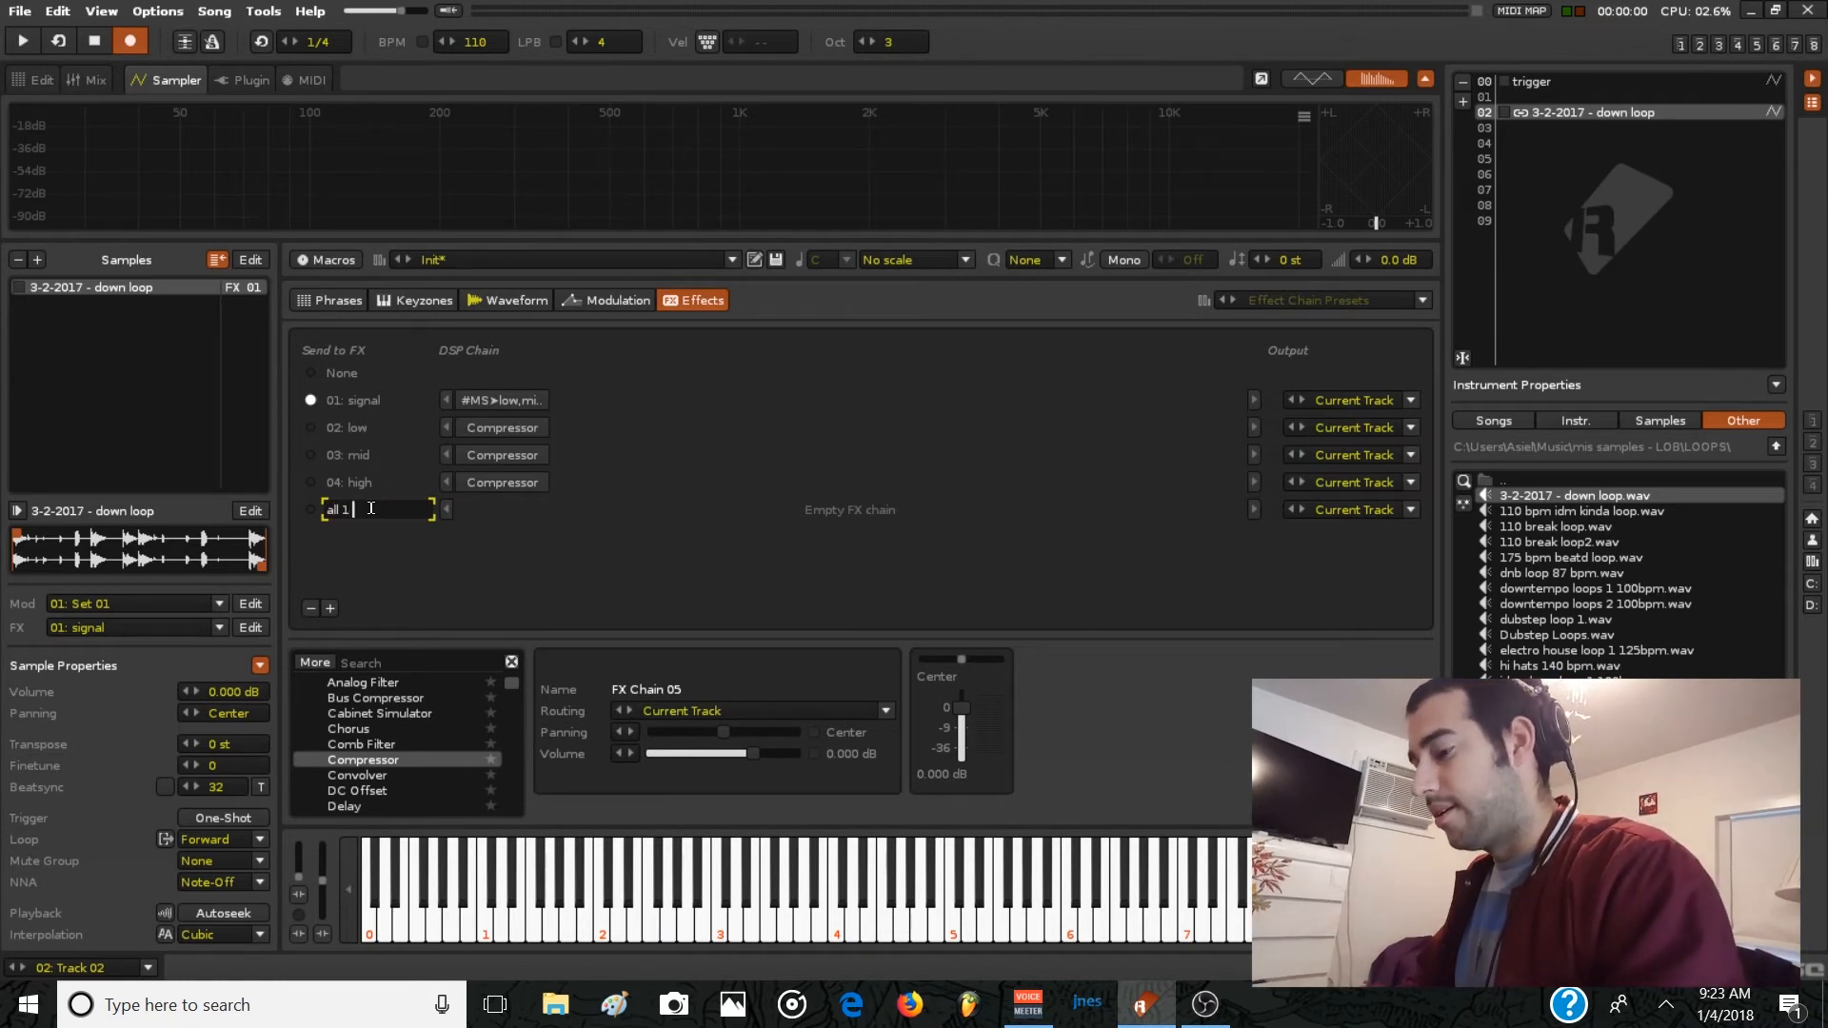
type("compressede")
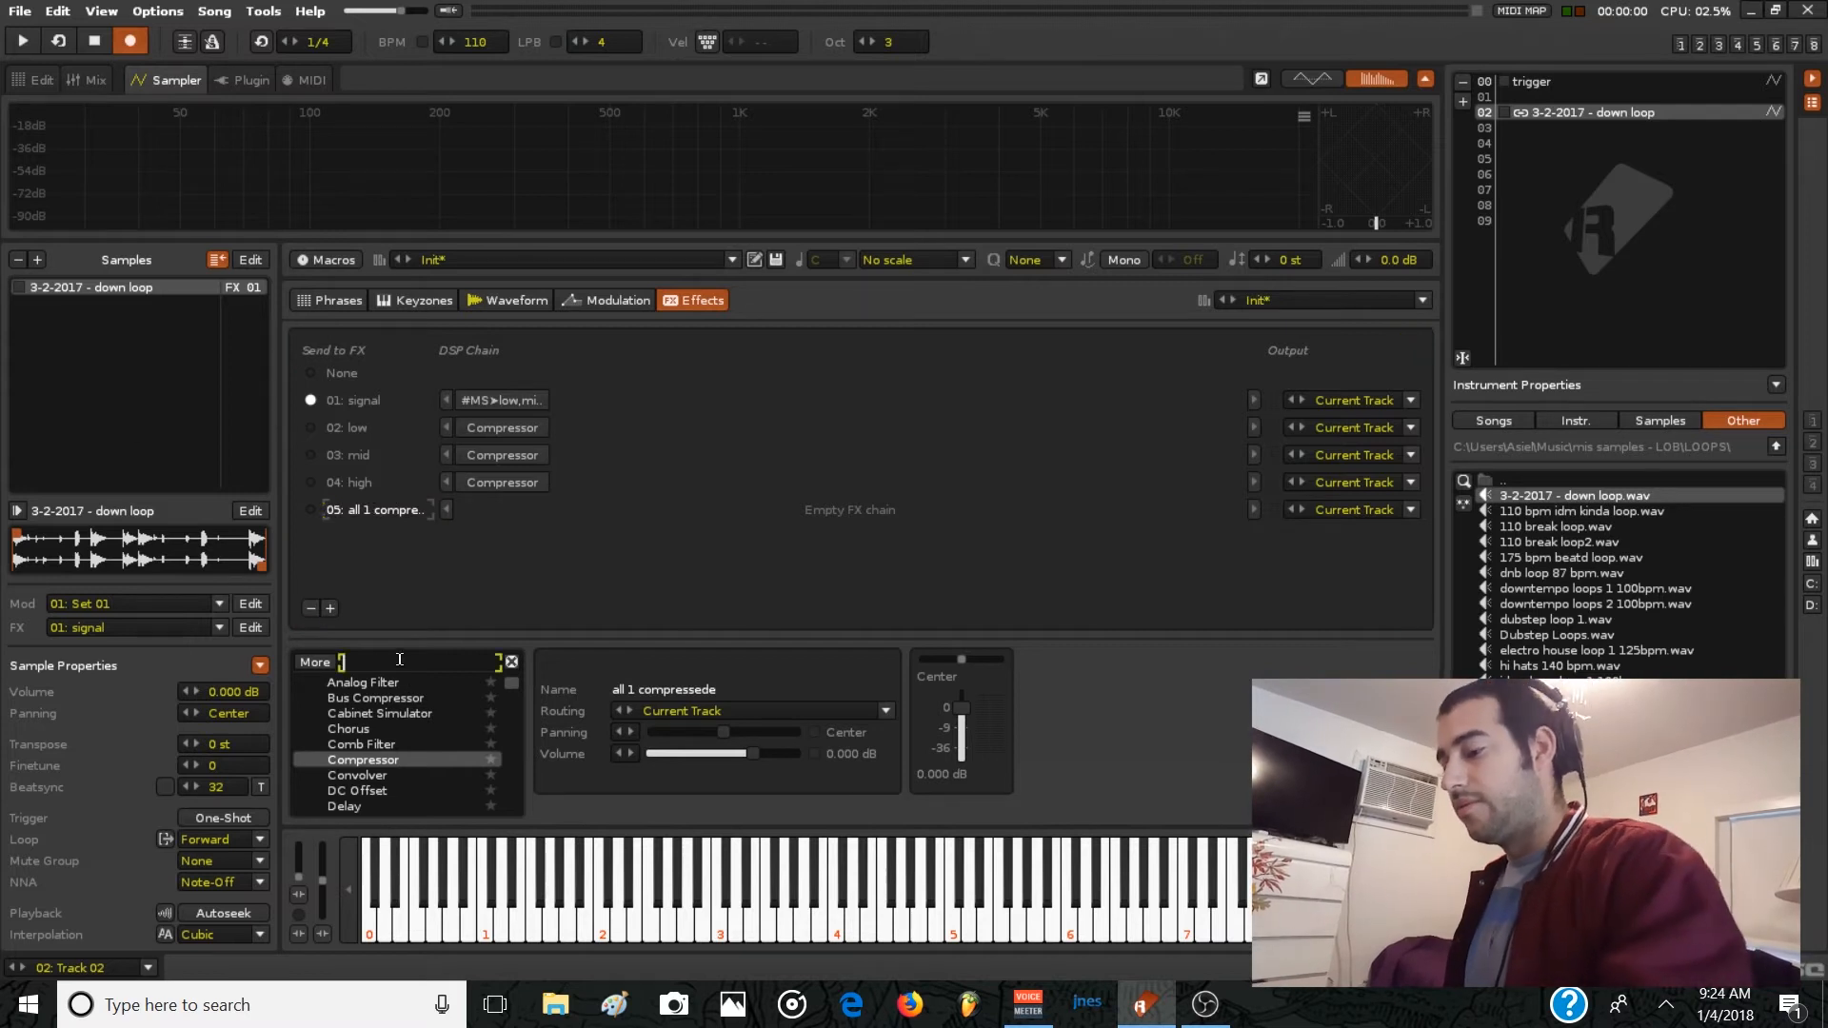
type("send")
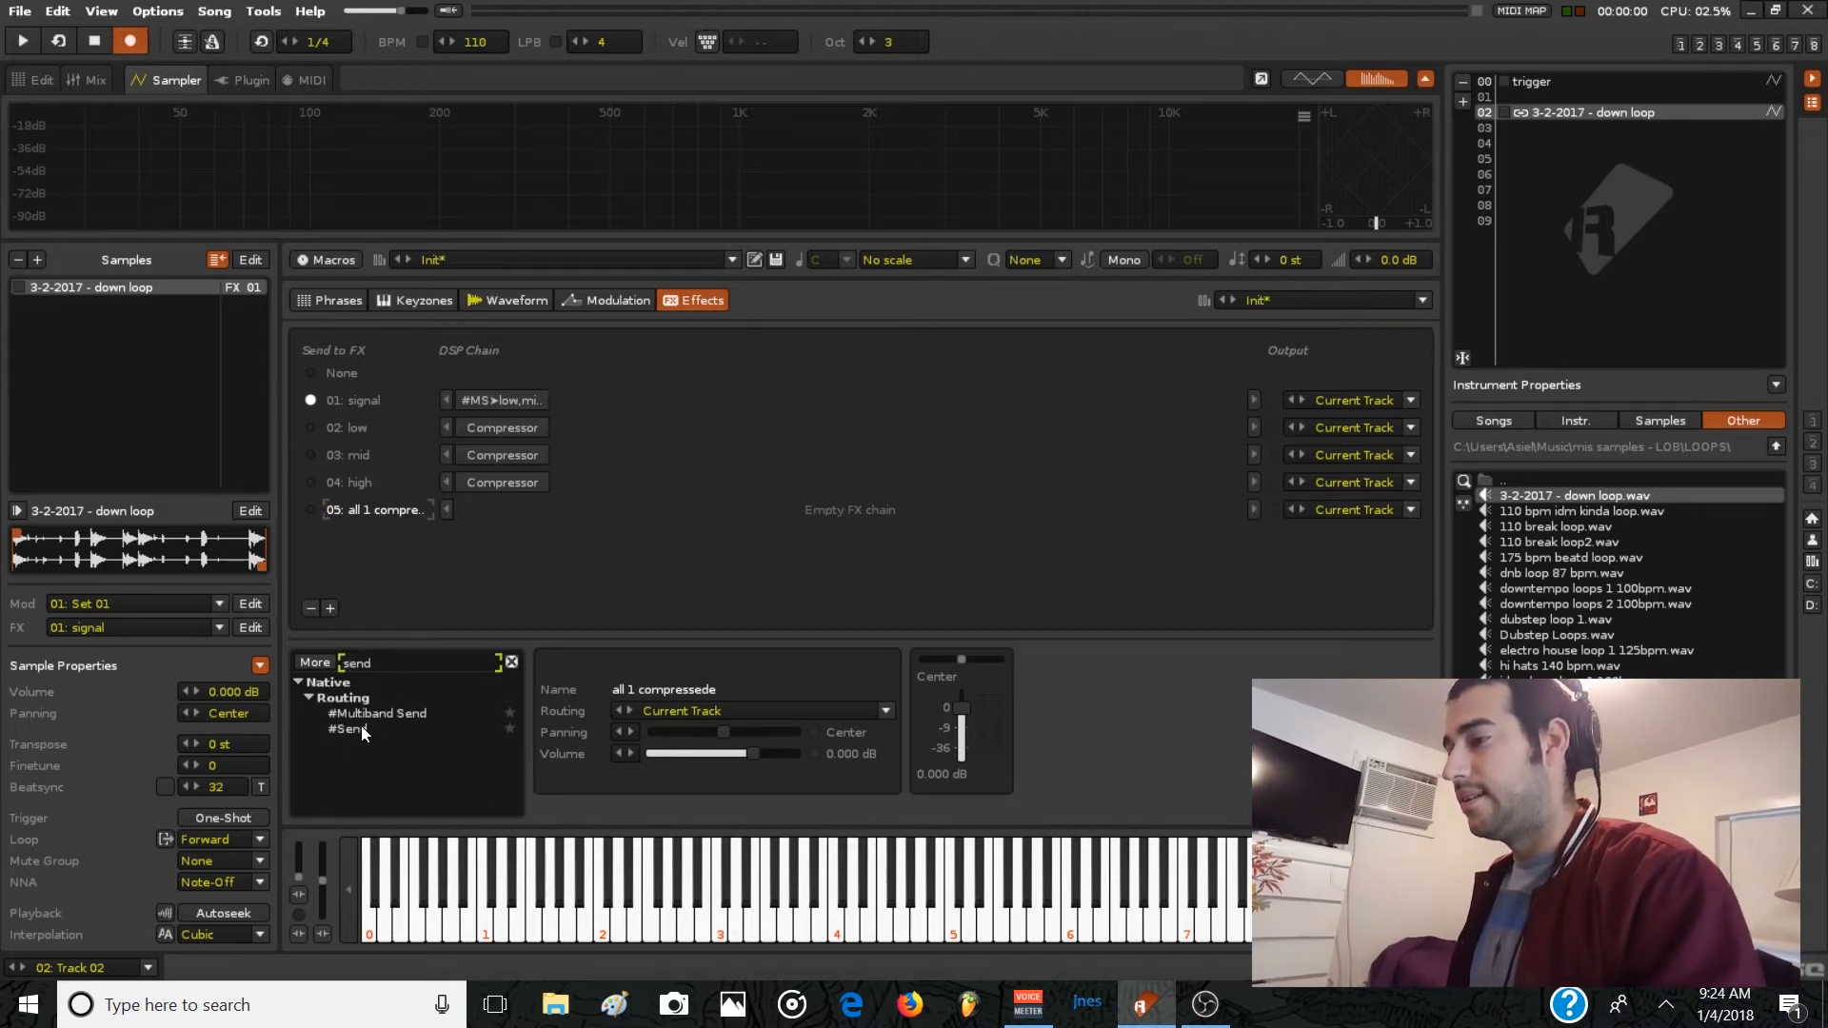
left_click(346, 728)
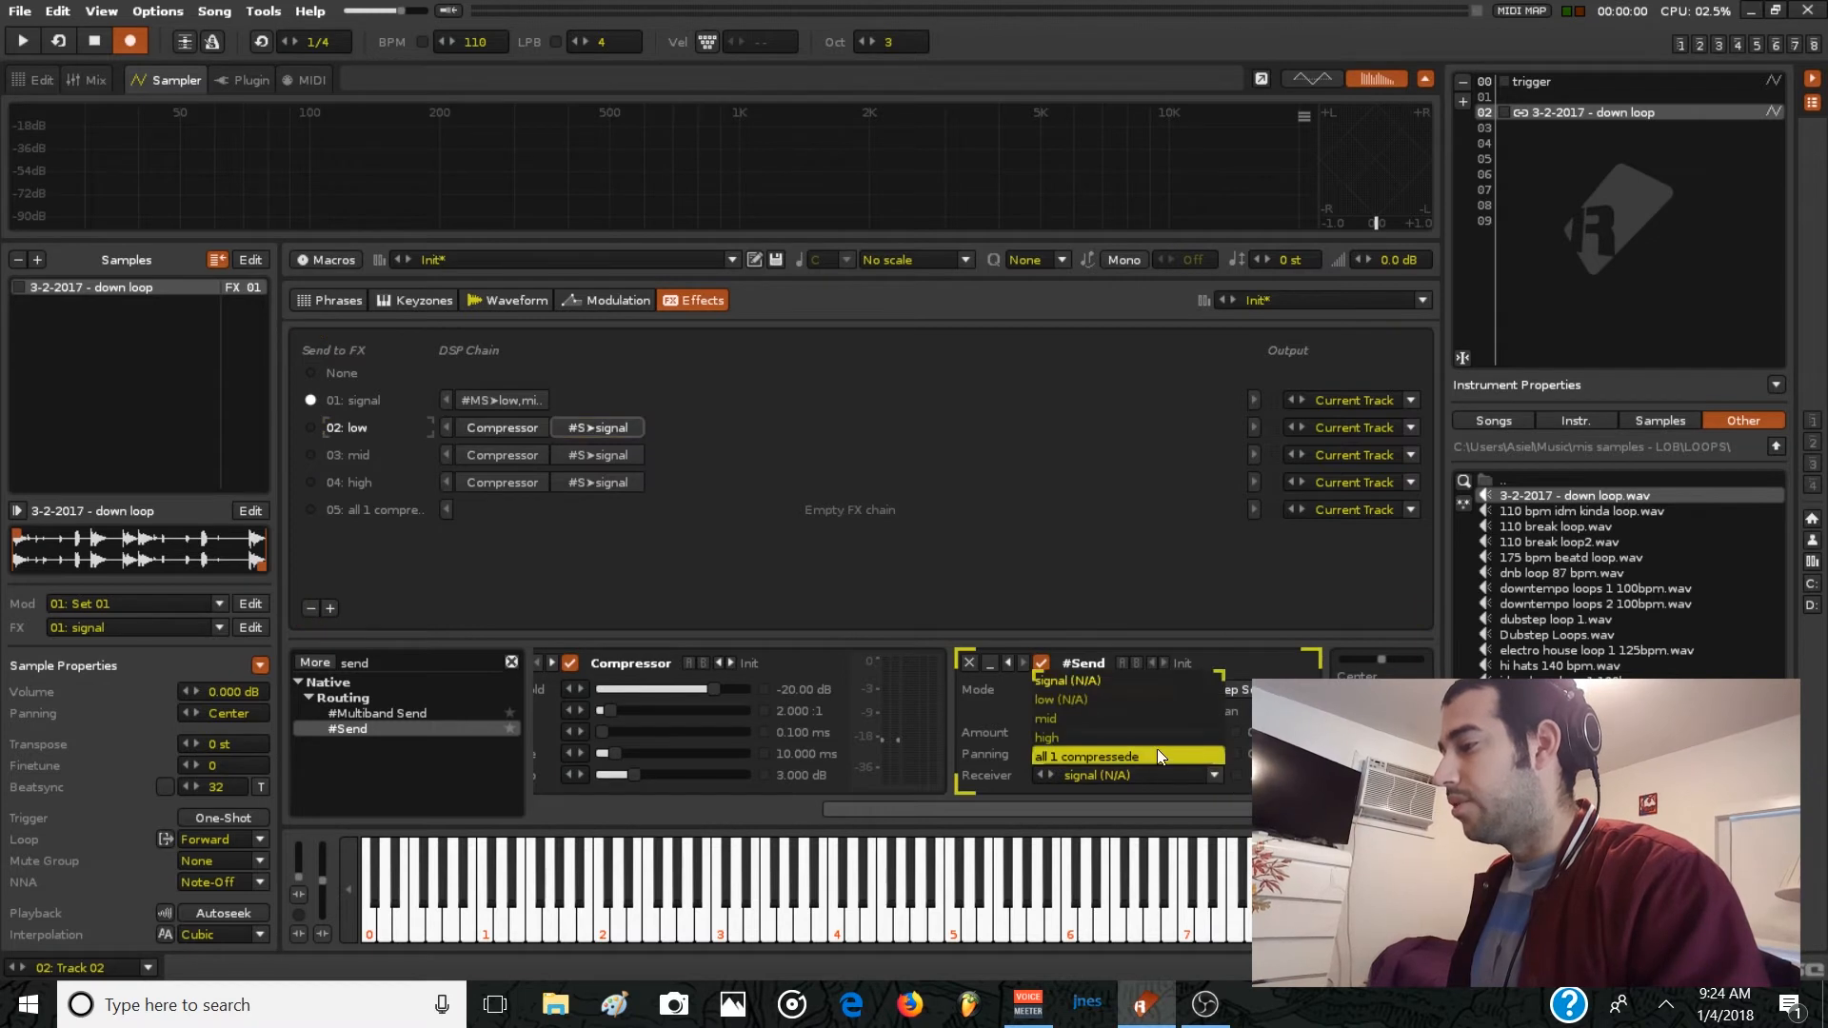
left_click(1087, 756)
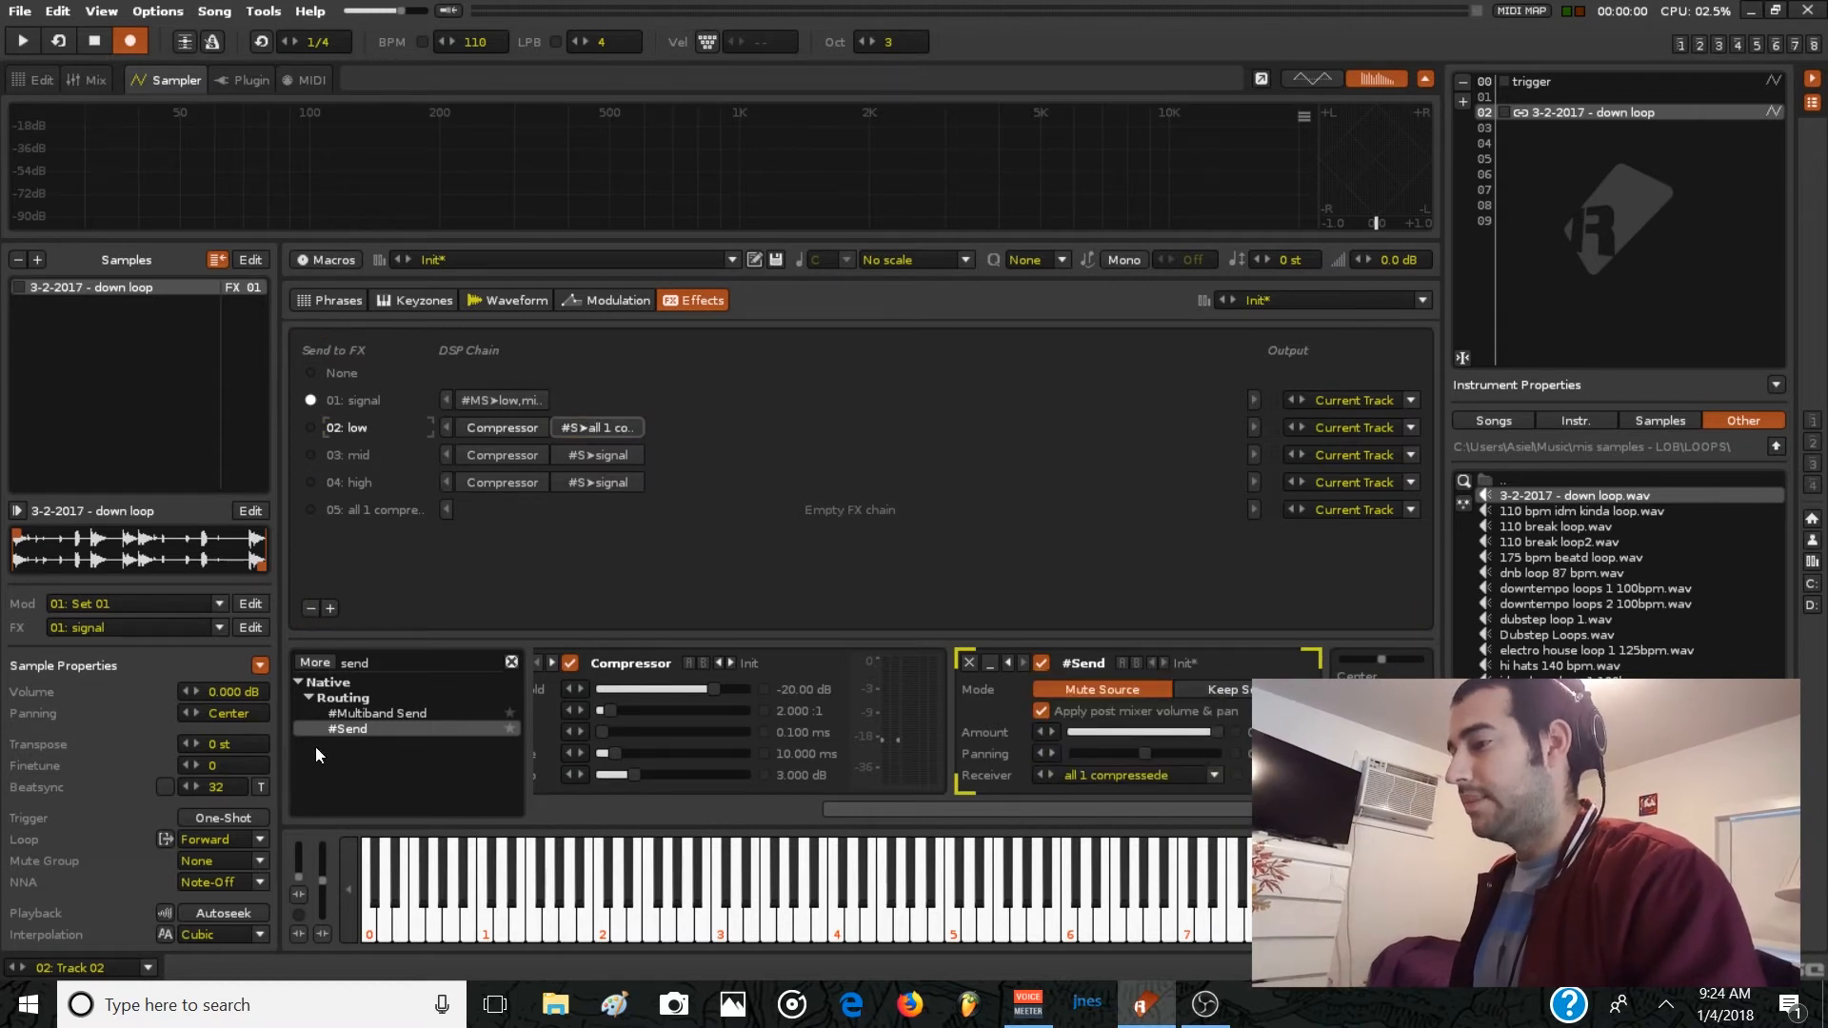
left_click(348, 455)
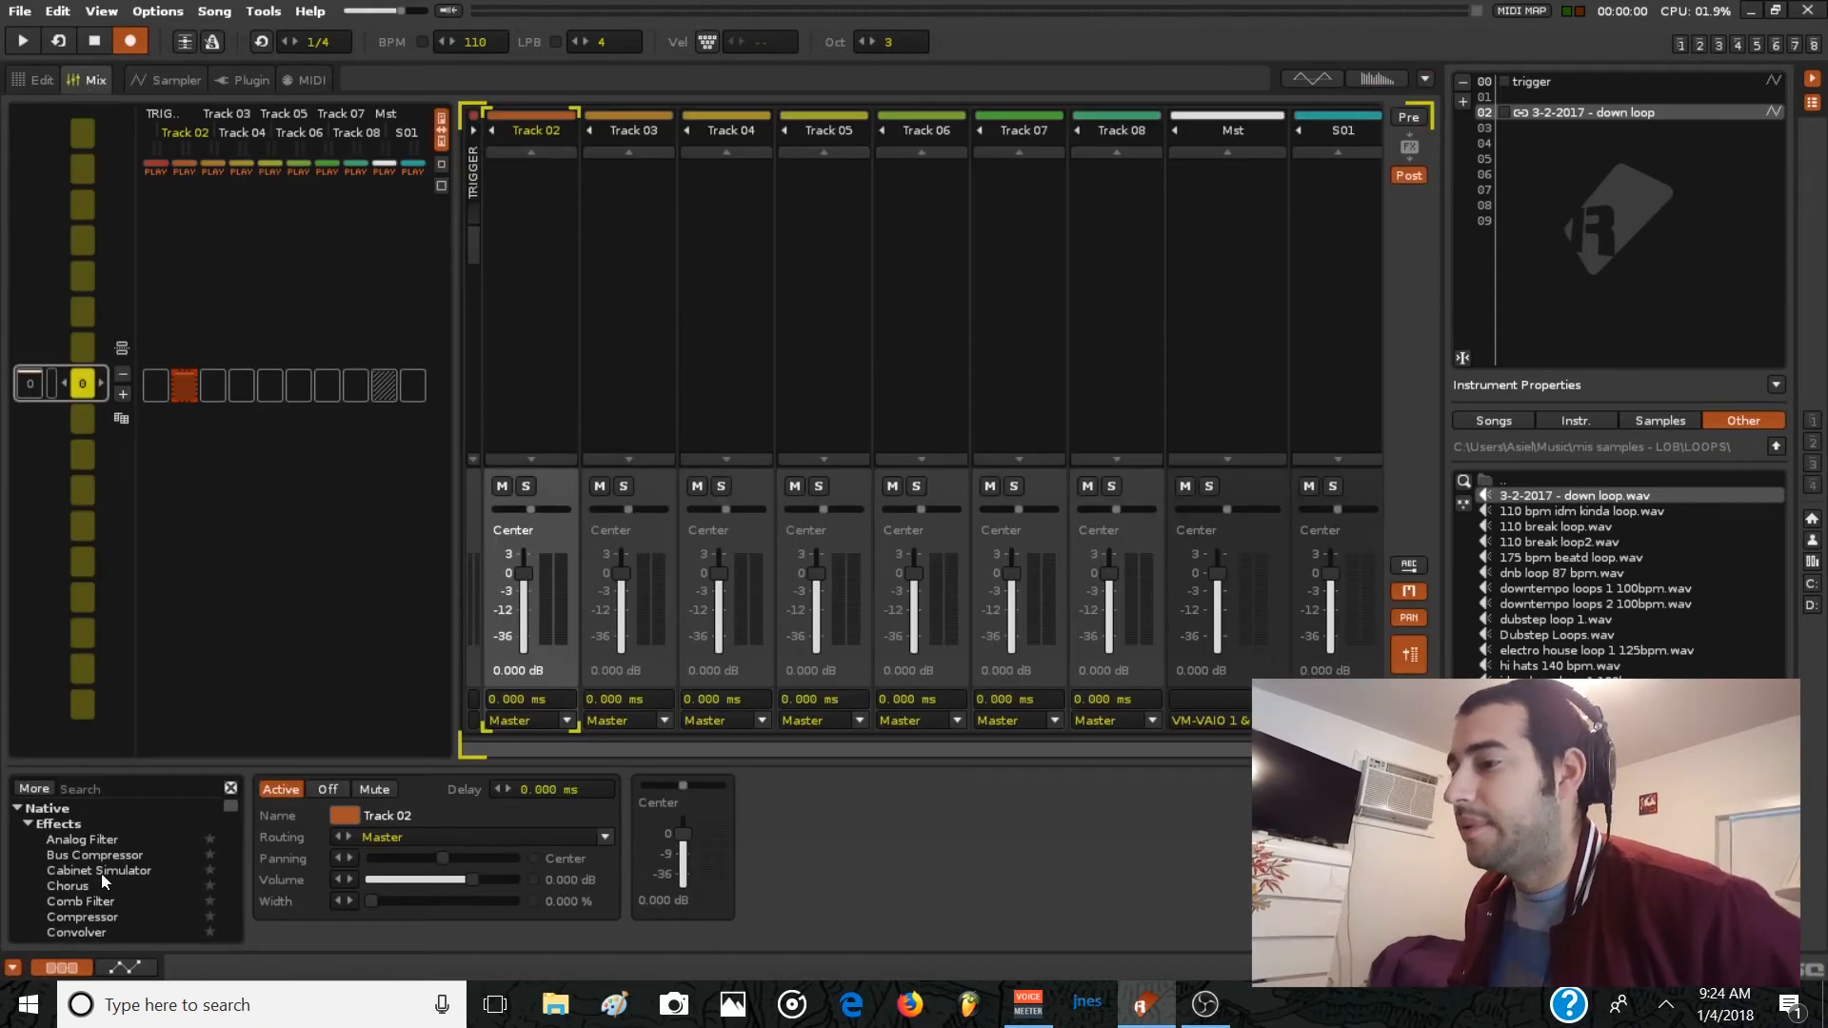
Filter the effect list to Multiband Send with 'mu' and try placing it on Track 02.
type("mul")
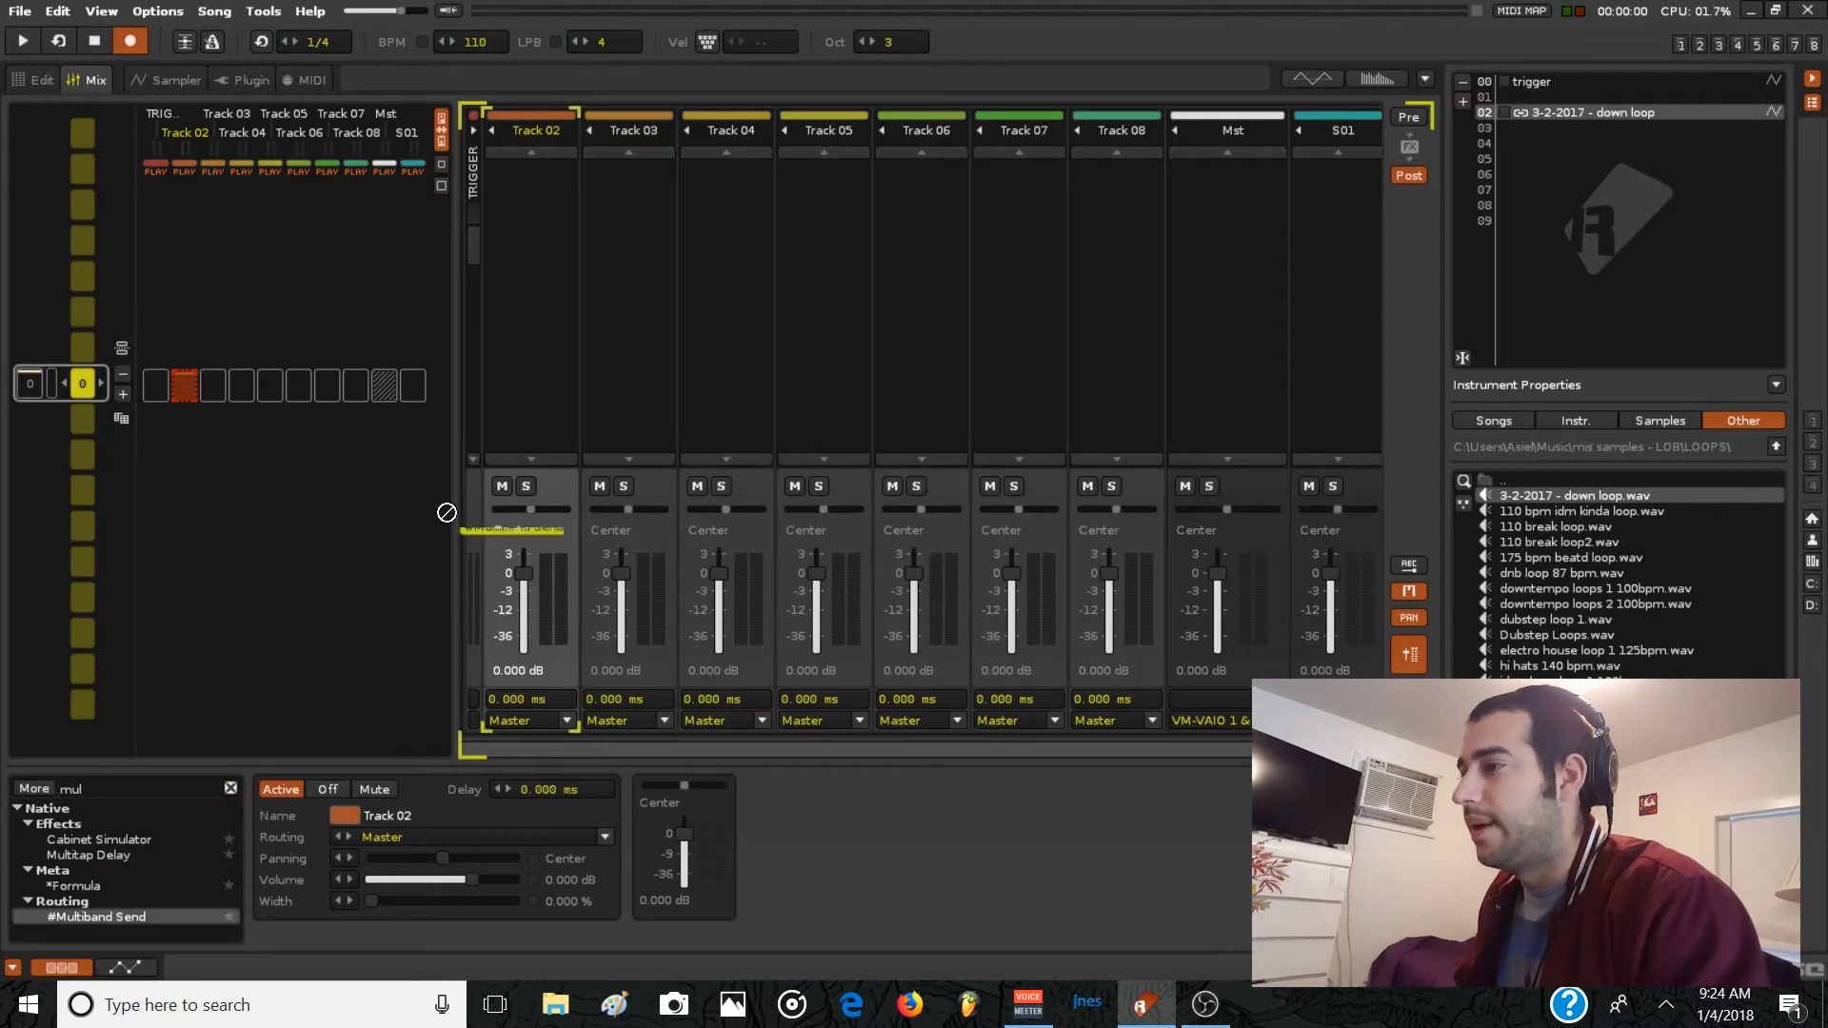
left_click(98, 915)
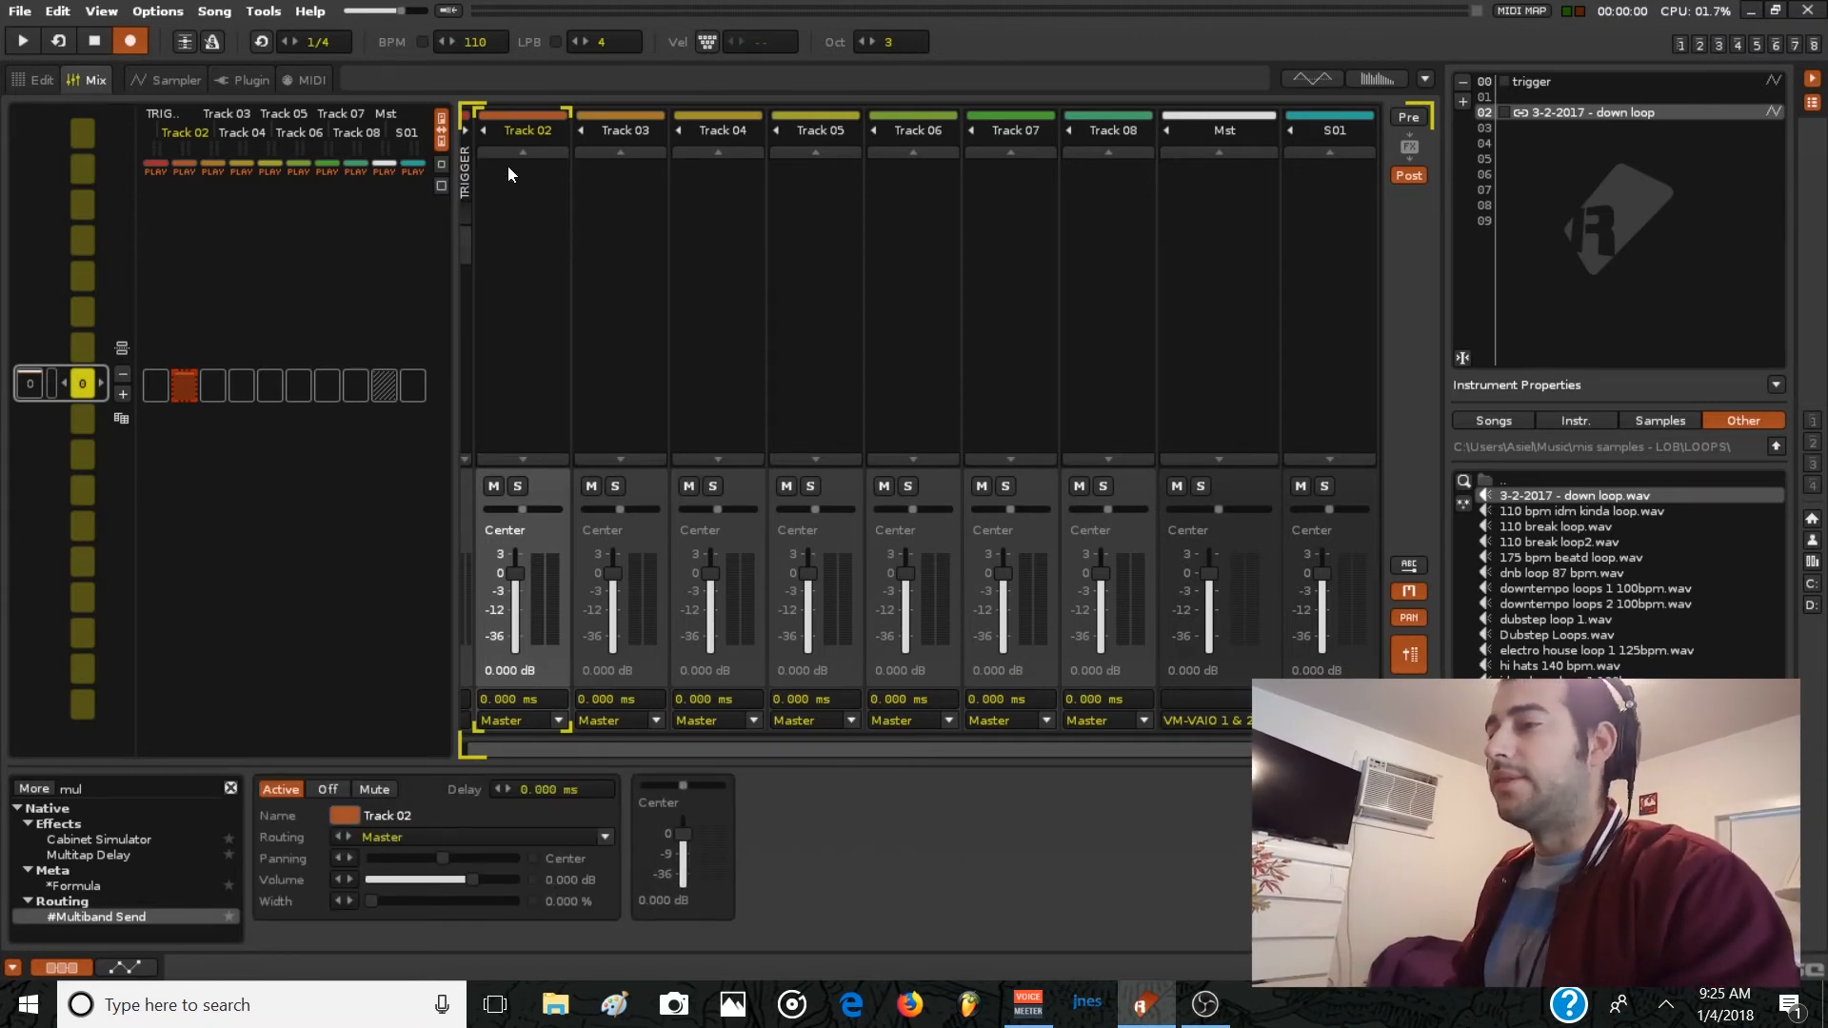
mouse_move(309, 257)
type("reak")
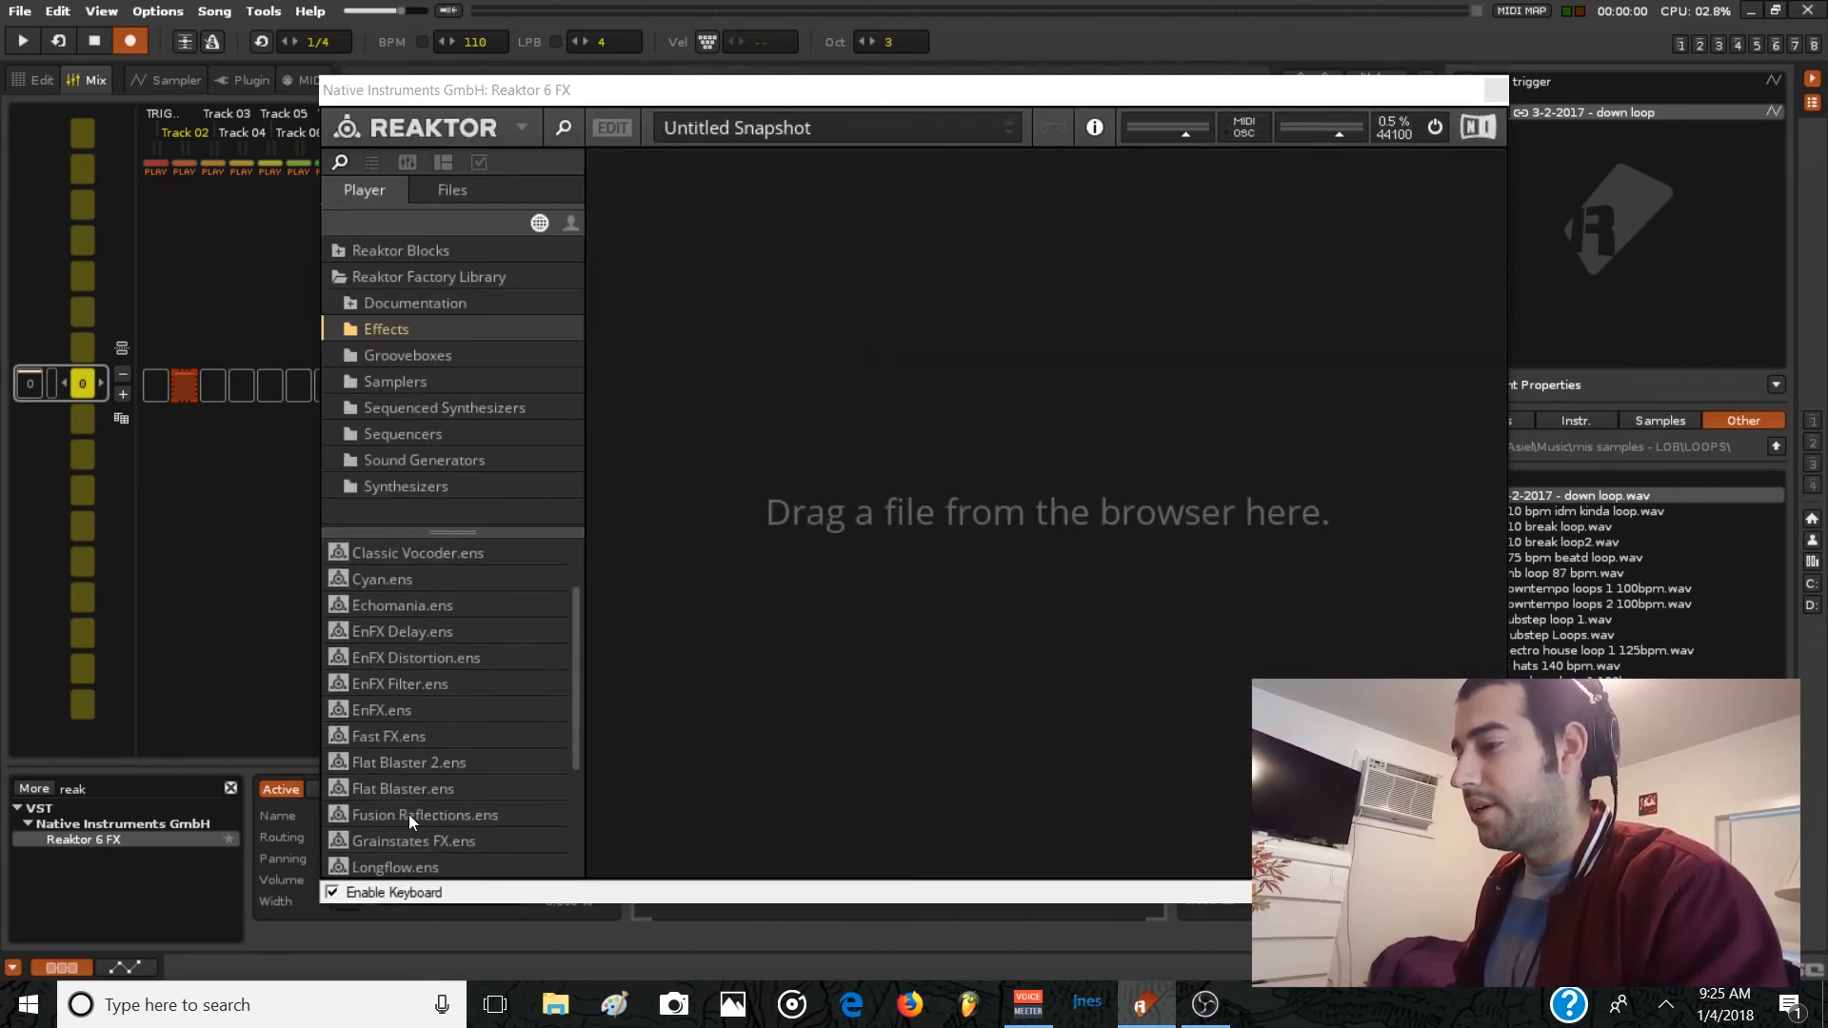
Load Flat Blaster 2.ens from the Reaktor Factory Library's Effects folder.
double_click(403, 762)
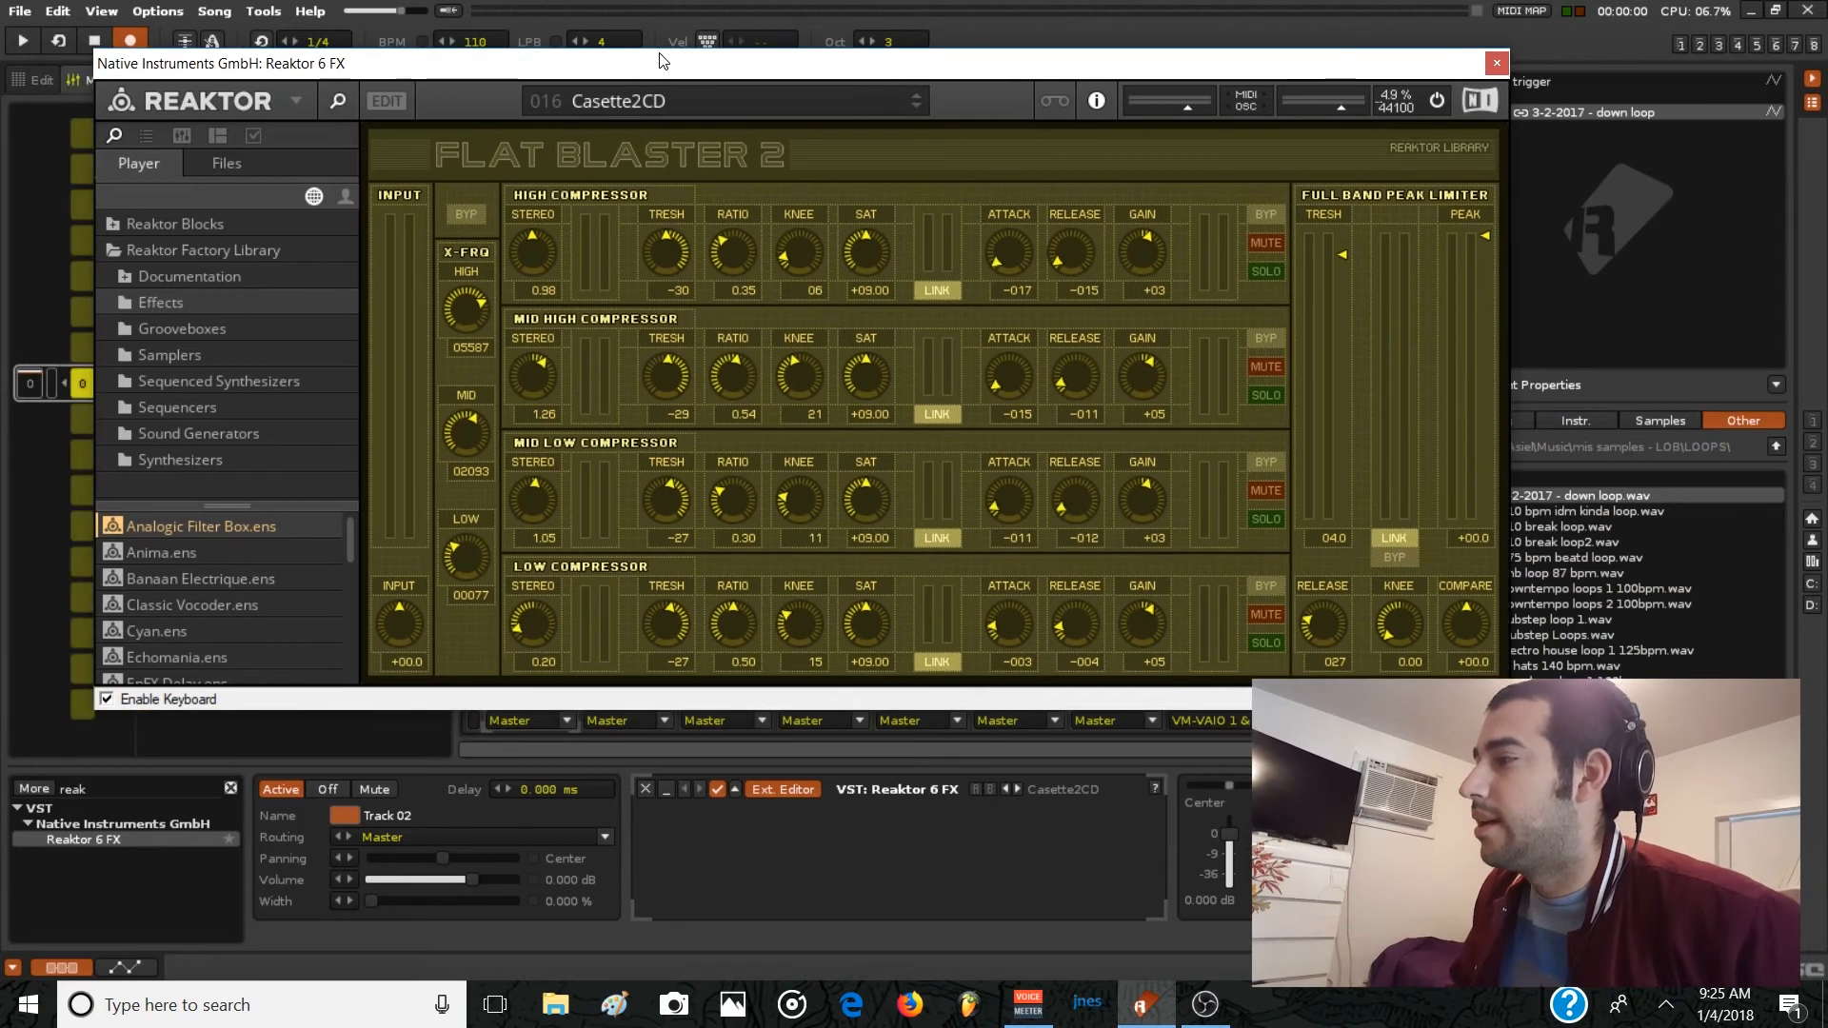
mouse_move(618, 327)
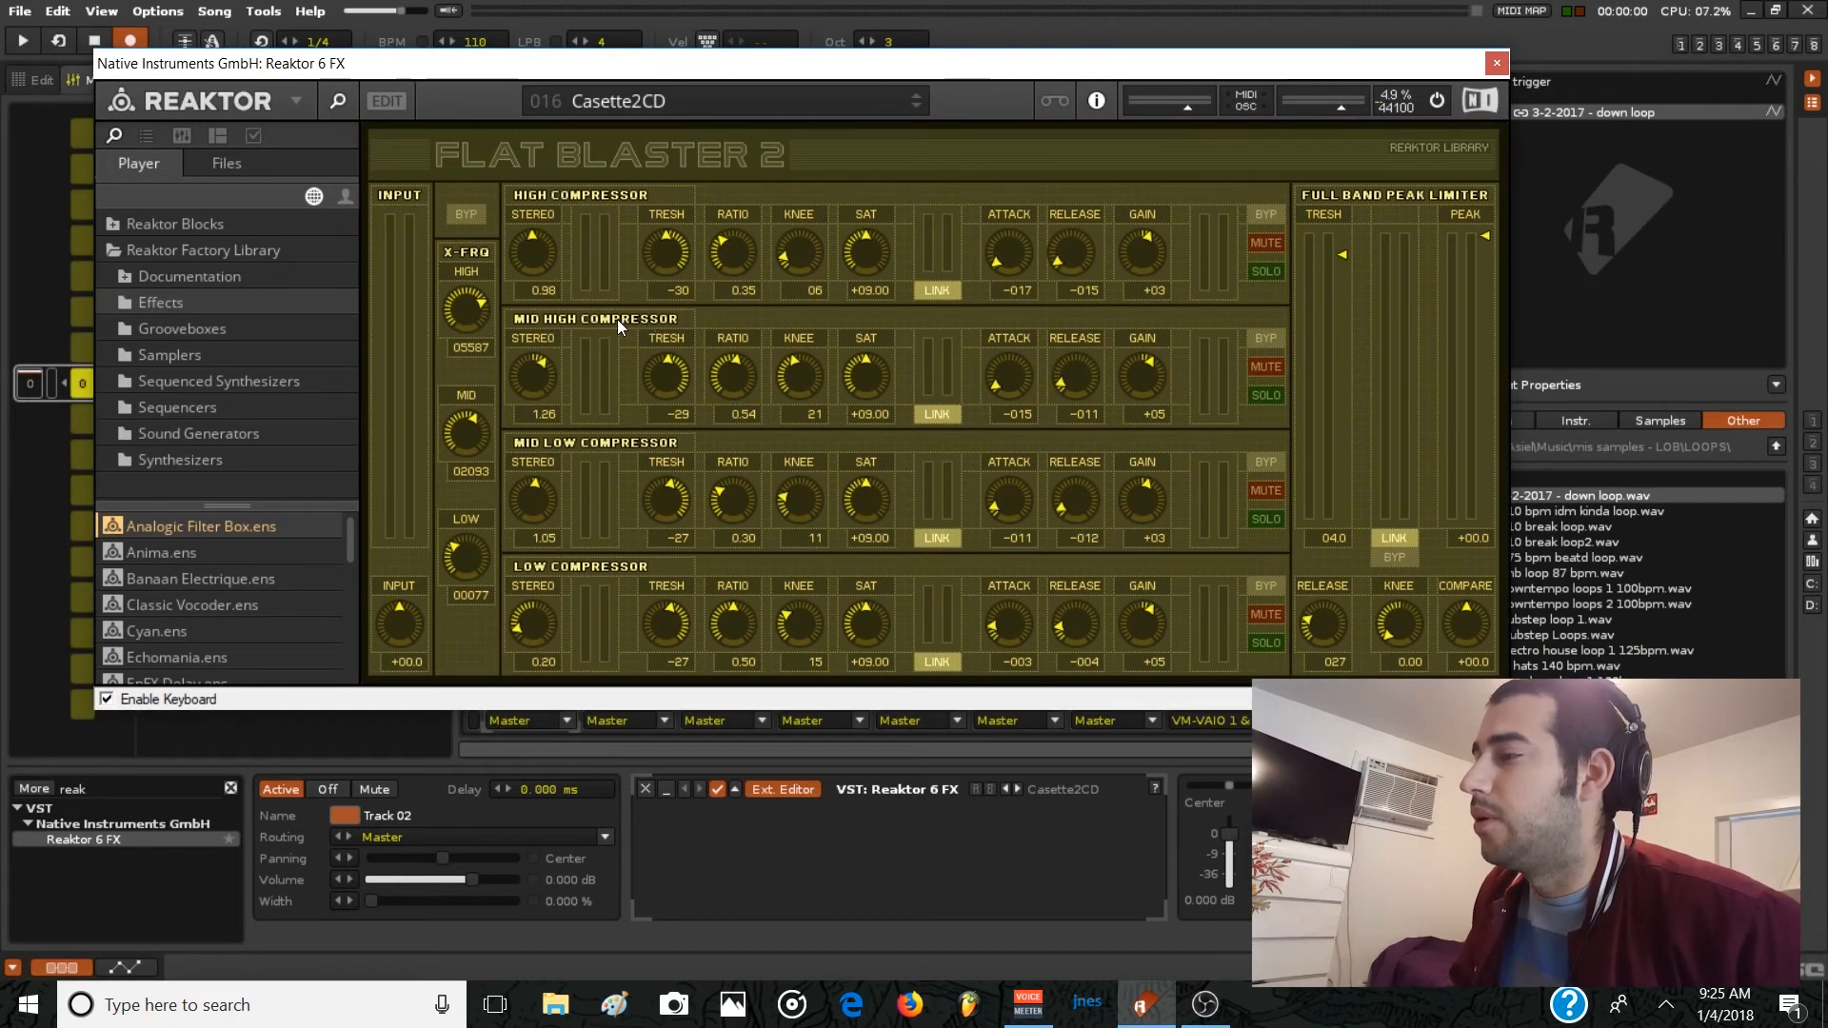
left_click(723, 99)
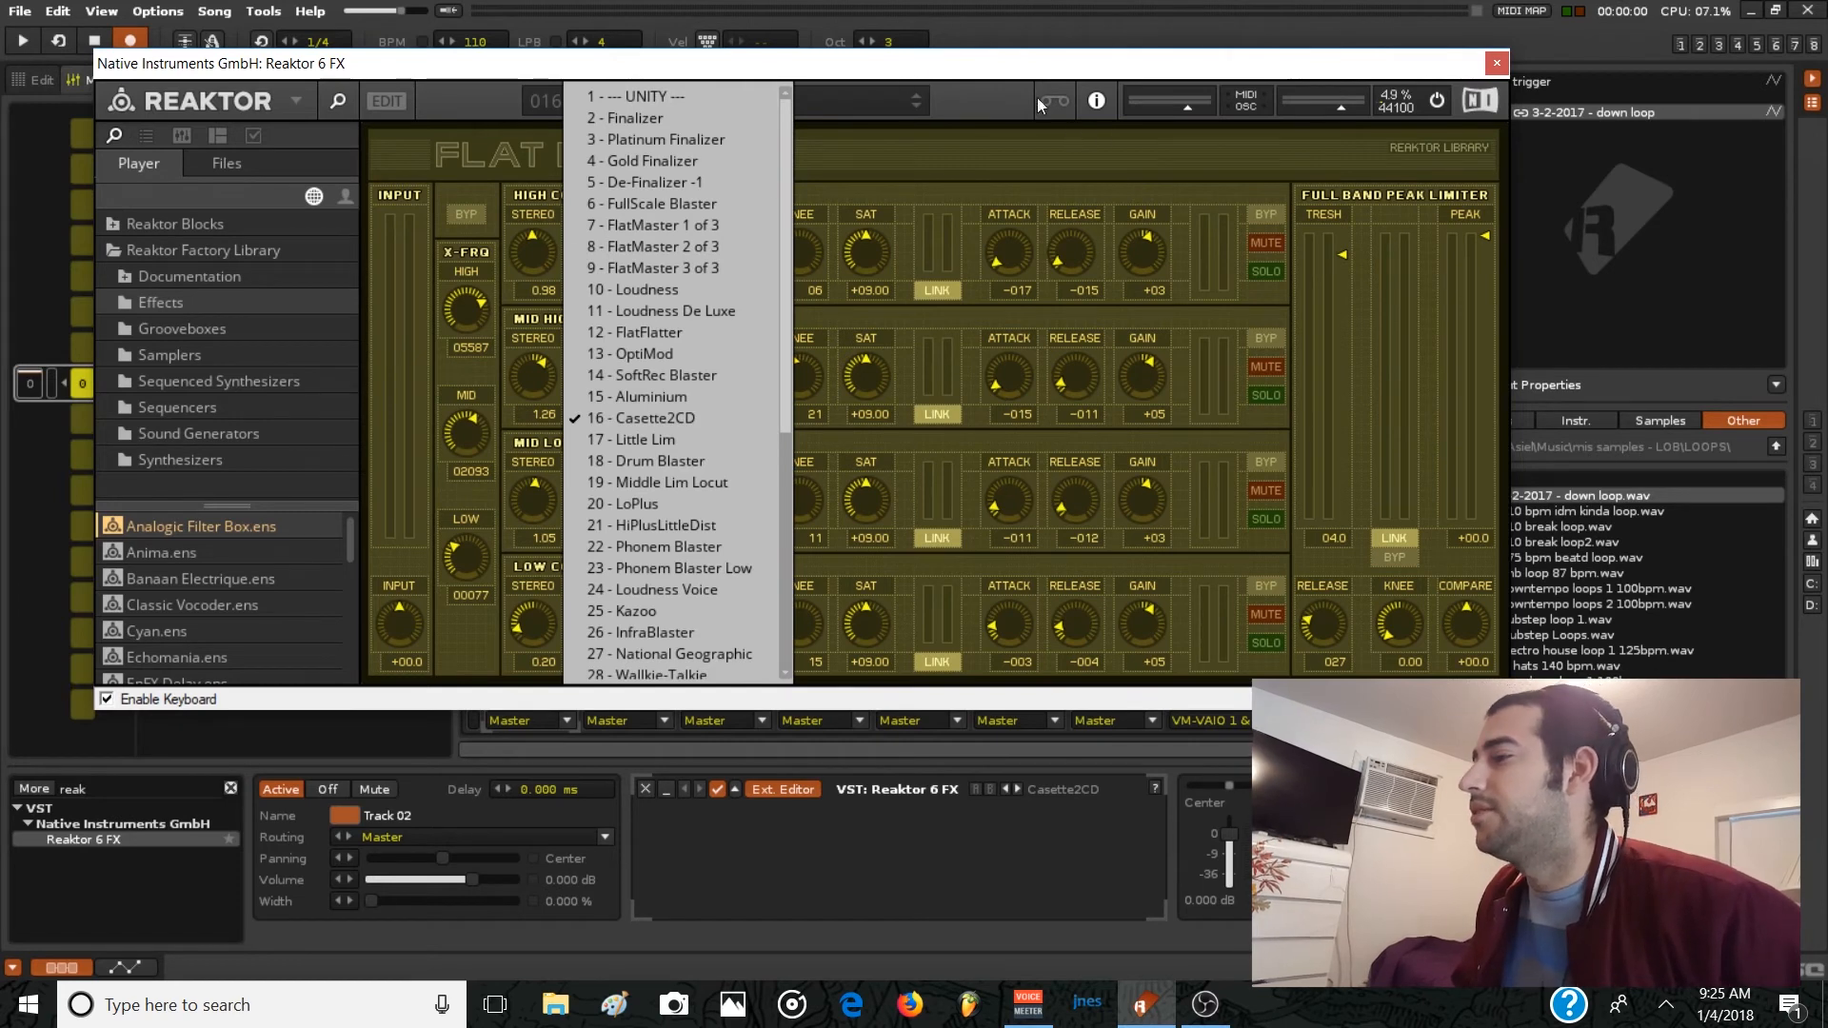
mouse_move(897, 92)
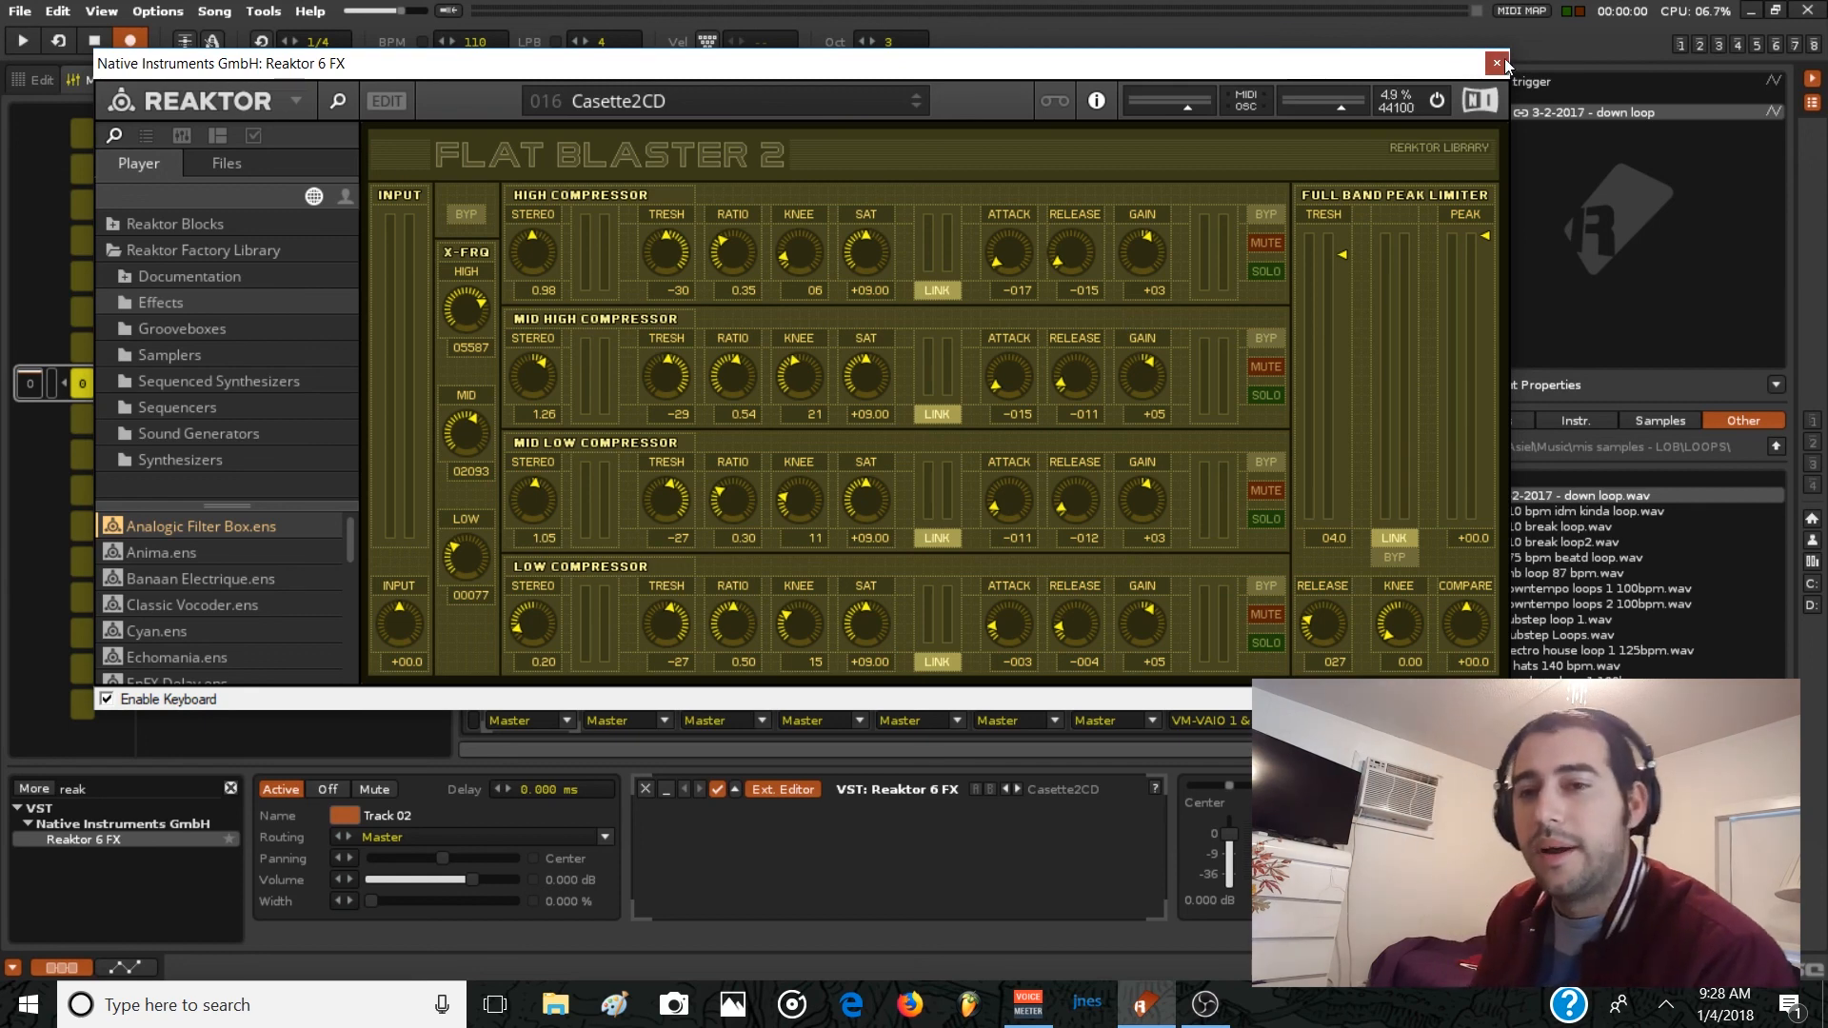
Close the Reaktor 6 FX plugin window, keeping the plugin on Track 02.
left_click(1497, 62)
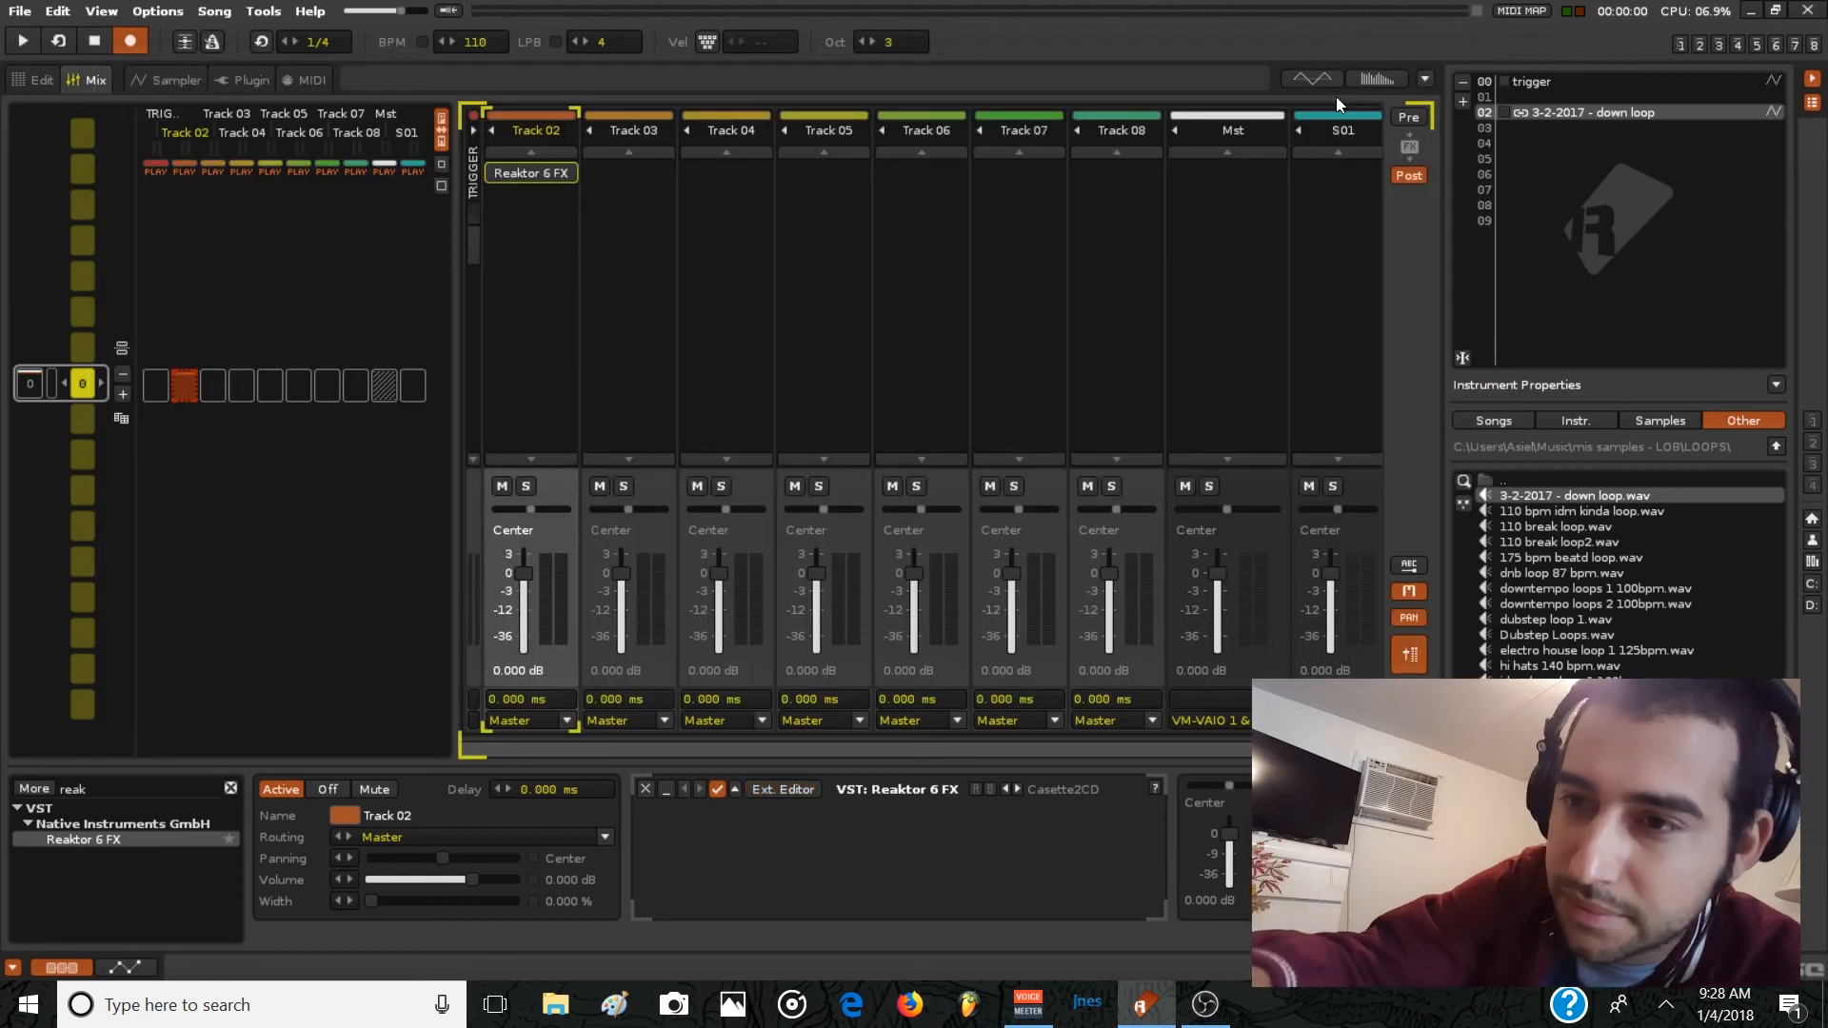